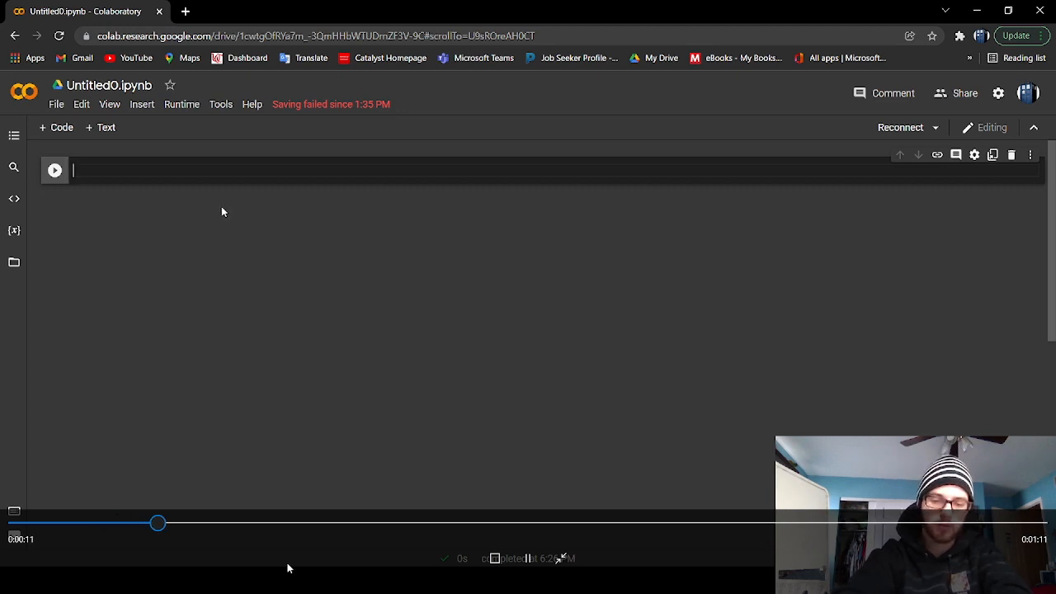
Type the first import line: import numpy as n.
type("in")
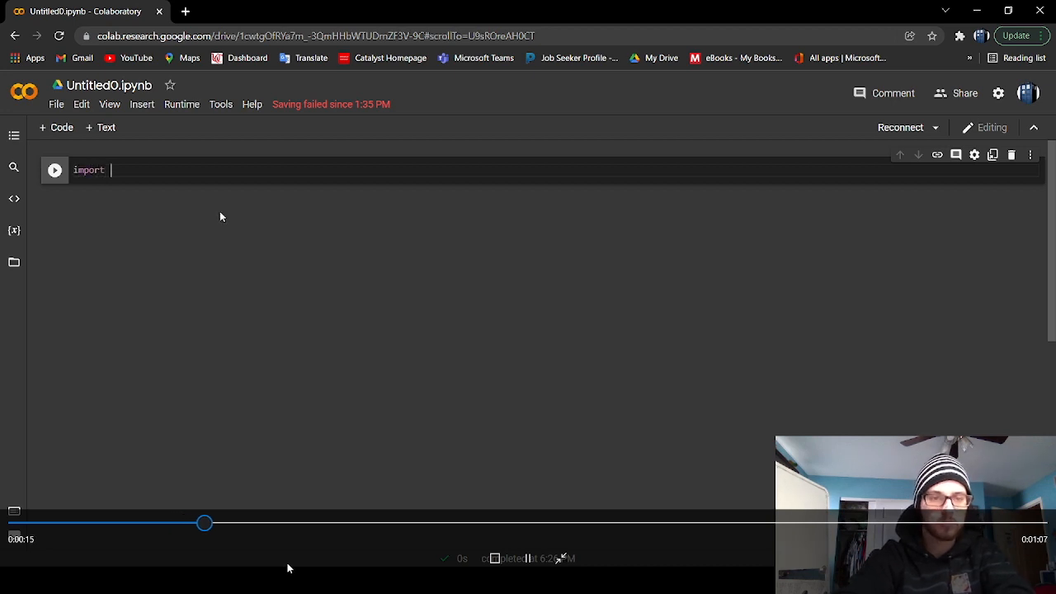
type("num")
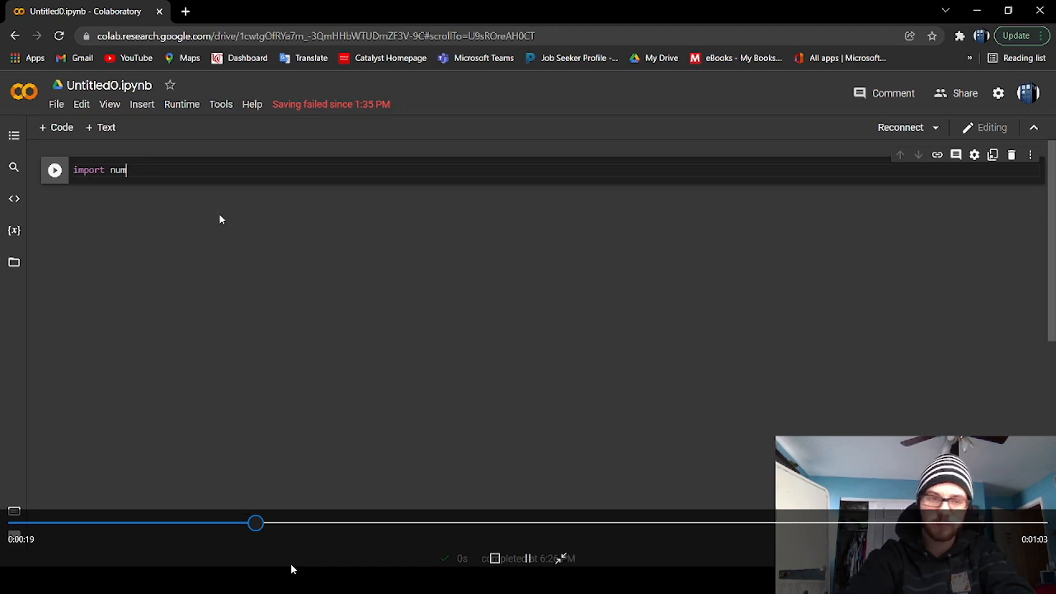
type("py")
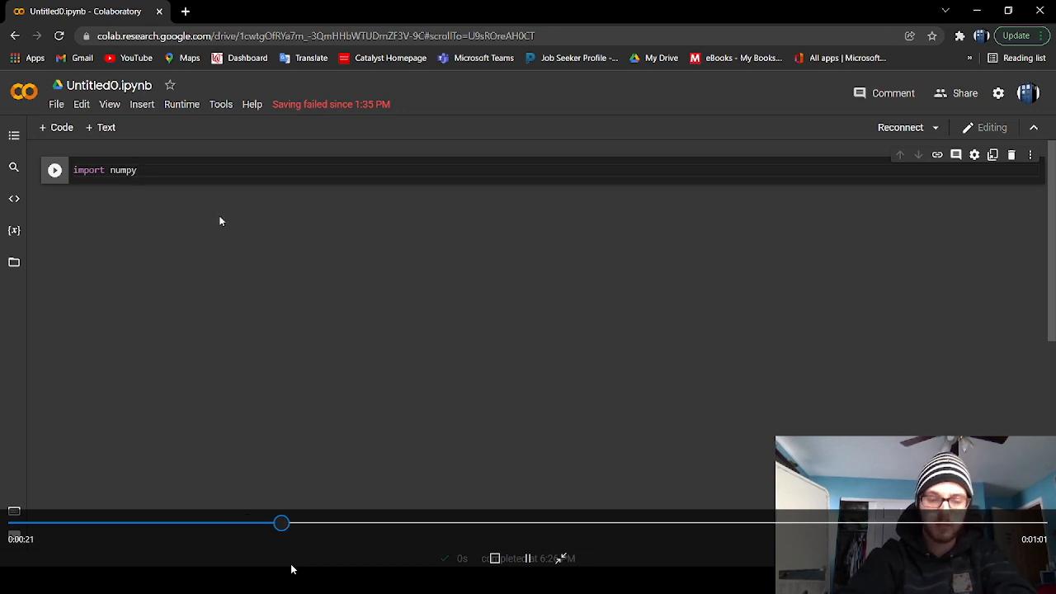
type("as")
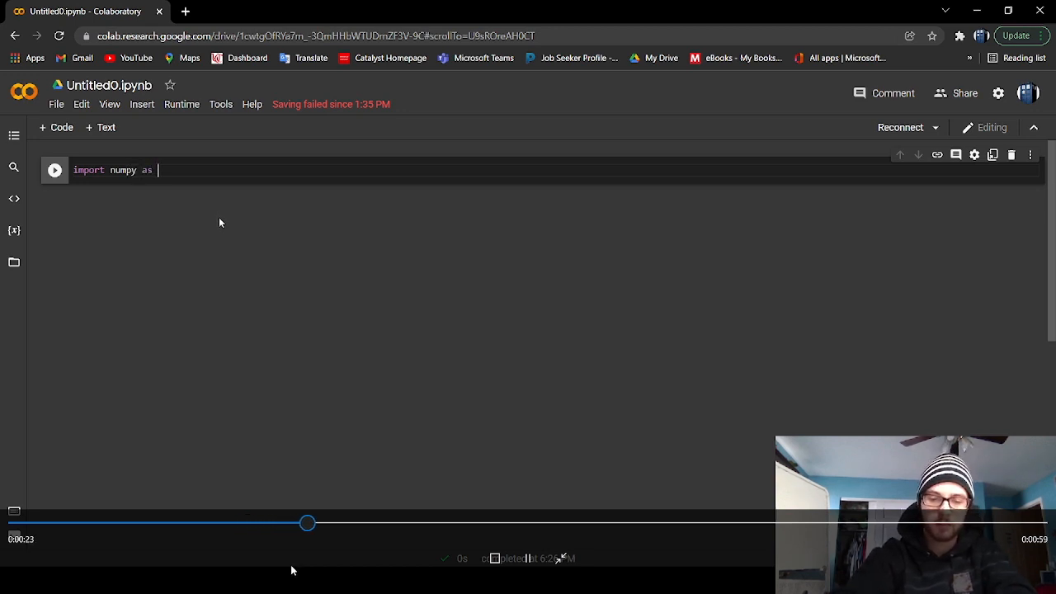
type("n")
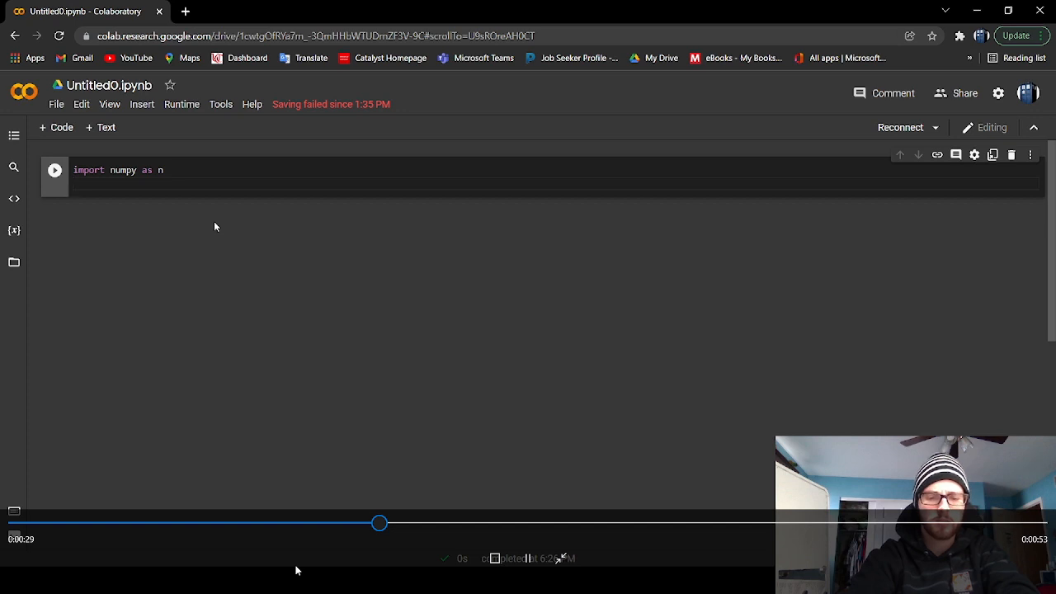
Add 'from scipy.optimize import minimize', correcting a typo along the way.
type("from")
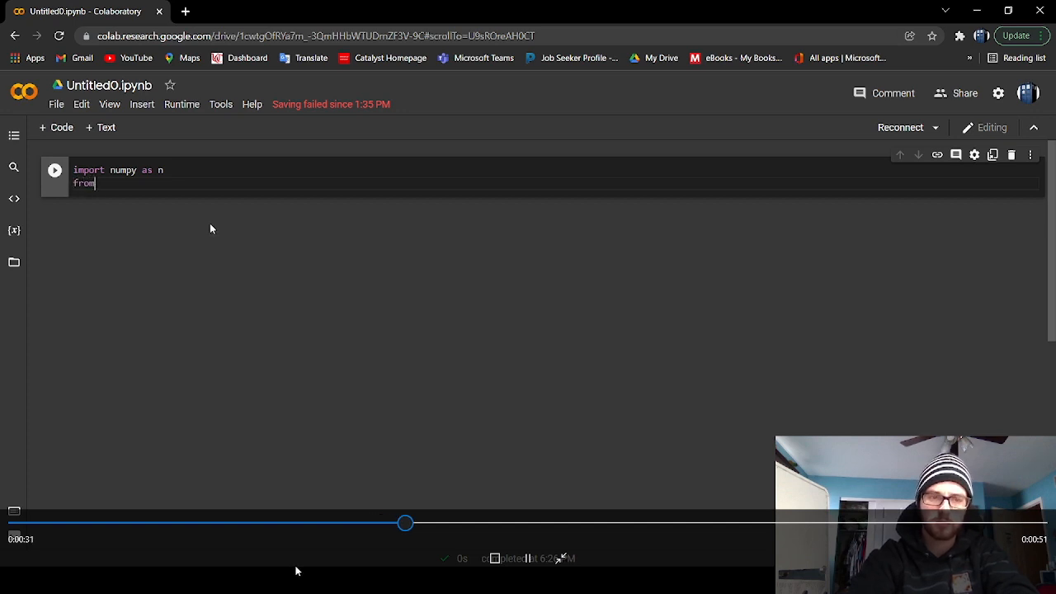
type("s")
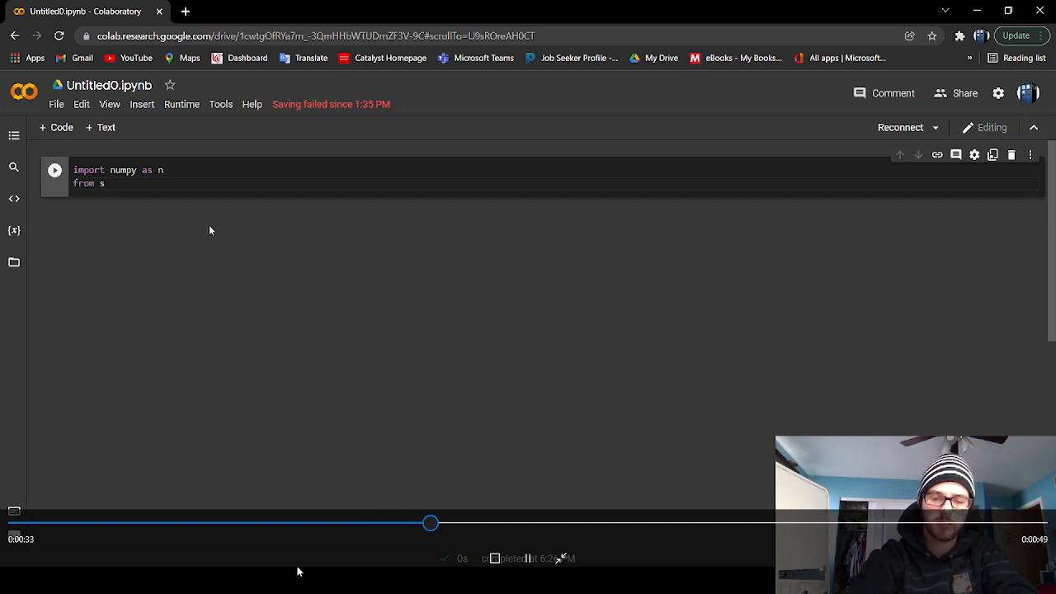
type("cipy")
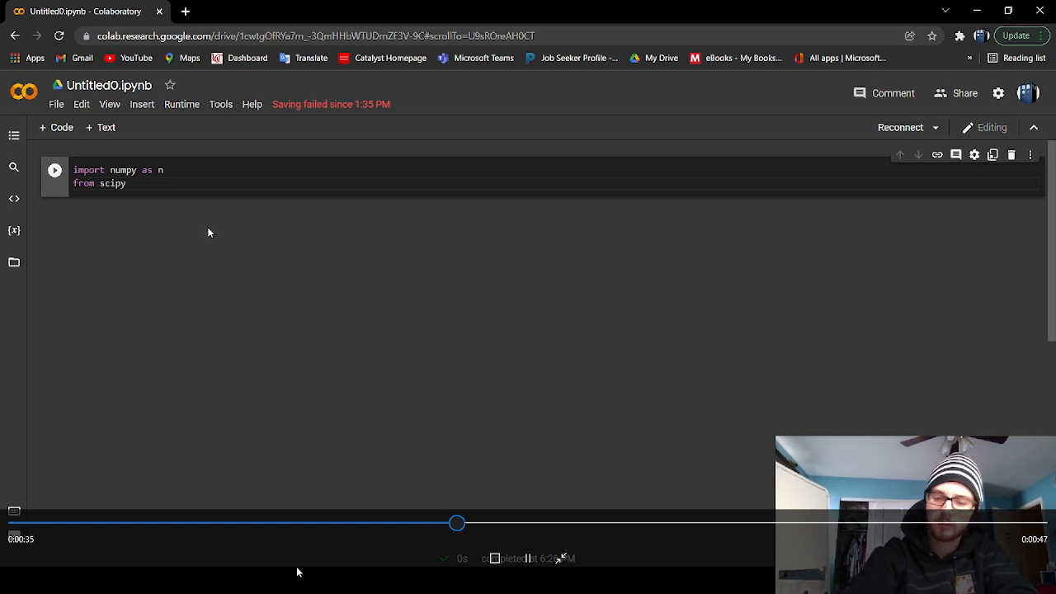
type("optimize")
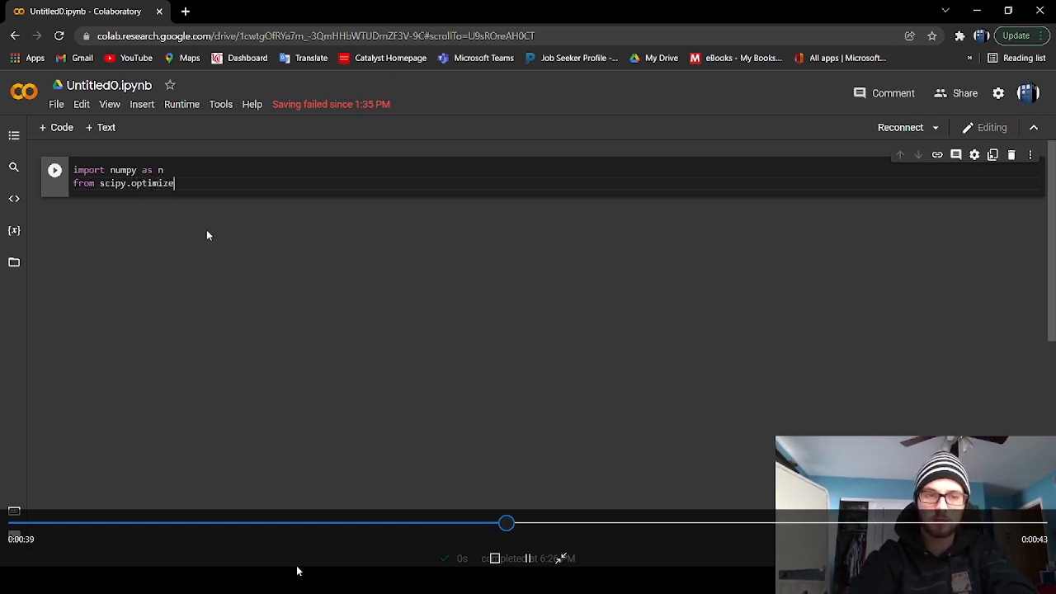
type("imort")
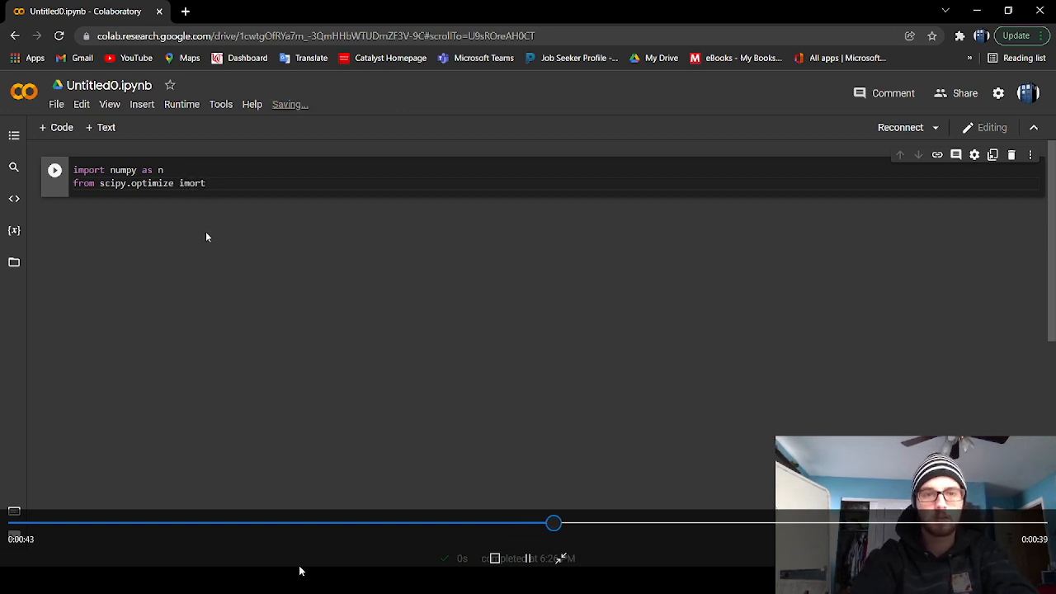
key("BackSpace")
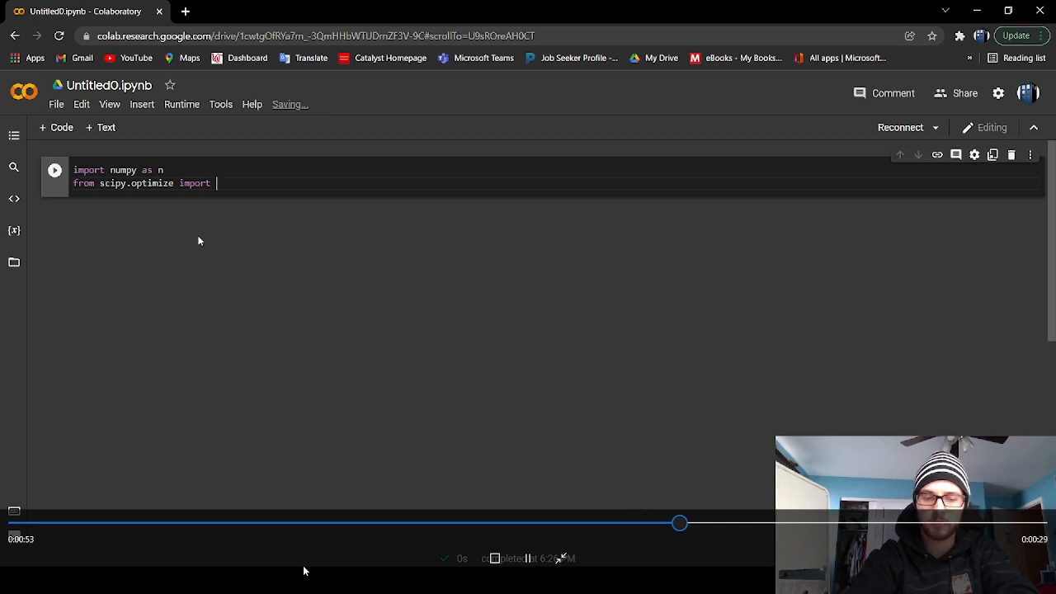
type("minim")
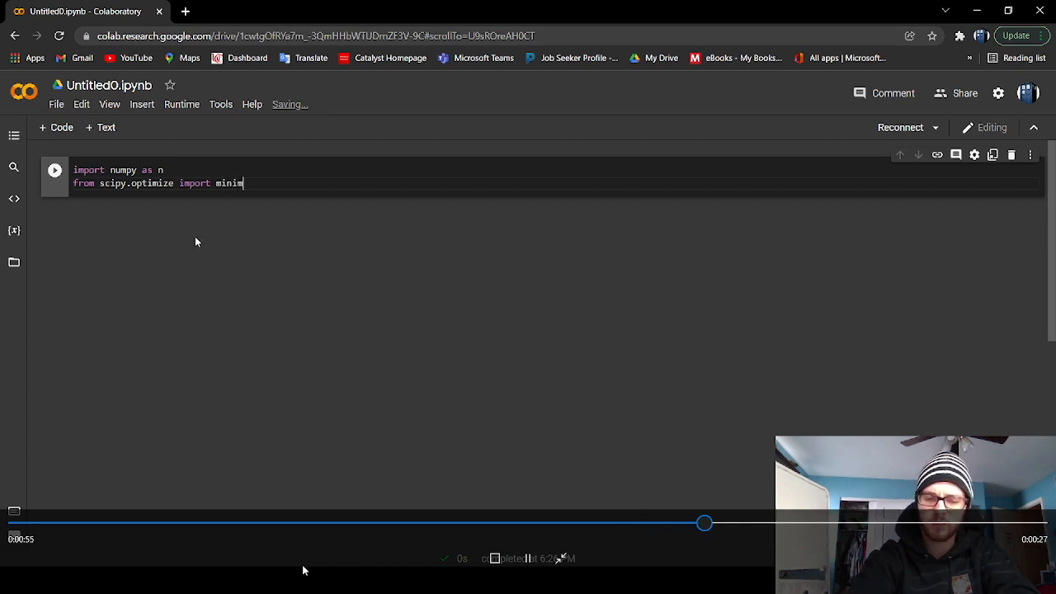
type("ize")
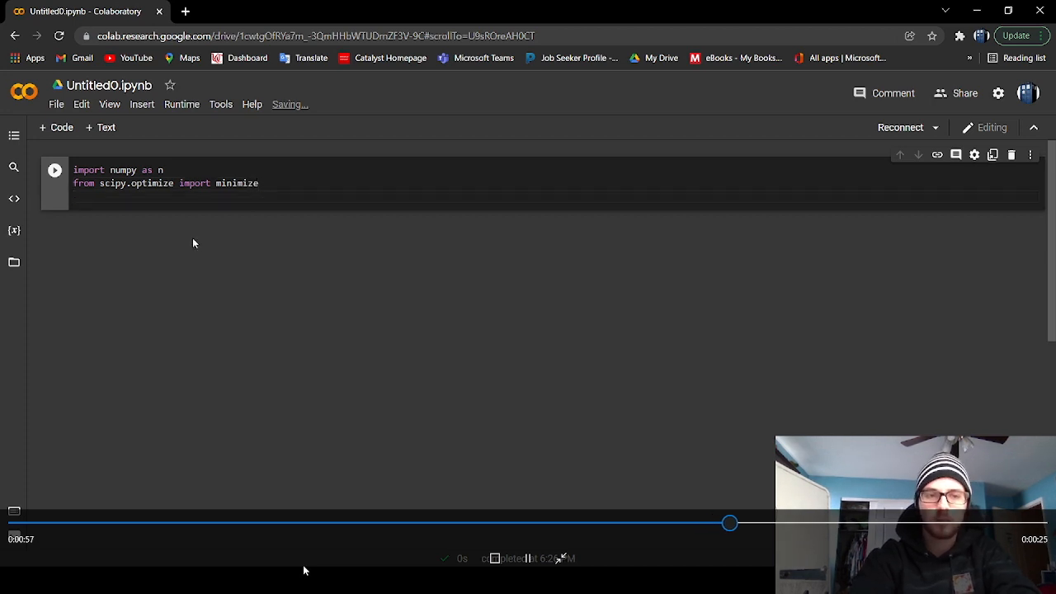
Add 'from plotly.subplots import make_subplots' as the third import line.
type("from")
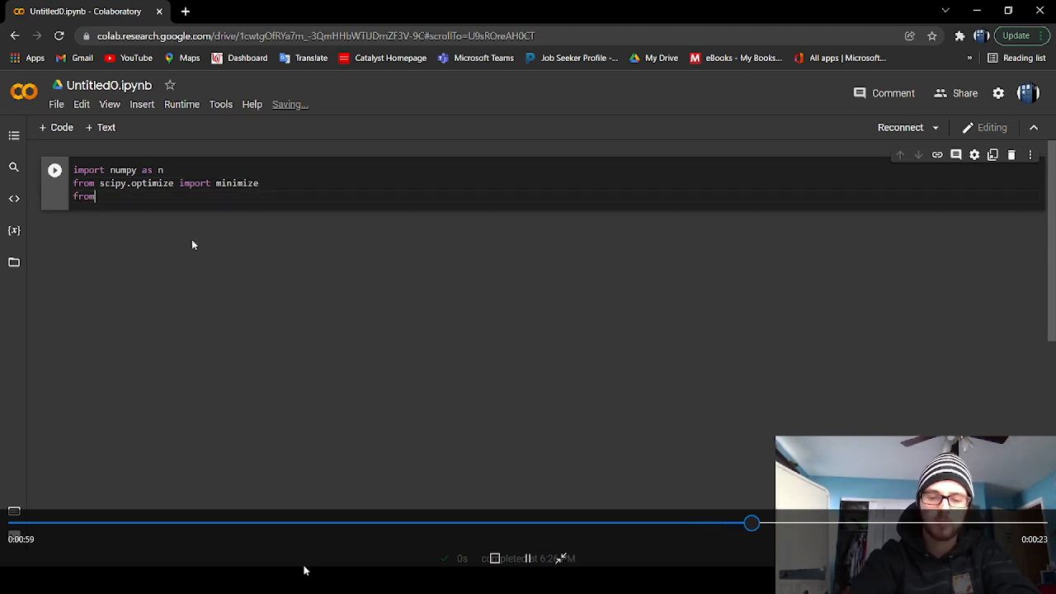
type("plot")
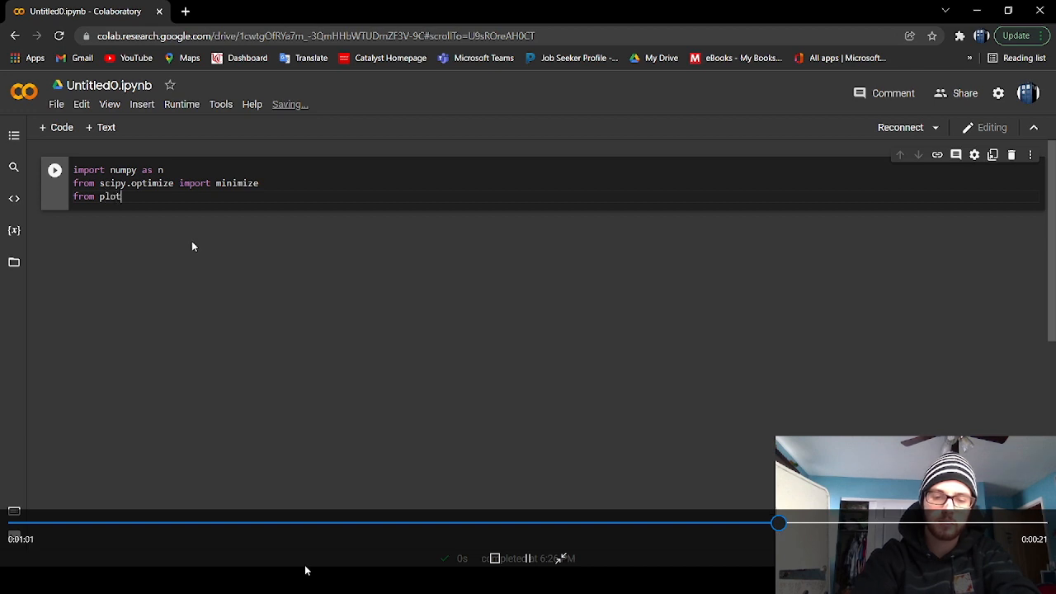
type("ly")
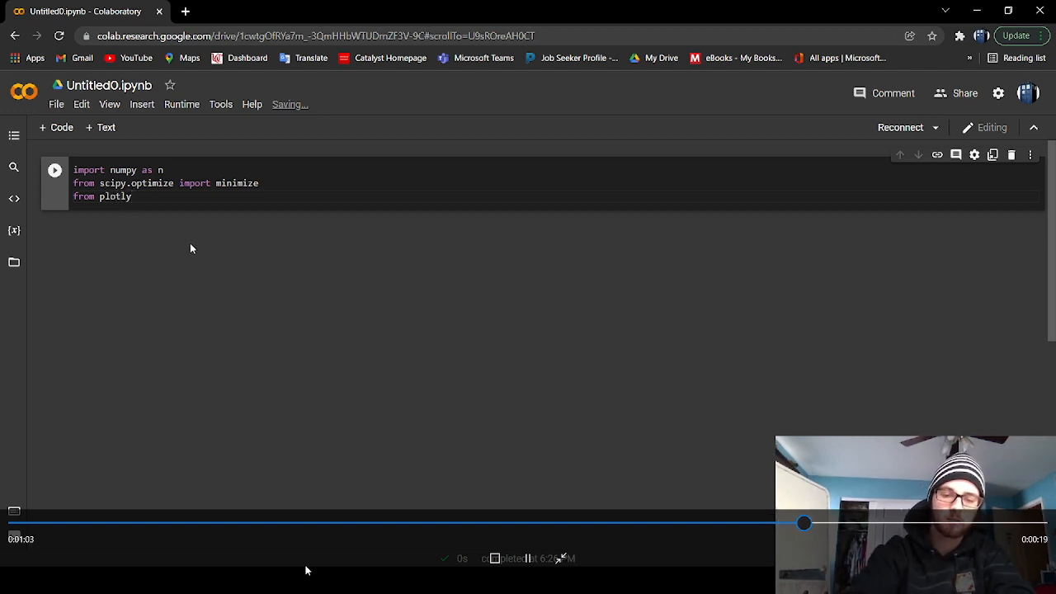
type(".")
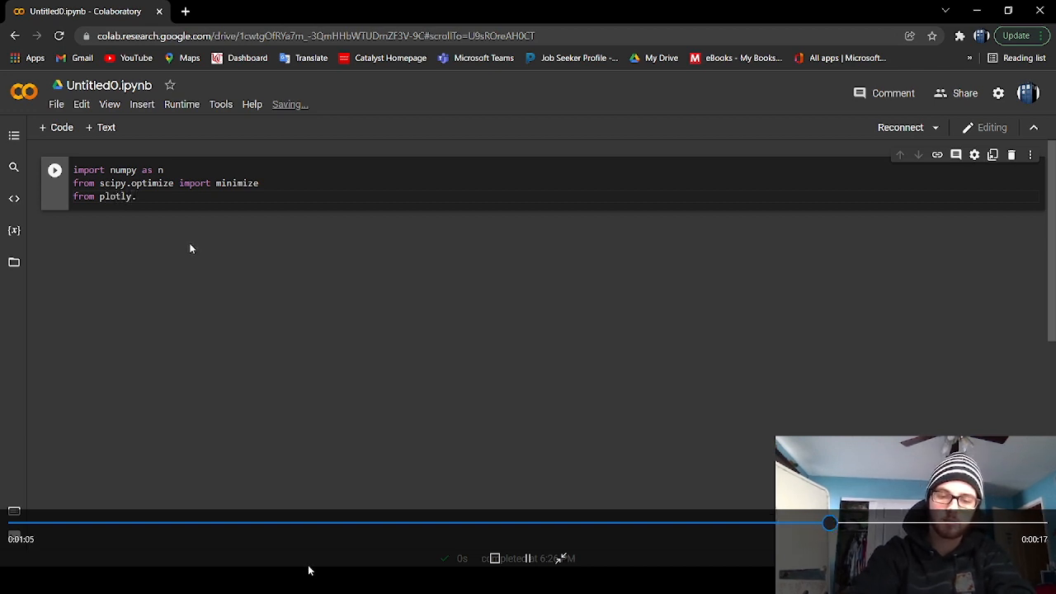
type("subp")
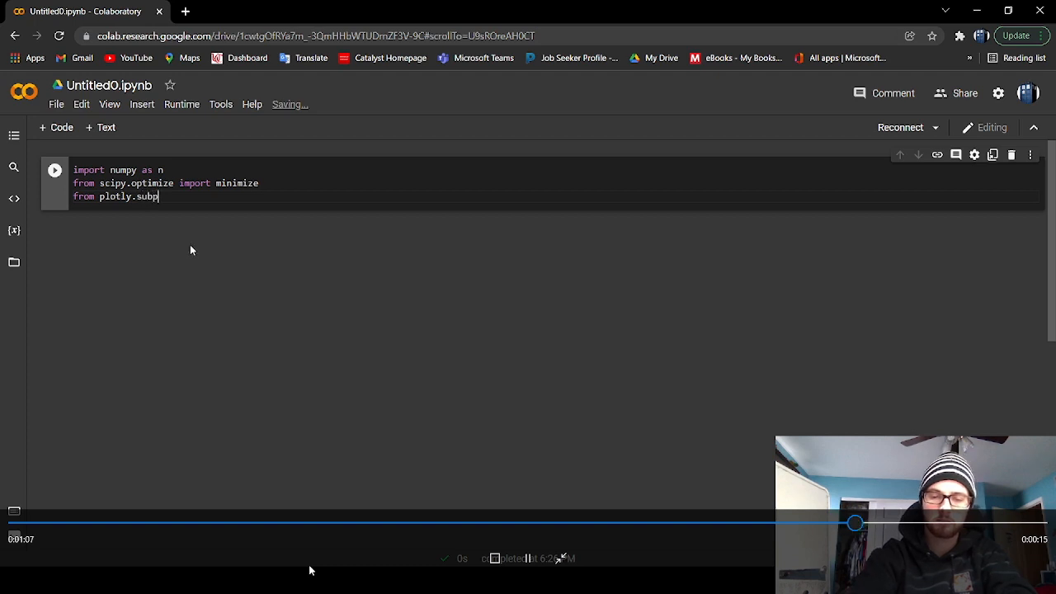
type("lots")
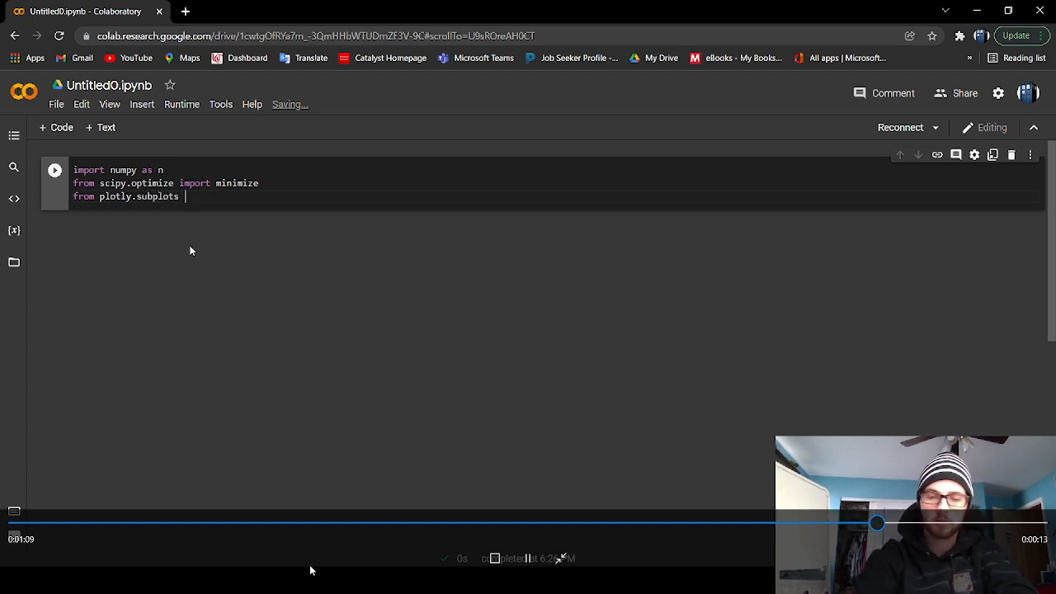
type("import")
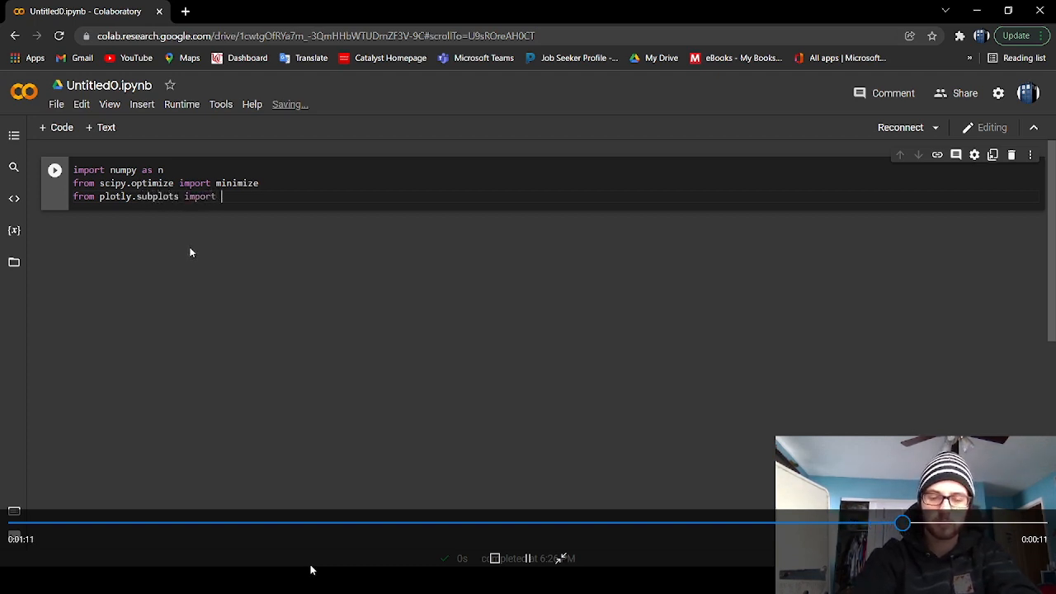
type("make")
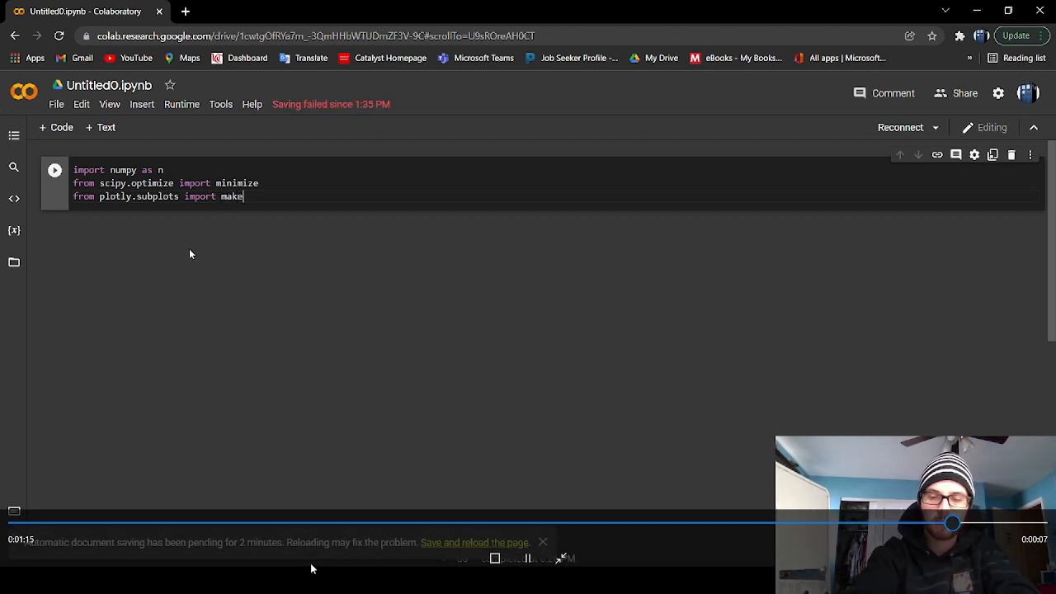
type("_s")
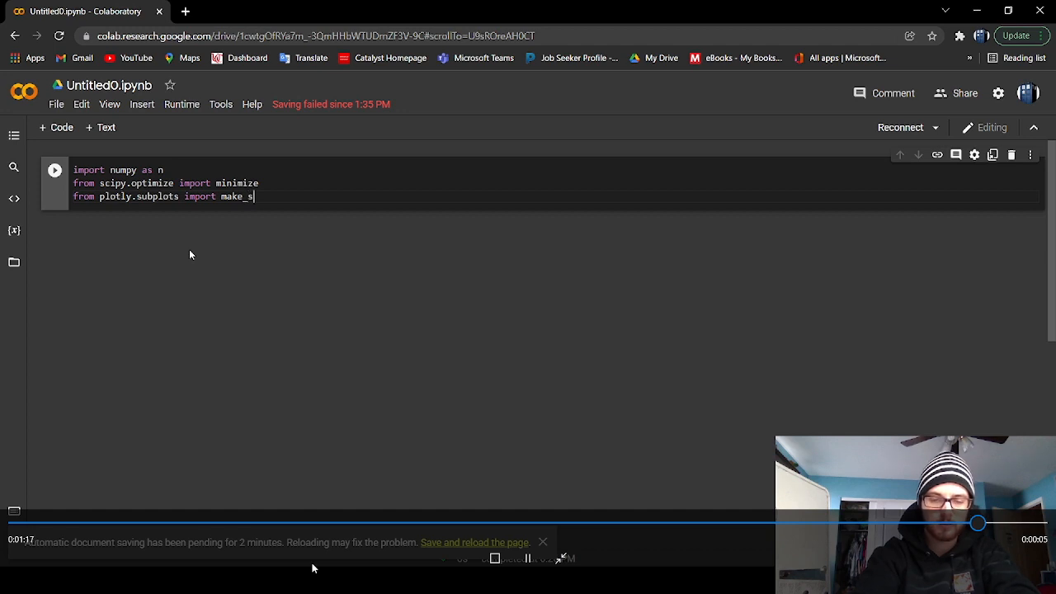
type("u")
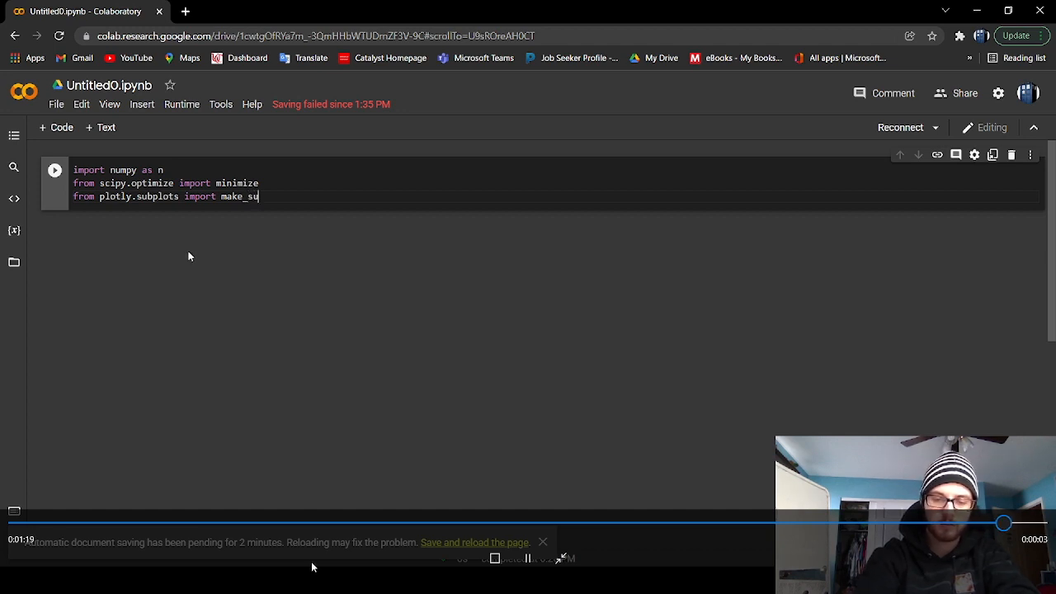
type("bplots")
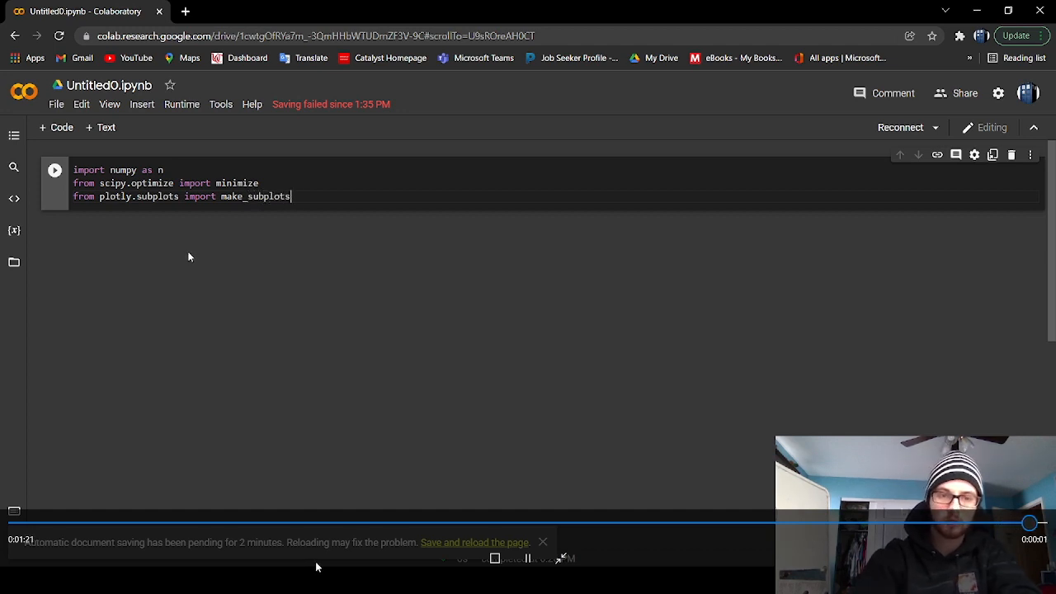
Run the three-line import cell, connecting the notebook to a runtime.
left_click(55, 170)
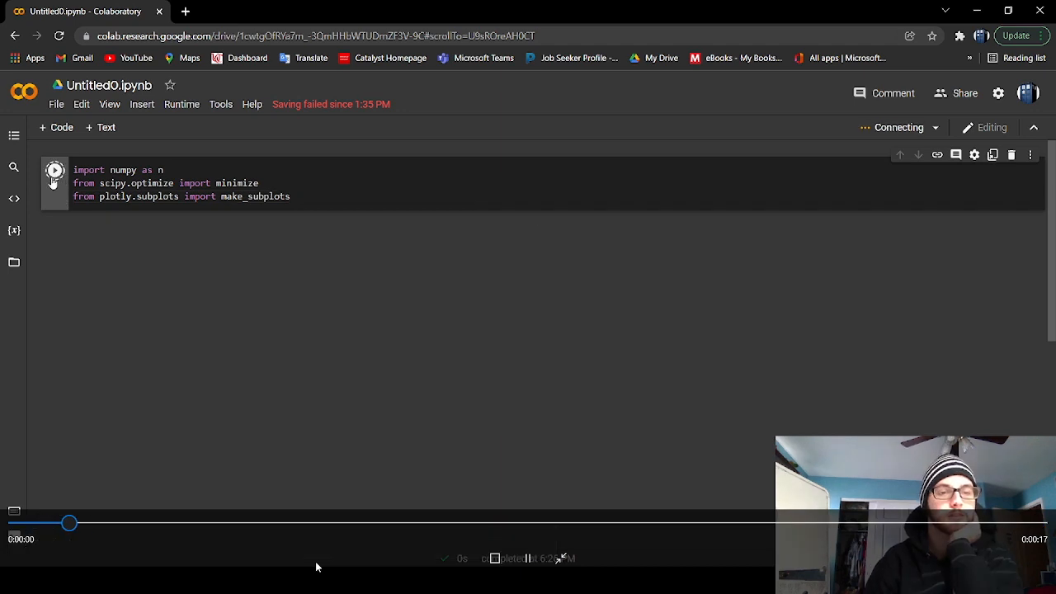
left_click(55, 170)
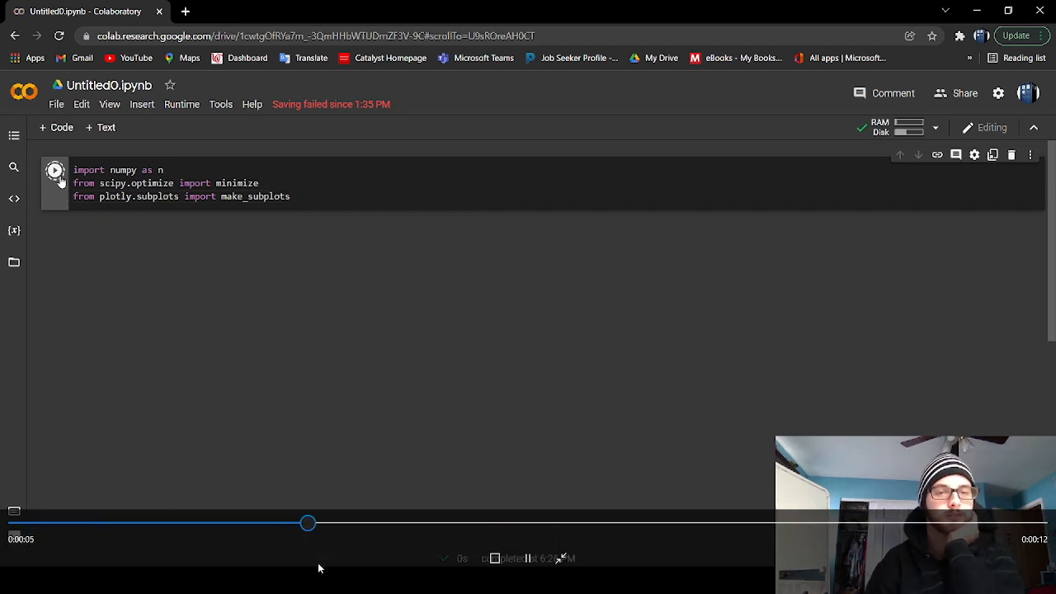
left_click(54, 170)
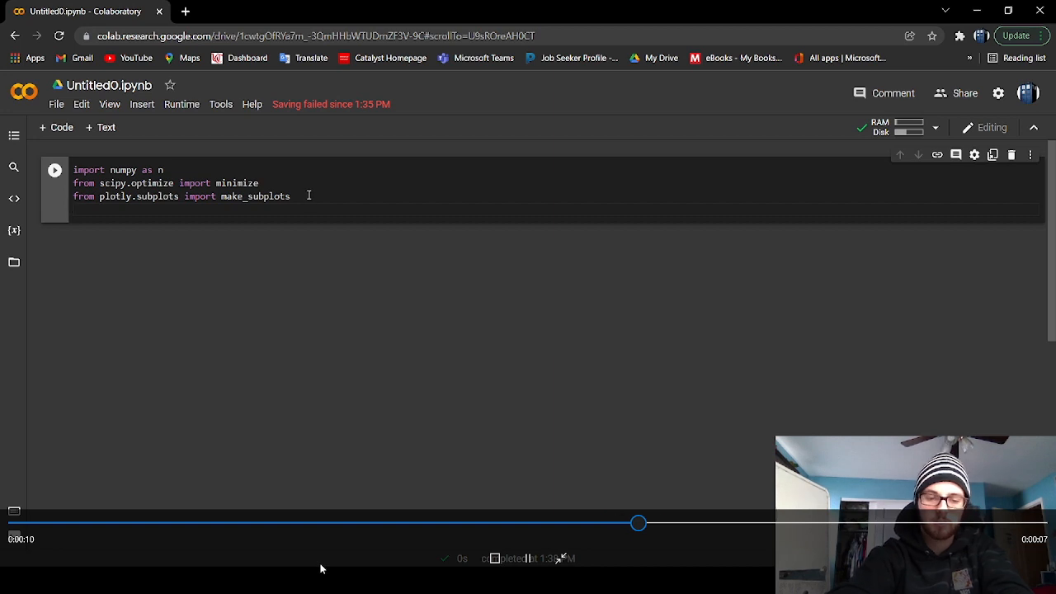
Add dtat = n.loadtxt() with the raw GitHub URL for WaterVaporPressure.csv.
type("dtat")
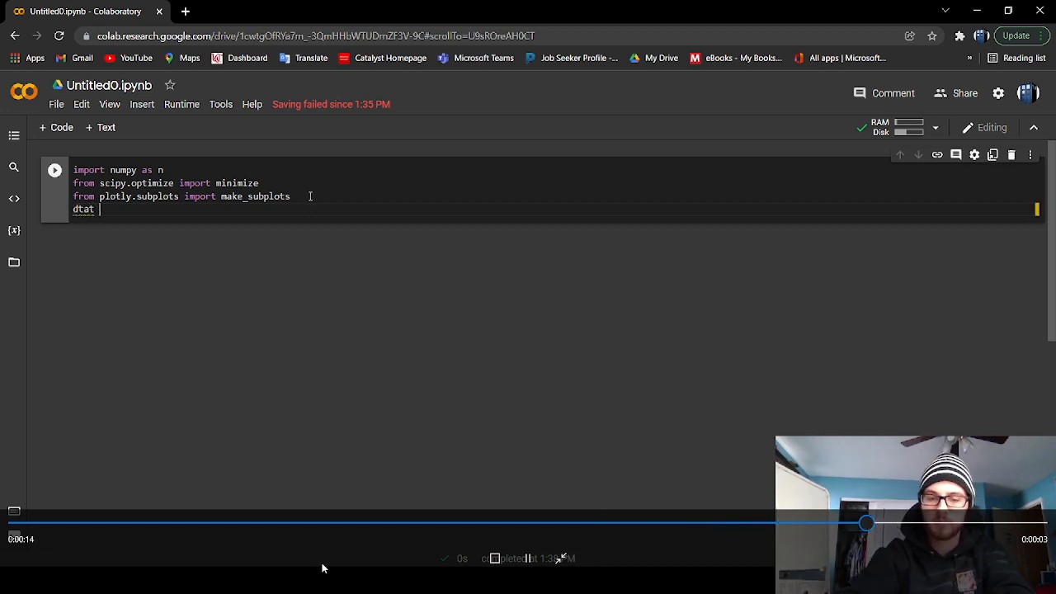
type("=")
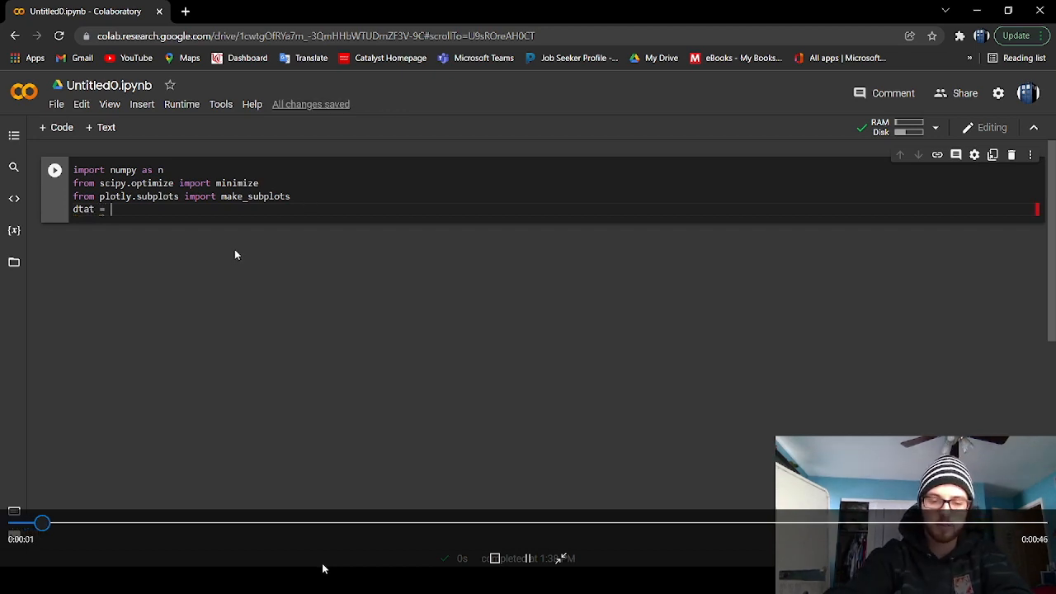
type("n")
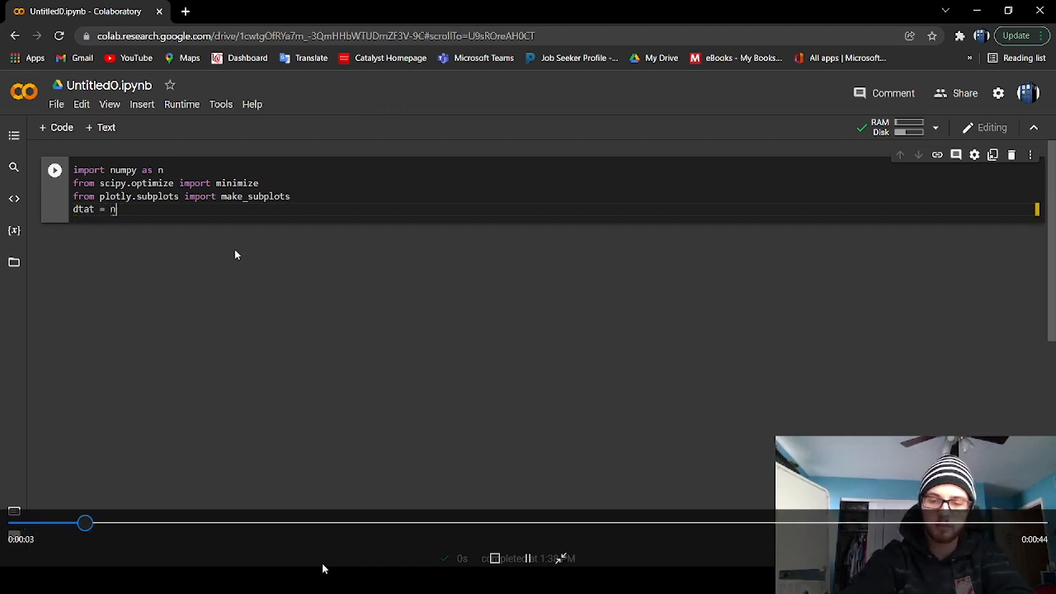
type("n")
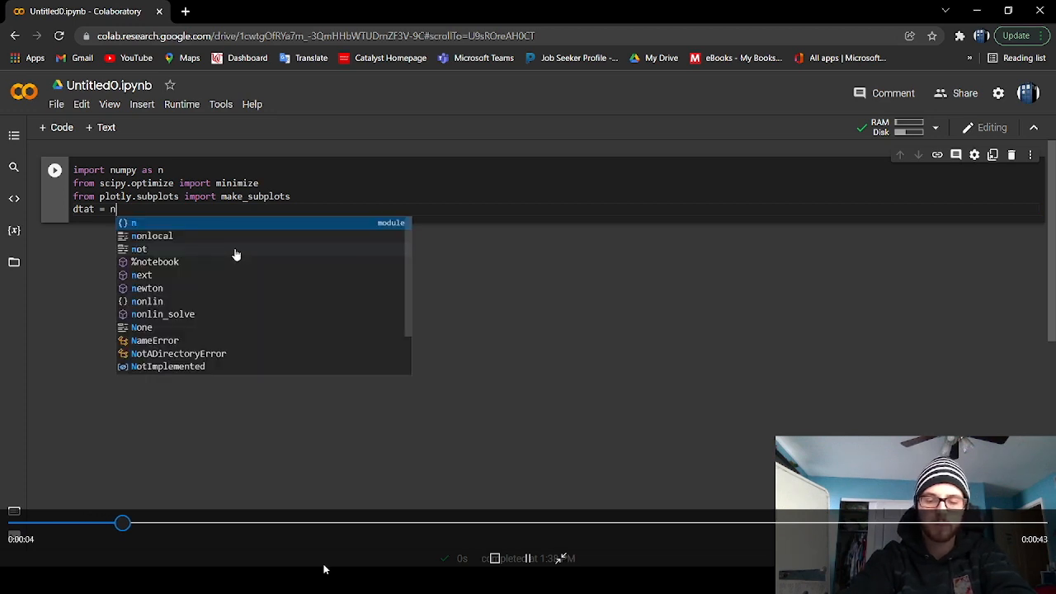
type(".loadtext")
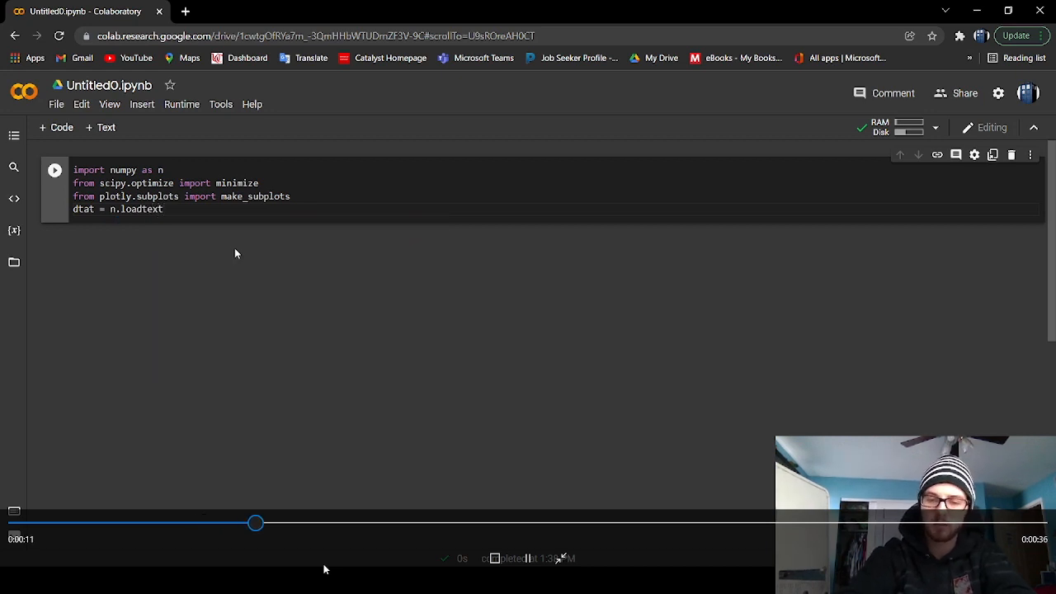
type("()")
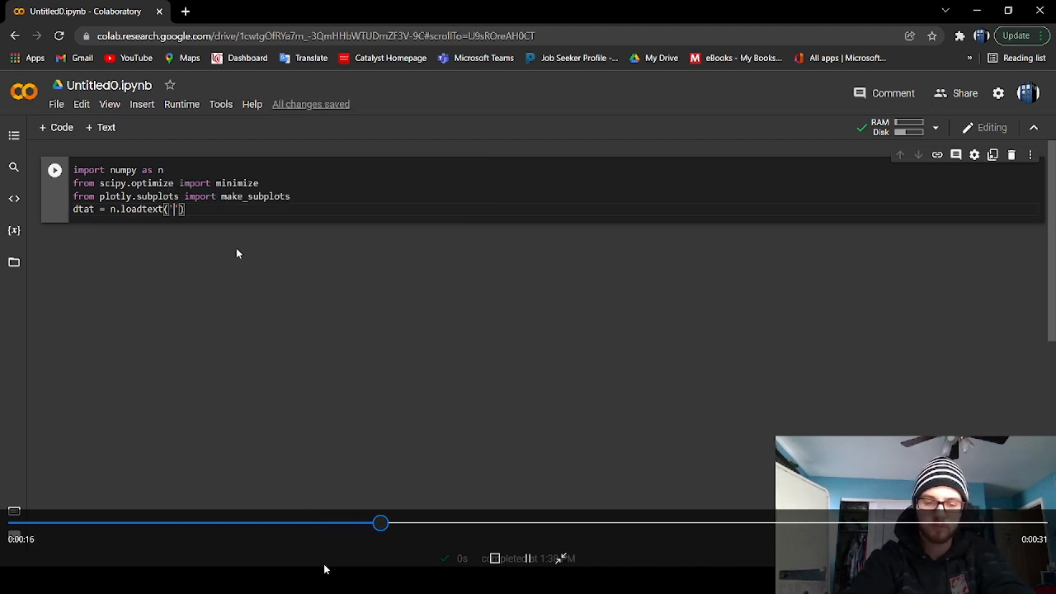
type("https://raw.githubusercontent.com/profteachkids/CHE2064_Spring2022/main/WaterVaporPressure.csv")
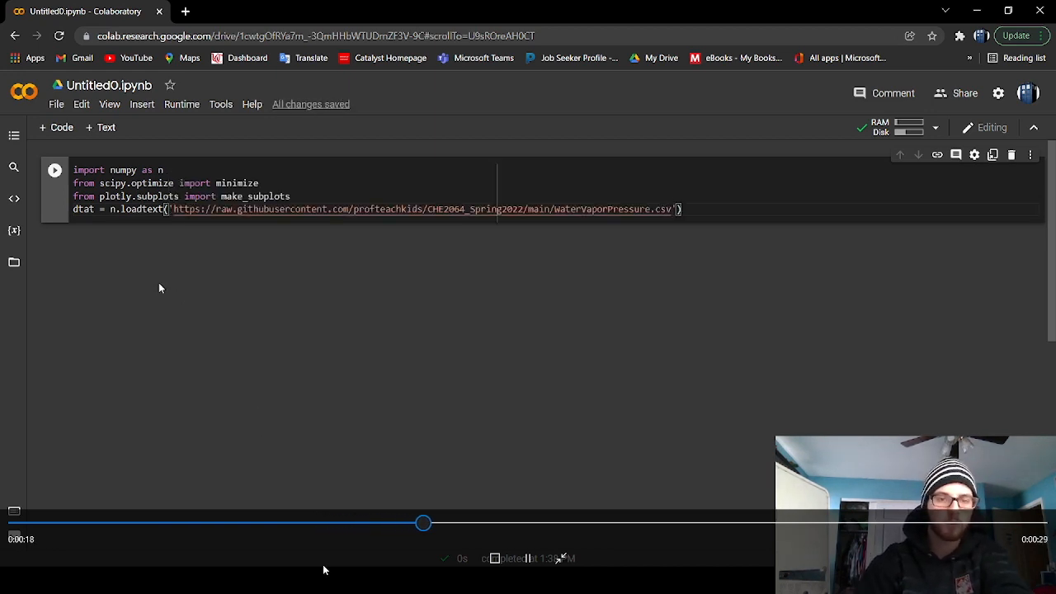
Run the cell, fix loadtext to loadtxt, and rerun, getting a string-to-float error.
left_click(54, 170)
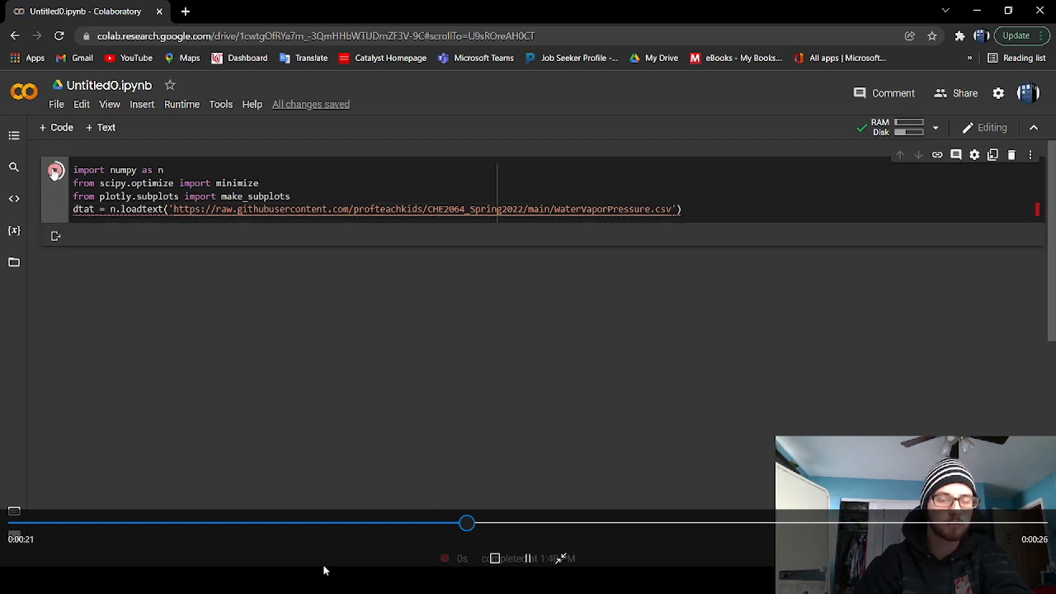
left_click(55, 170)
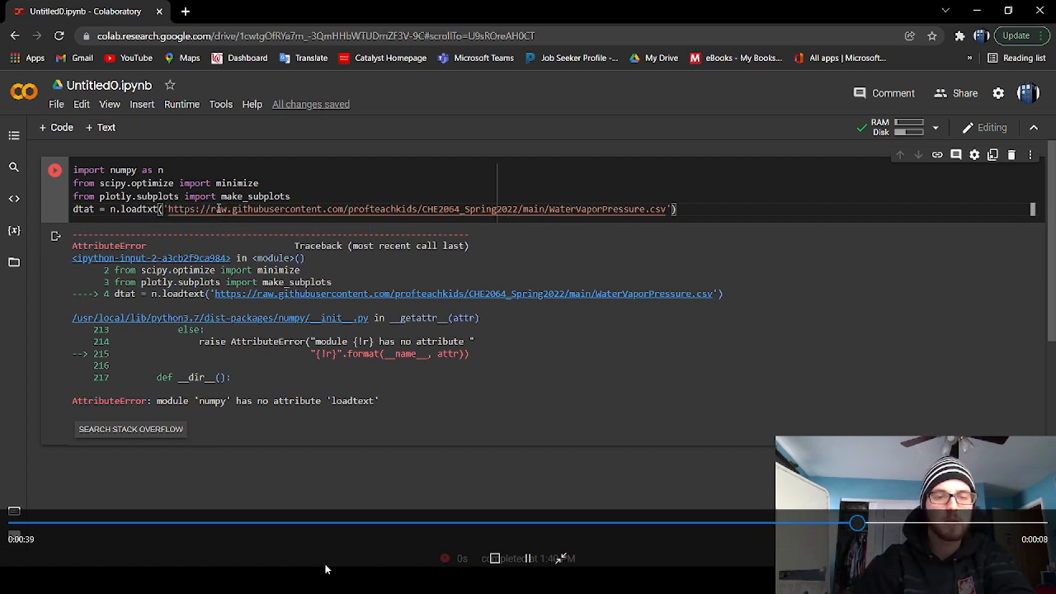
left_click(55, 170)
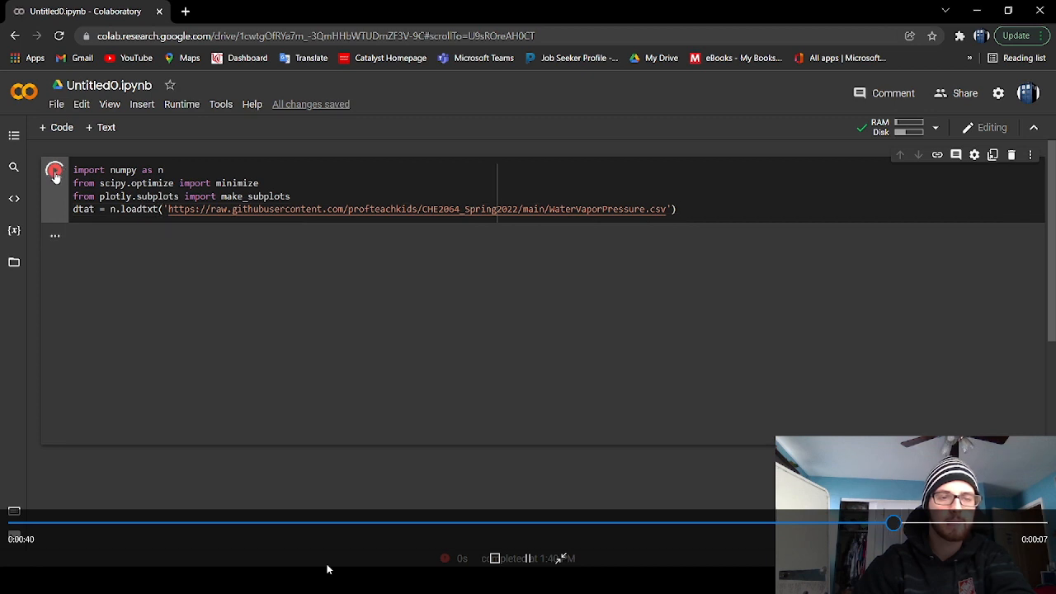
left_click(55, 170)
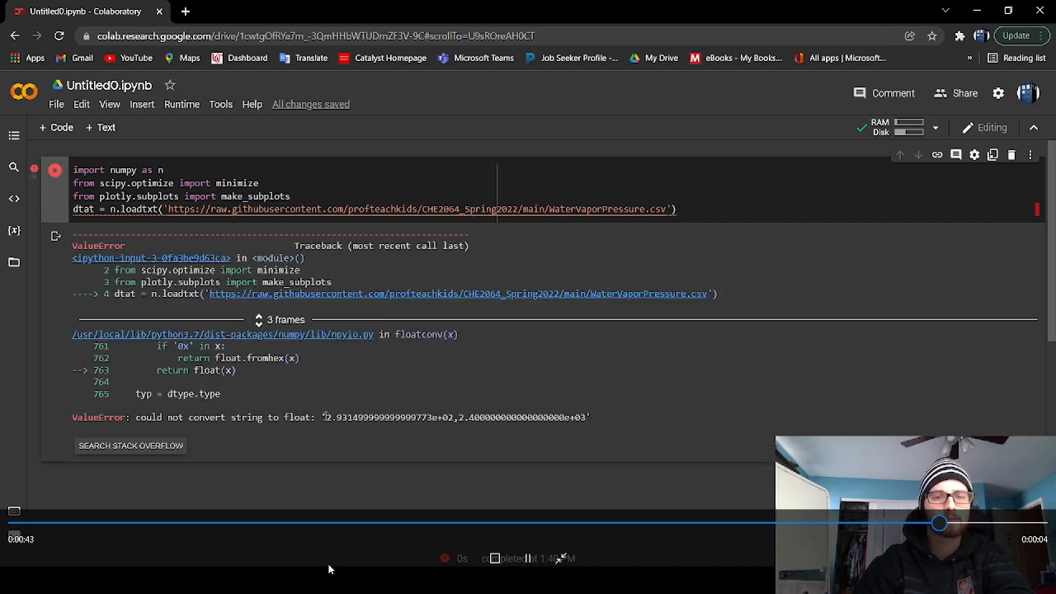
mouse_move(251, 434)
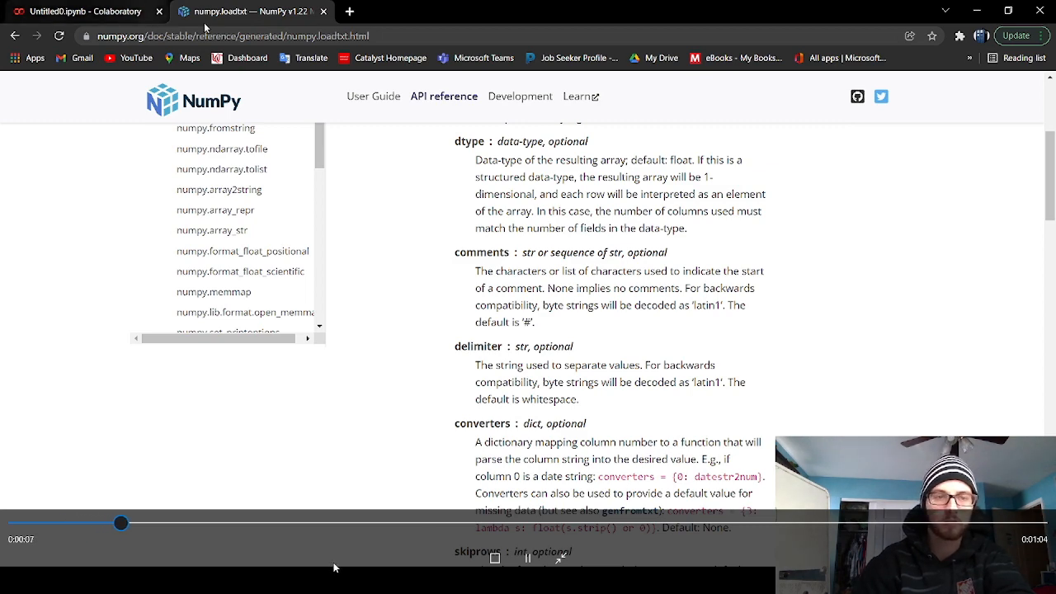
Return from the loadtxt docs, add delimiter=',' to loadtxt, and run the cell.
left_click(82, 11)
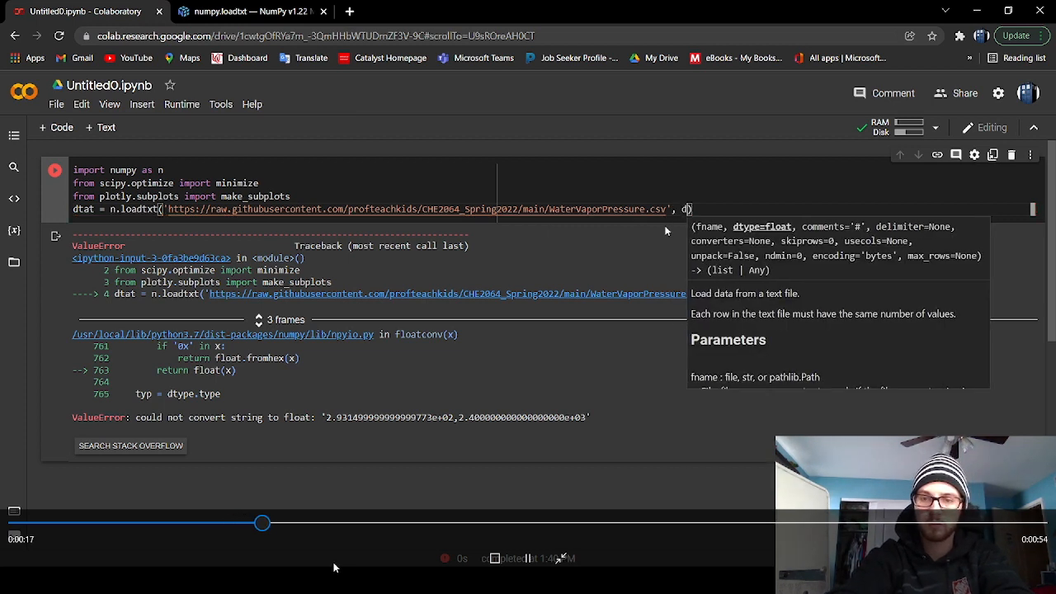
type("elimiter = ',")
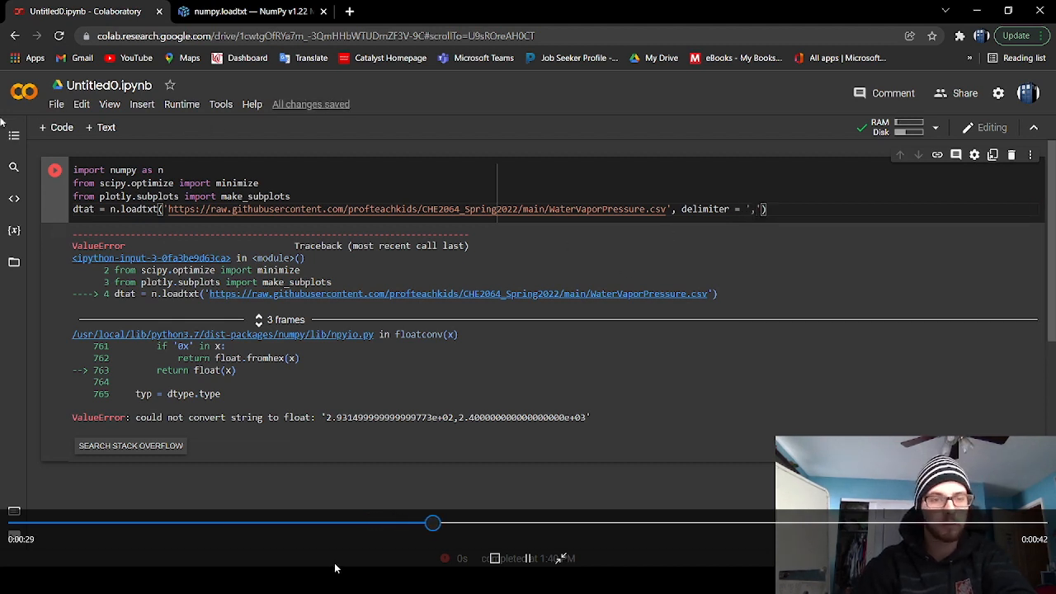
left_click(54, 170)
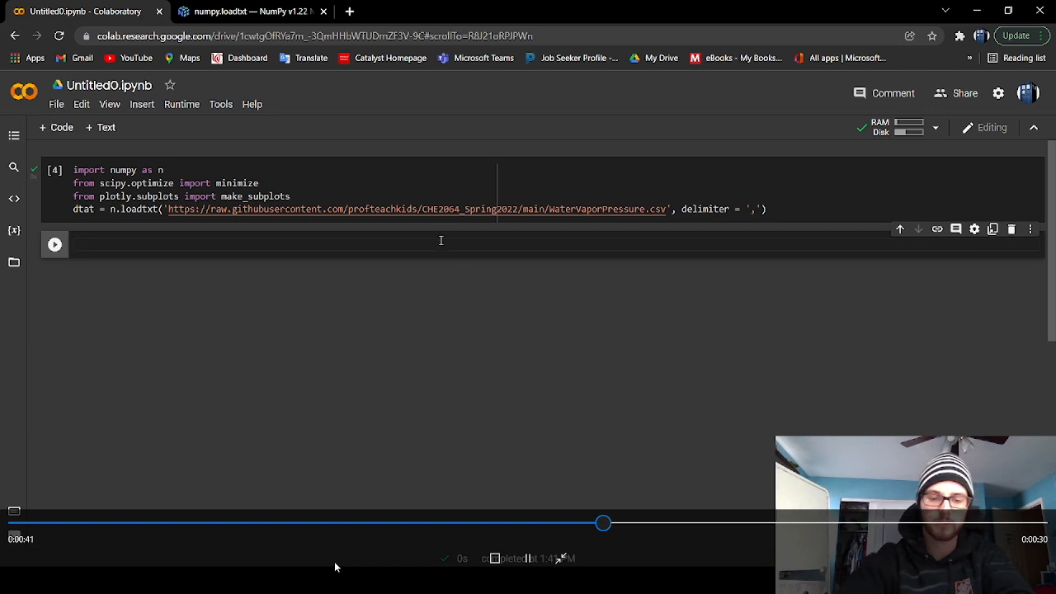
Print dtat in a new cell, then change the cell to t=dtat.
type("dta")
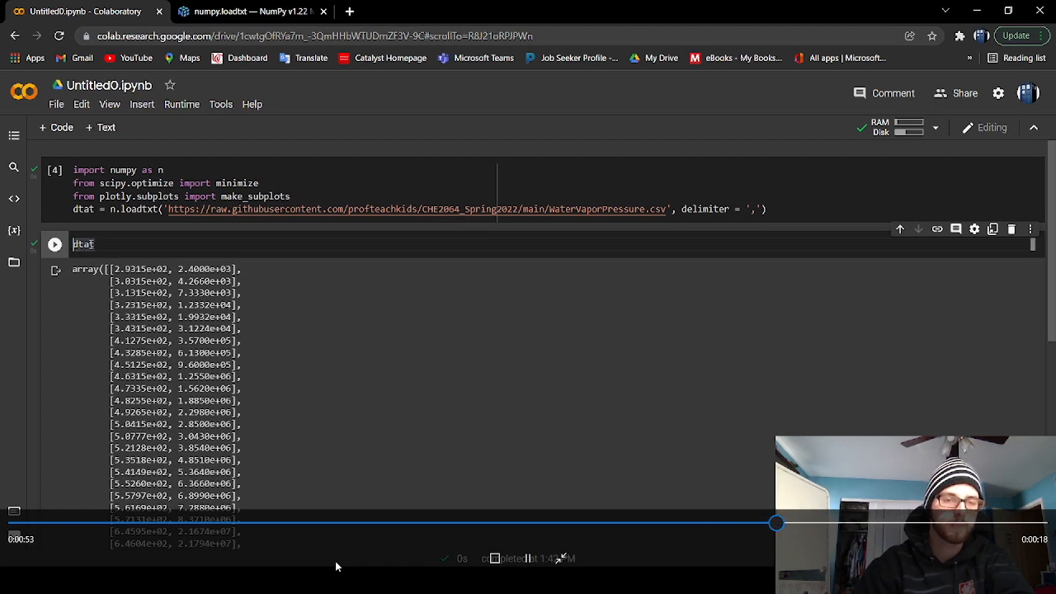
type("t=")
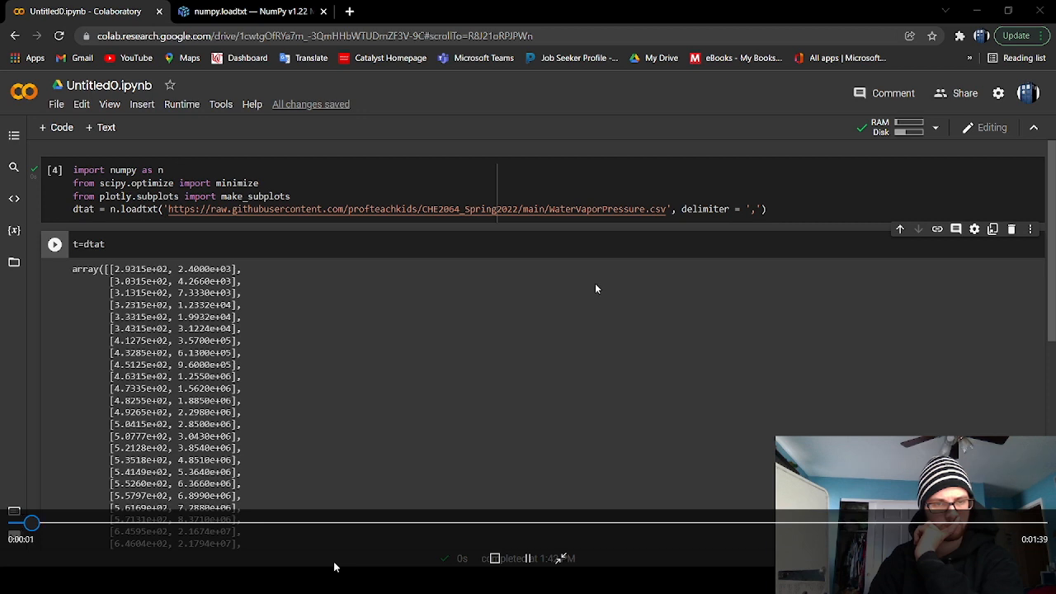
mouse_move(738, 475)
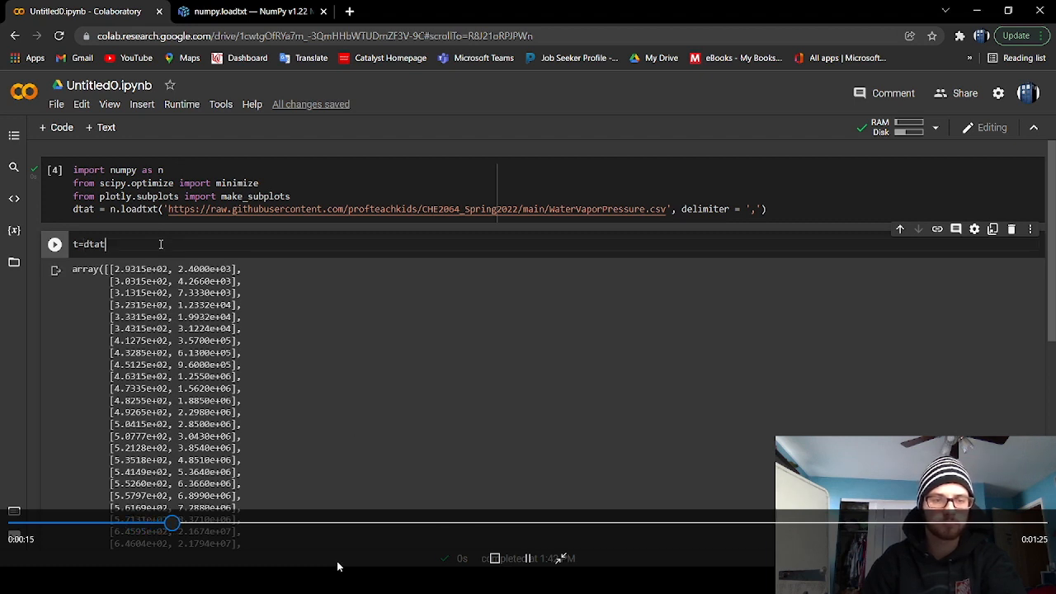
Write t=dtat[:,1] and logp=dtat[:,0] in the cell and run it.
type("[]")
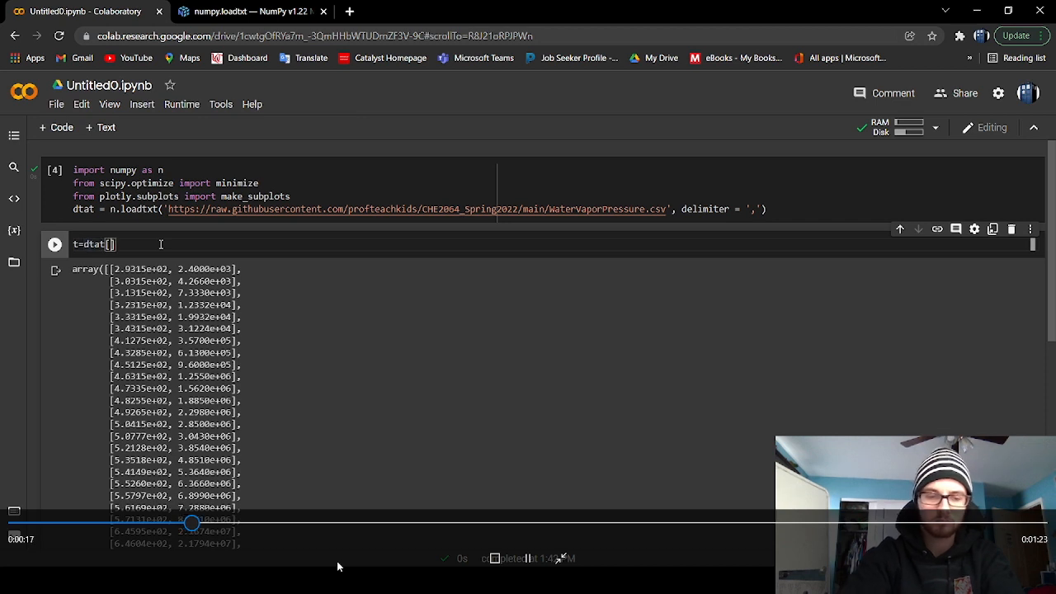
type("t")
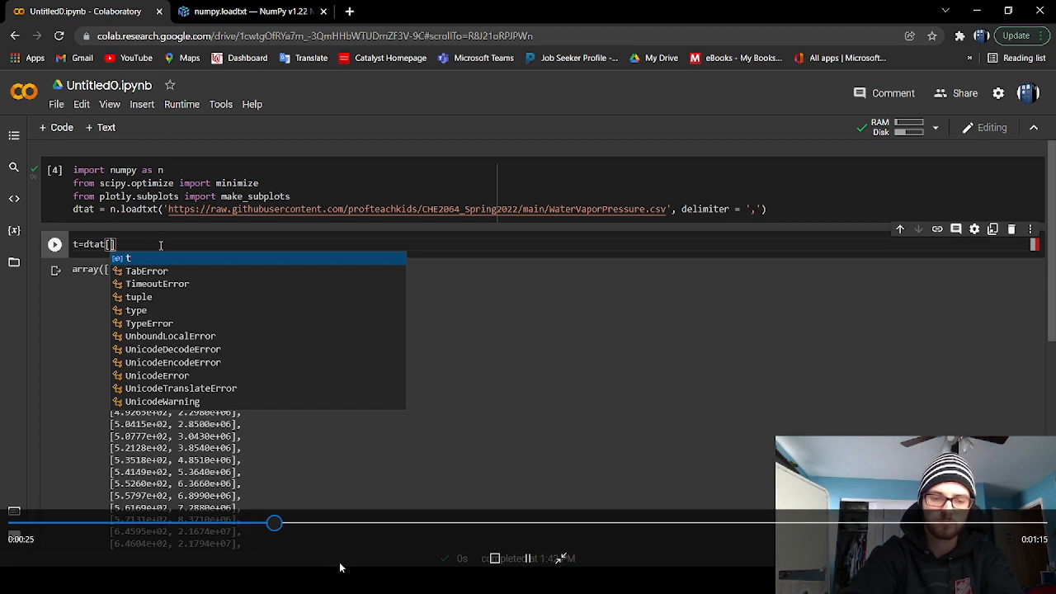
type("1")
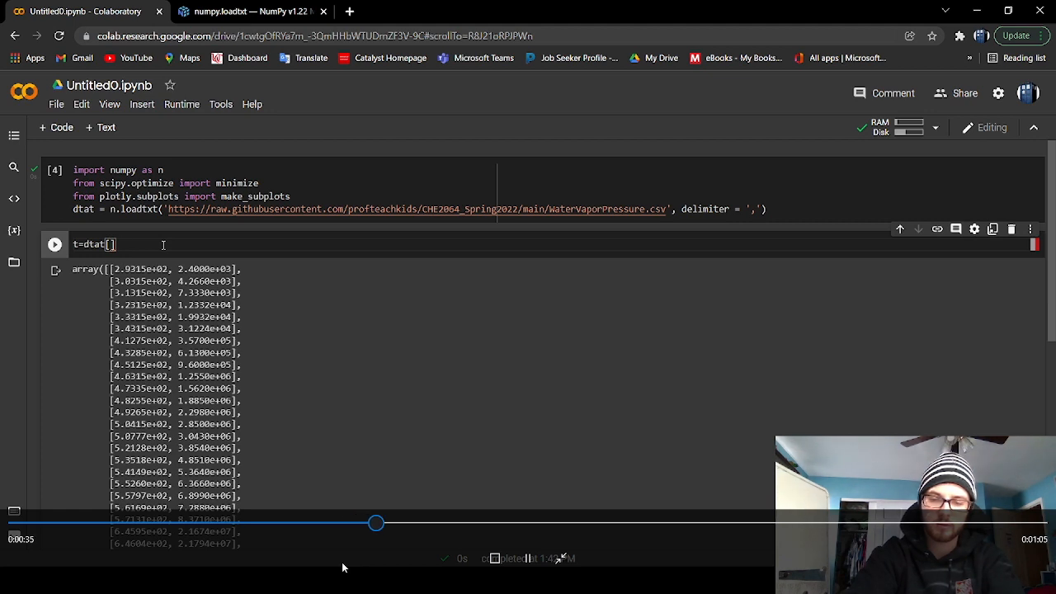
type(":,")
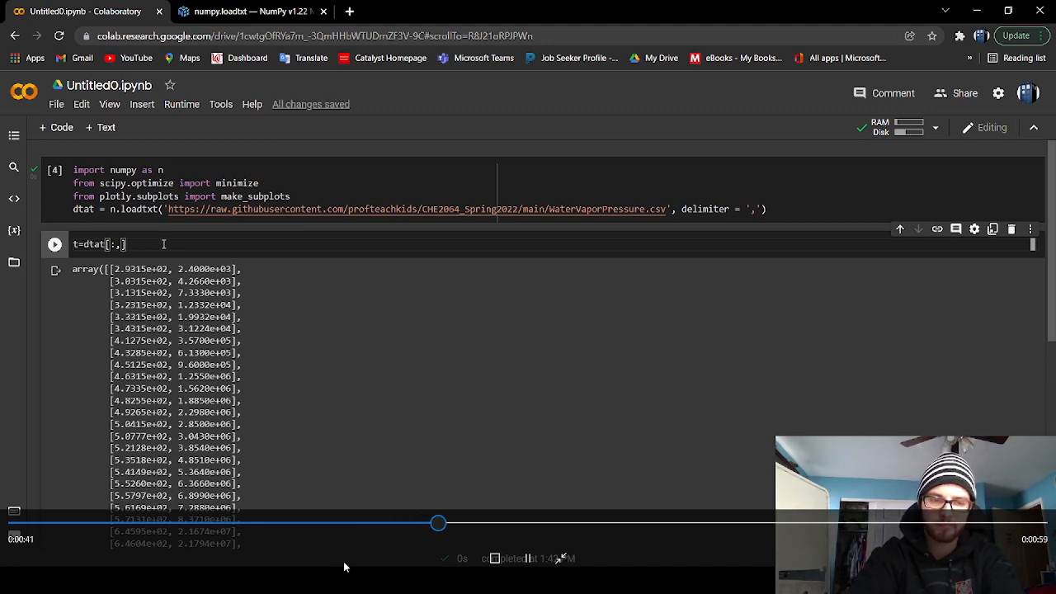
type("1")
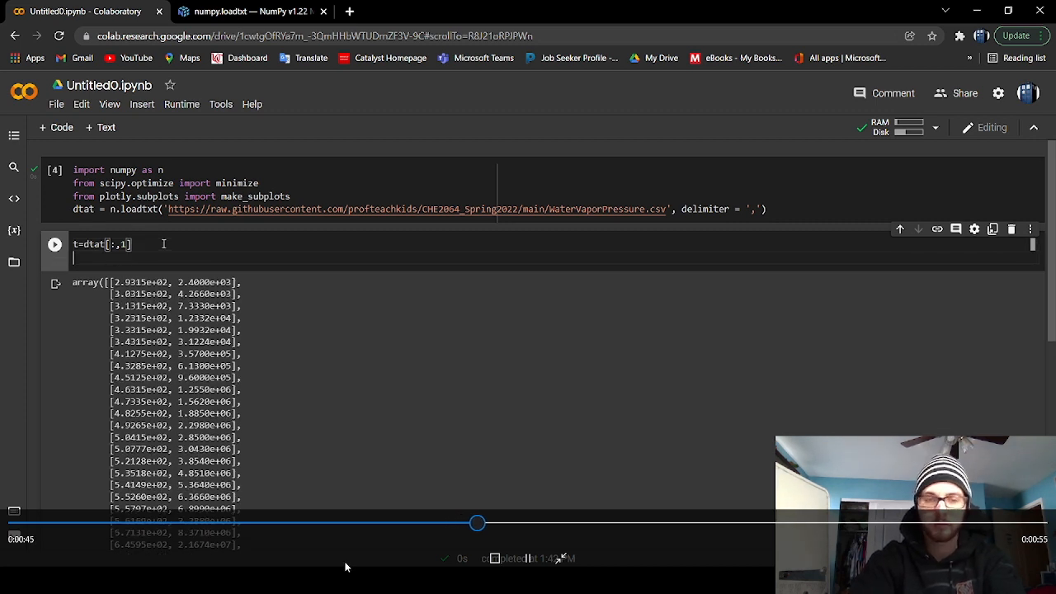
type("lop")
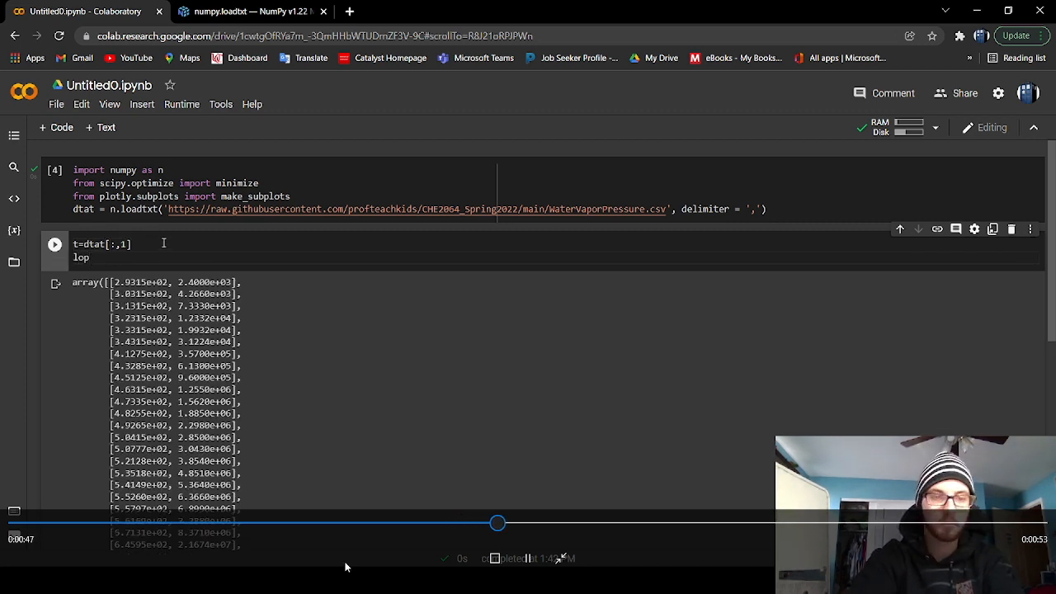
type("lo")
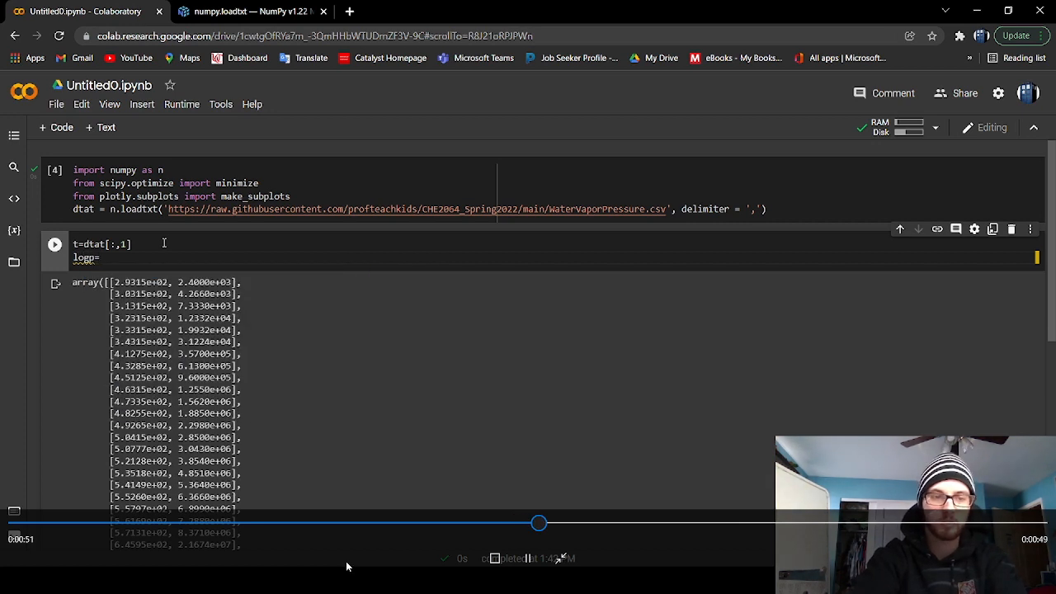
type("dtat")
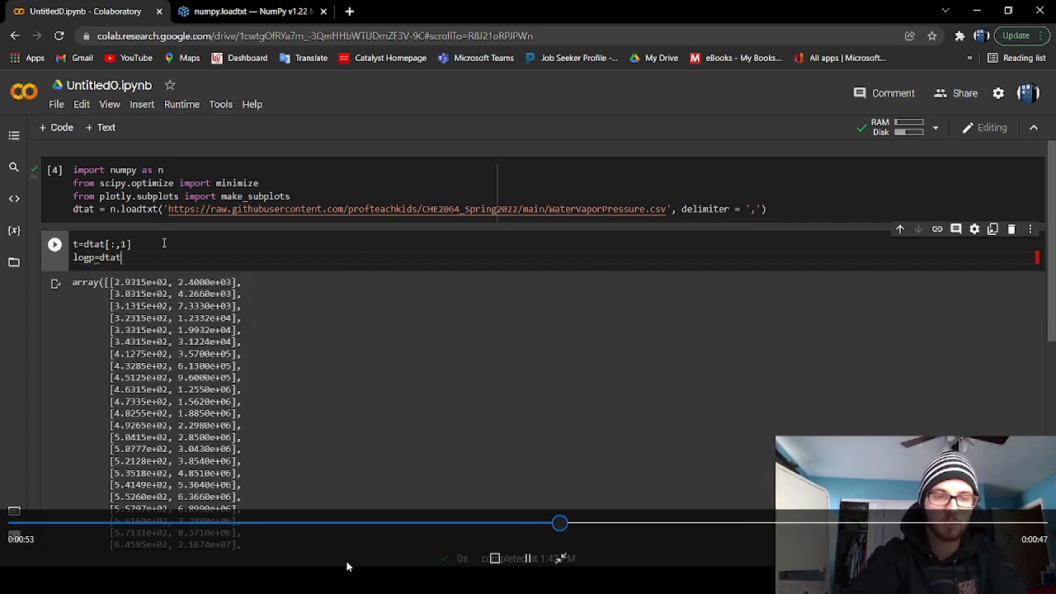
type("dtat")
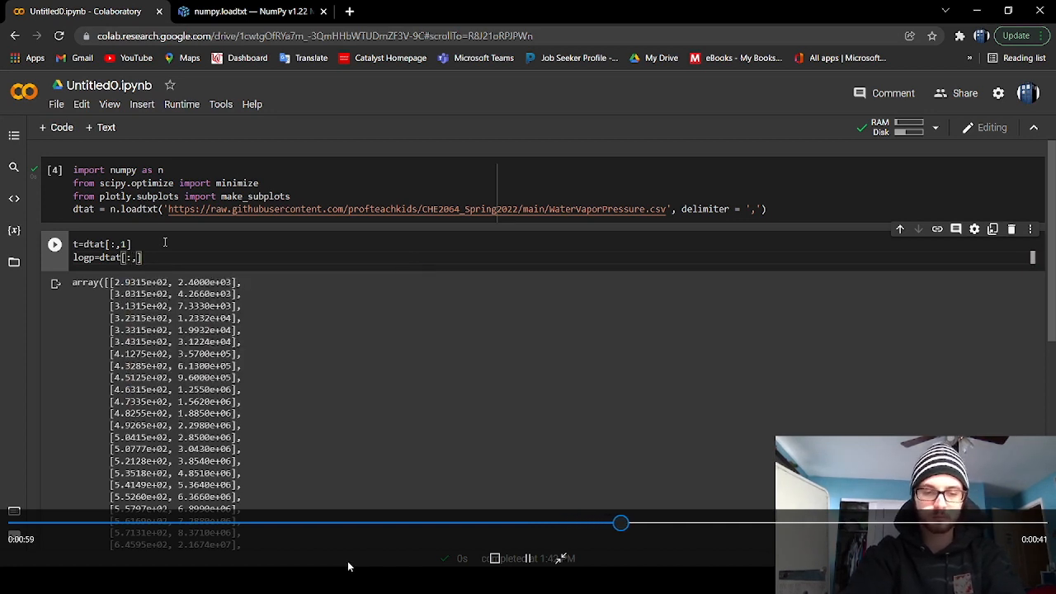
type("0")
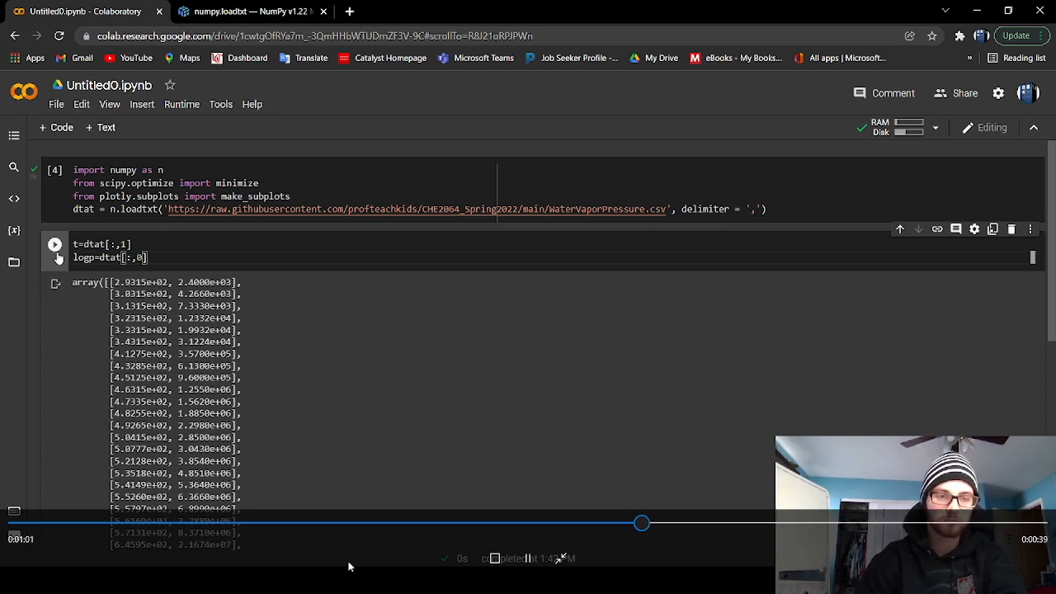
left_click(54, 244)
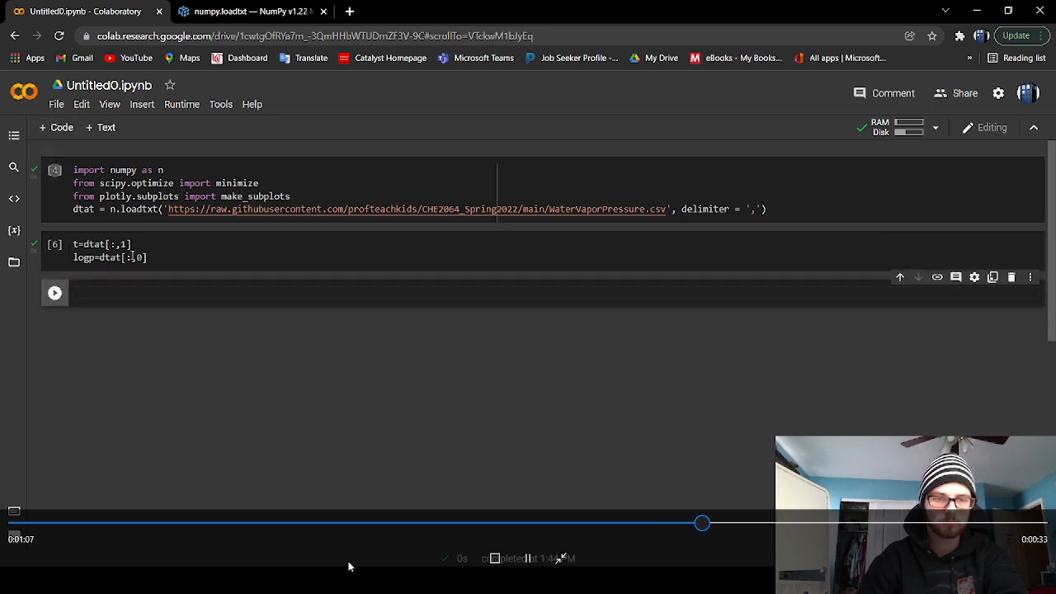
Create fig=make_subplots() and add a 'data' markers scatter of t versus logp.
left_click(147, 303)
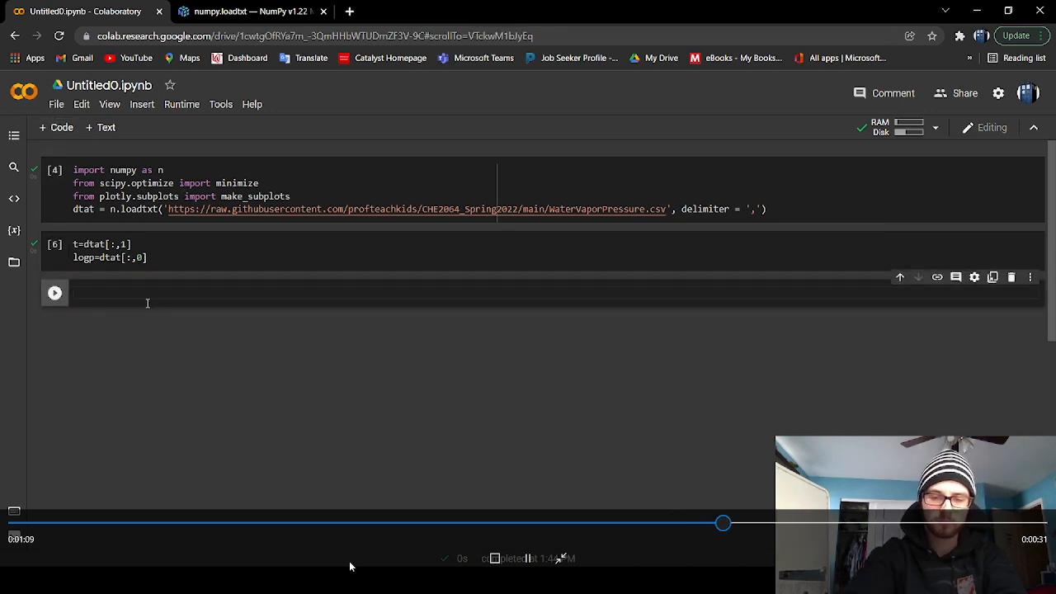
type("fig")
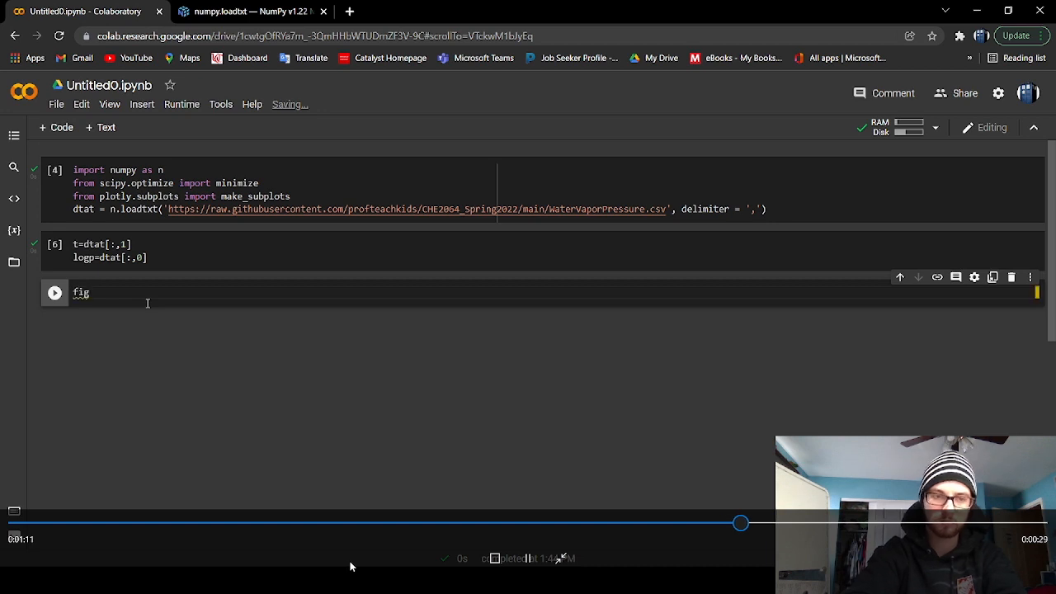
type("=make_subplots(")
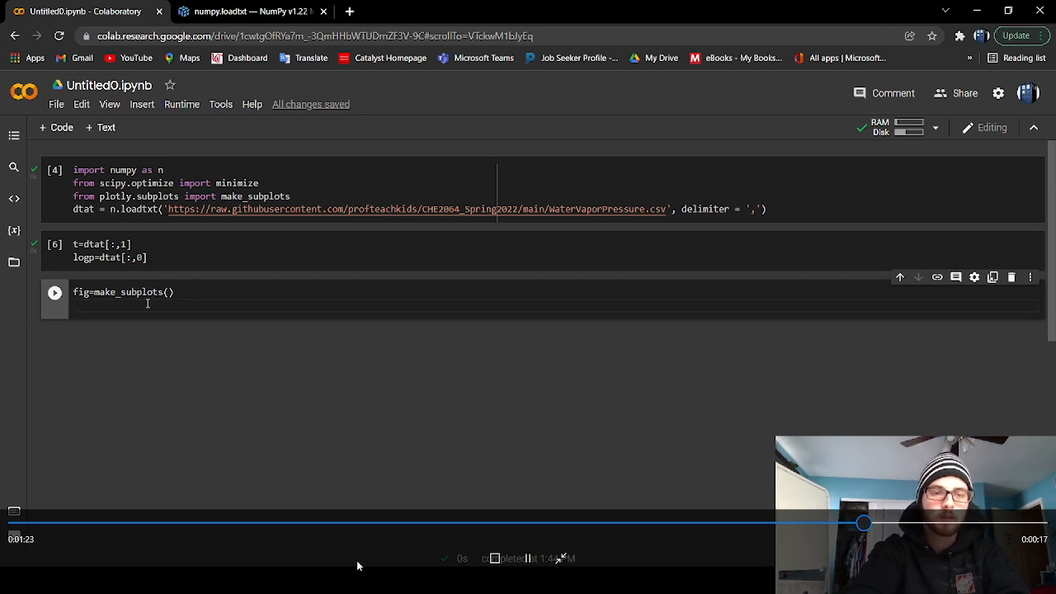
type("fi")
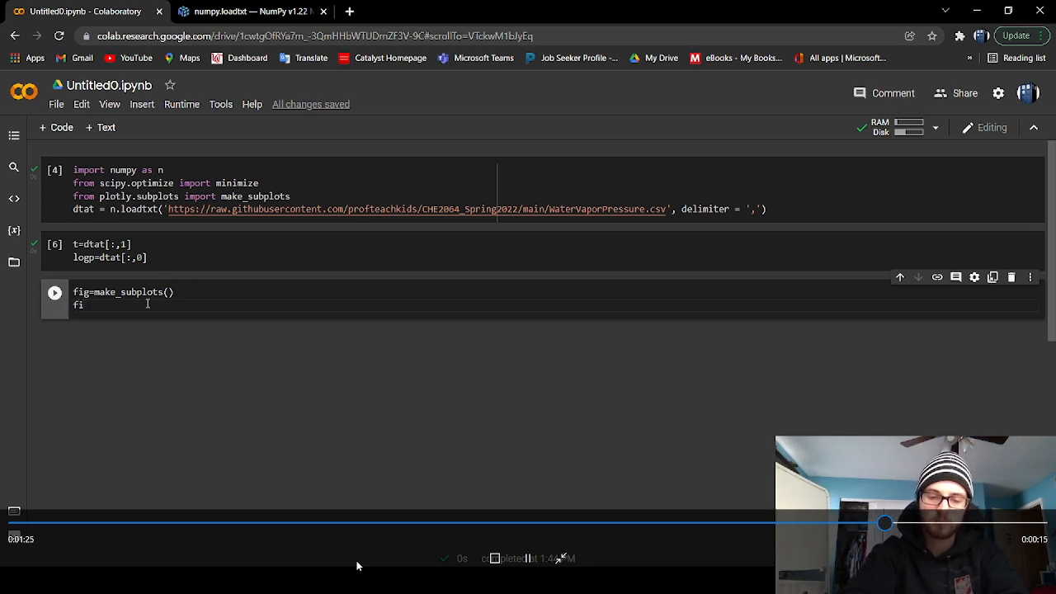
type(".add")
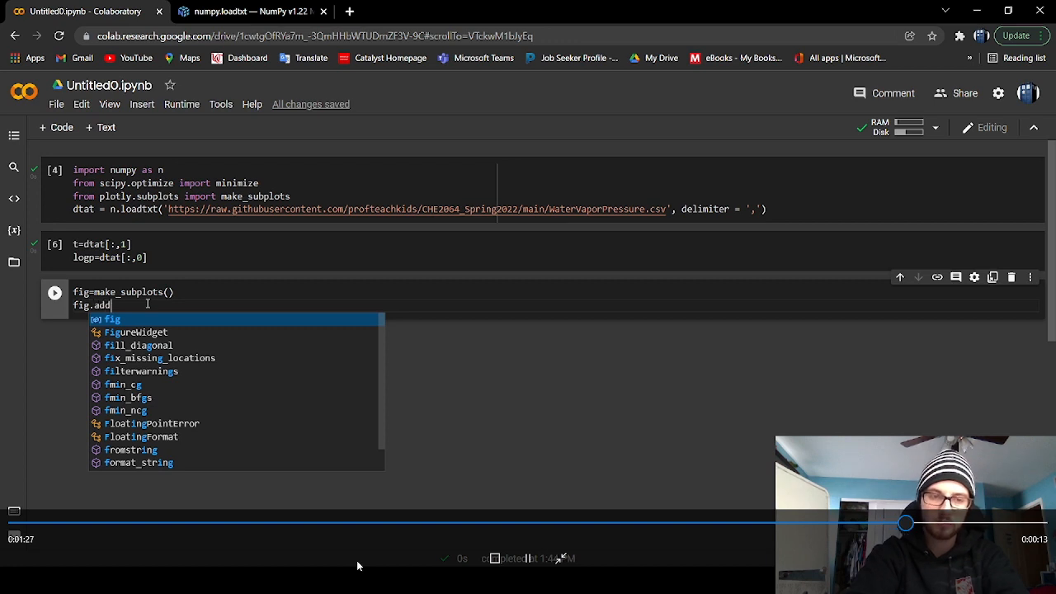
type("add")
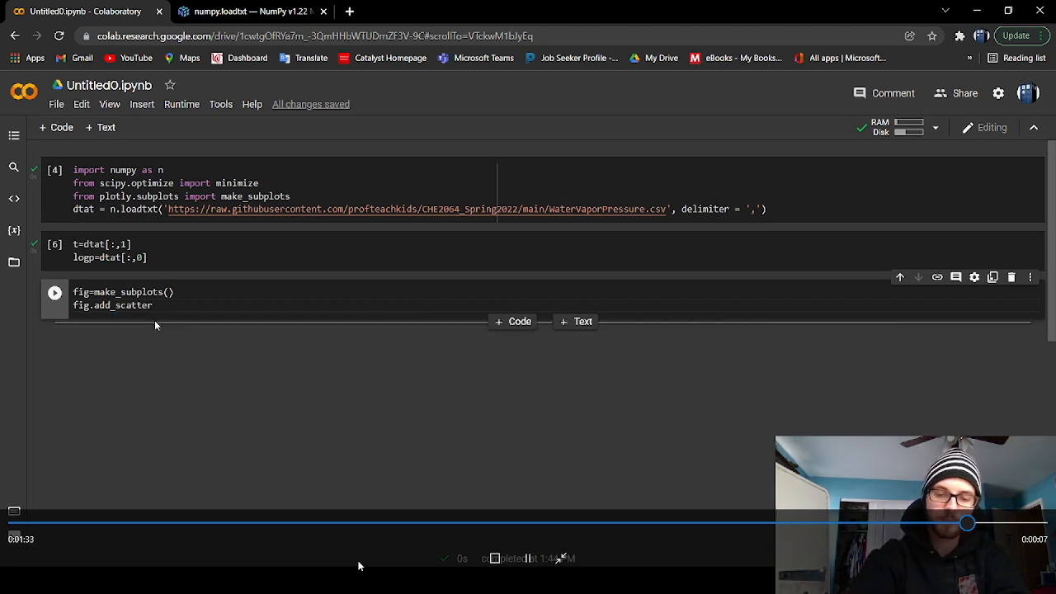
type("(x=")
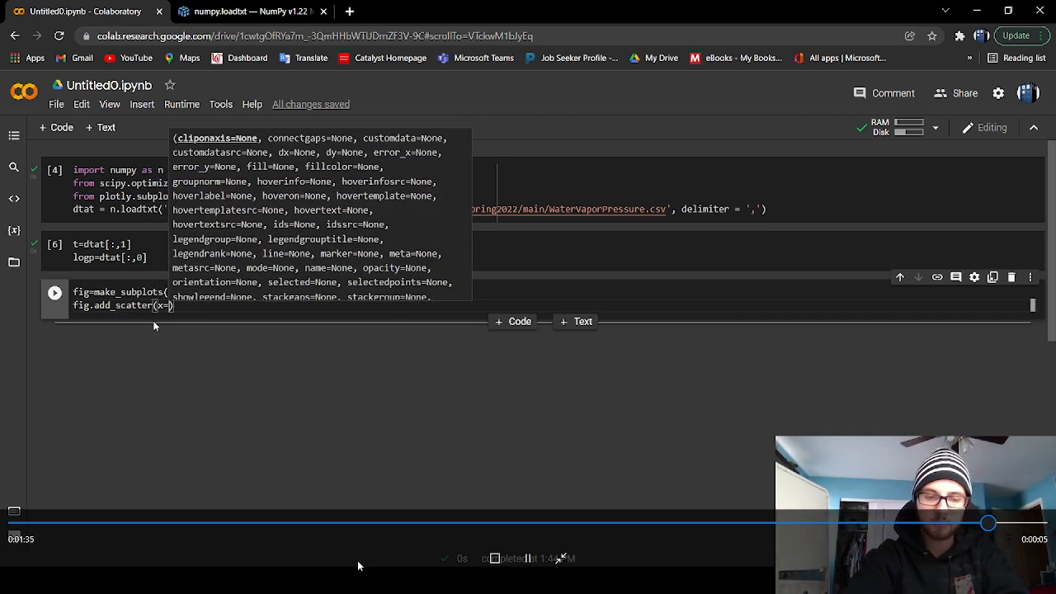
type("x")
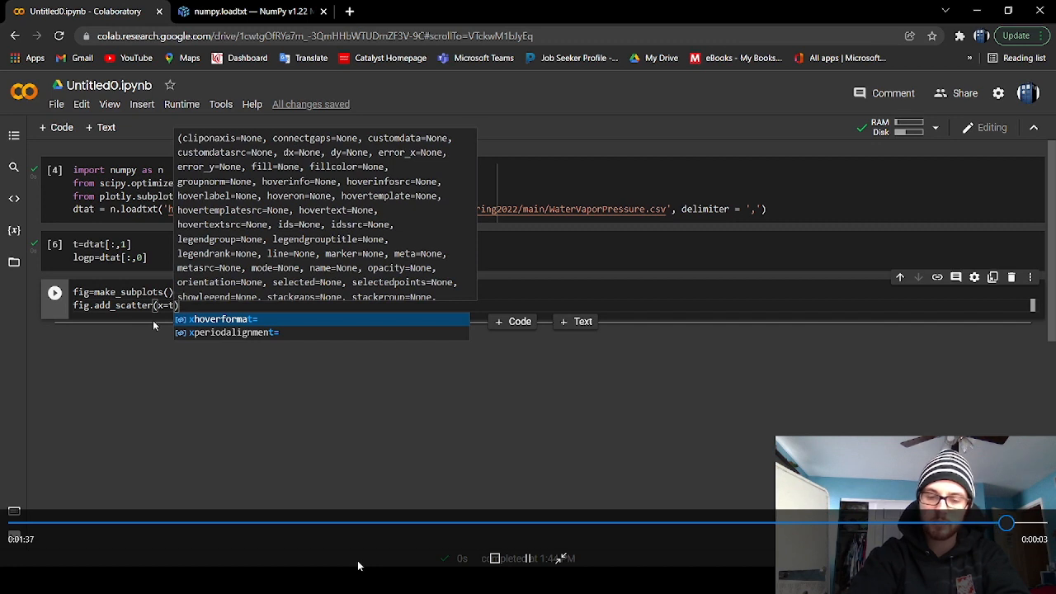
type("y=")
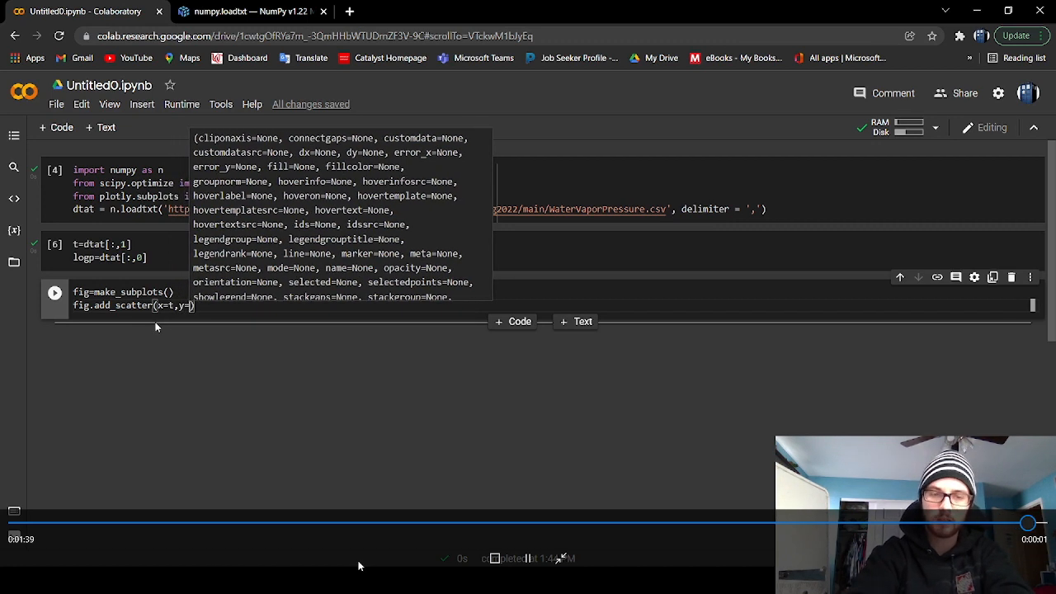
type("y=")
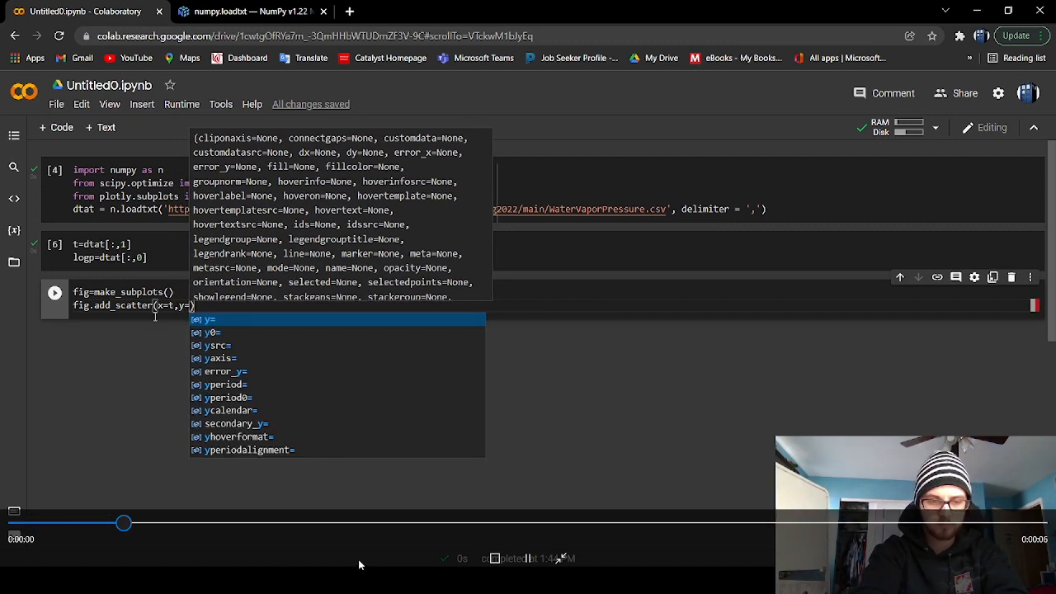
type("lop")
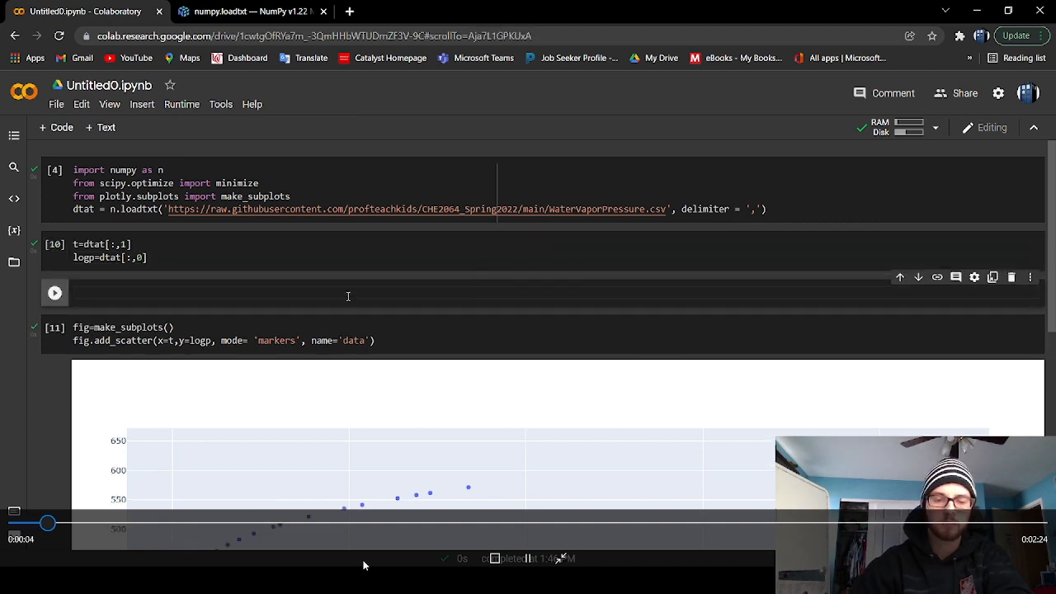
Type def sse(k): followed by the unpacking line a,b,c=.
type("def")
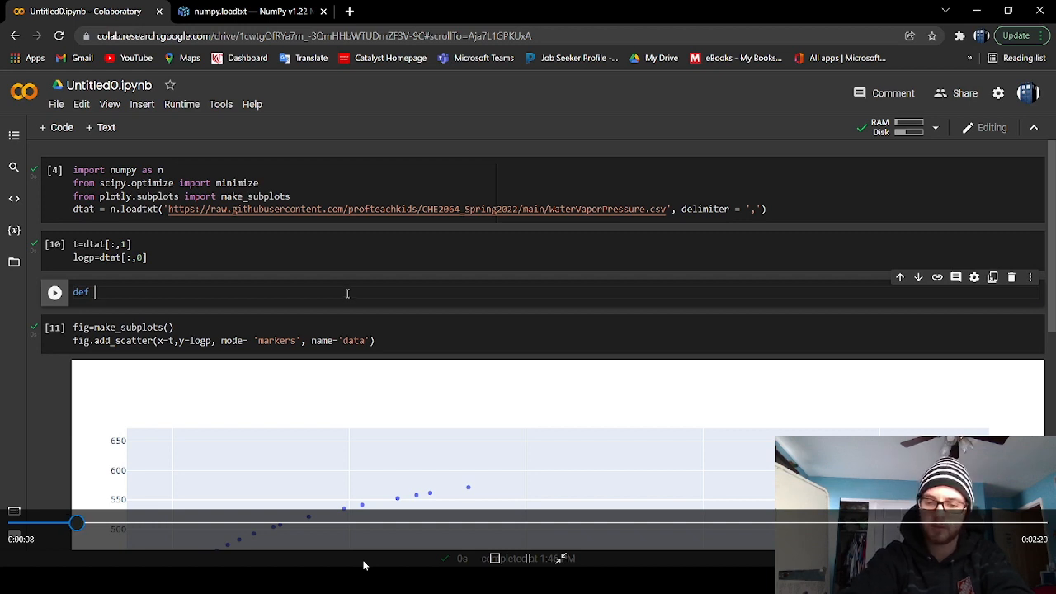
type("sse(")
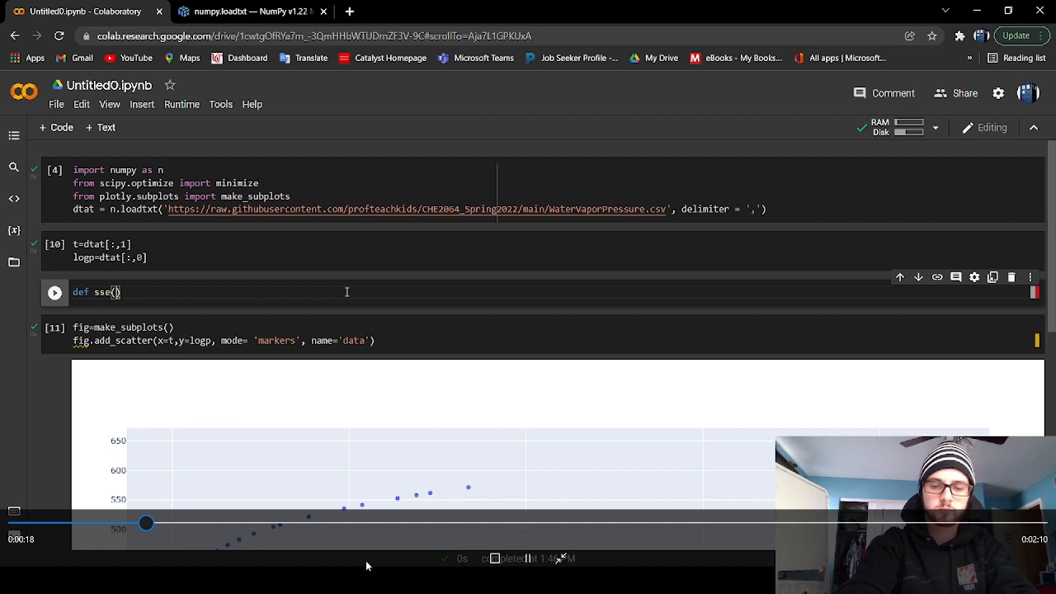
type("k")
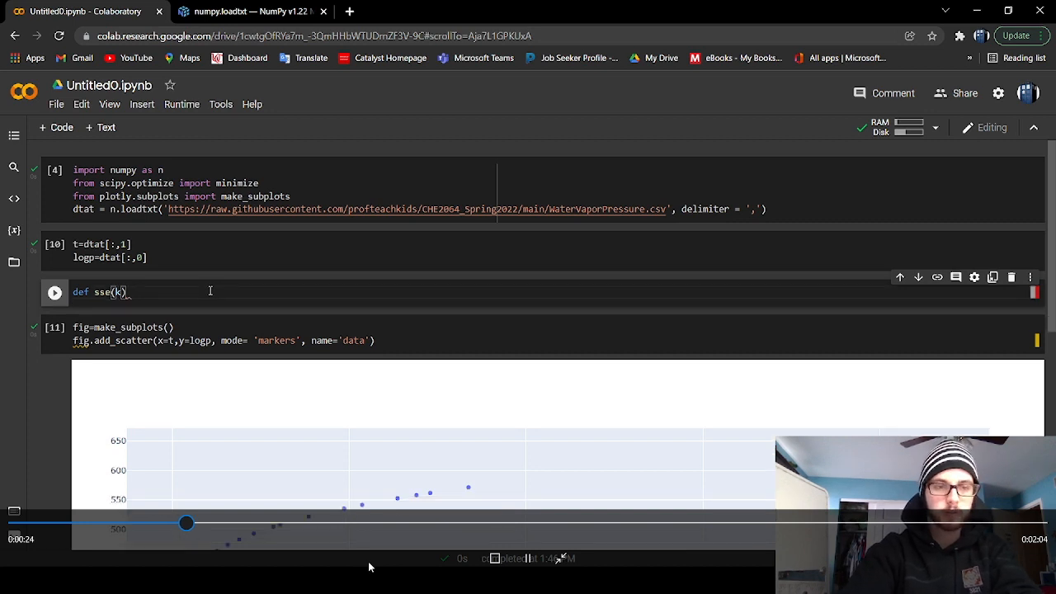
type(":\\")
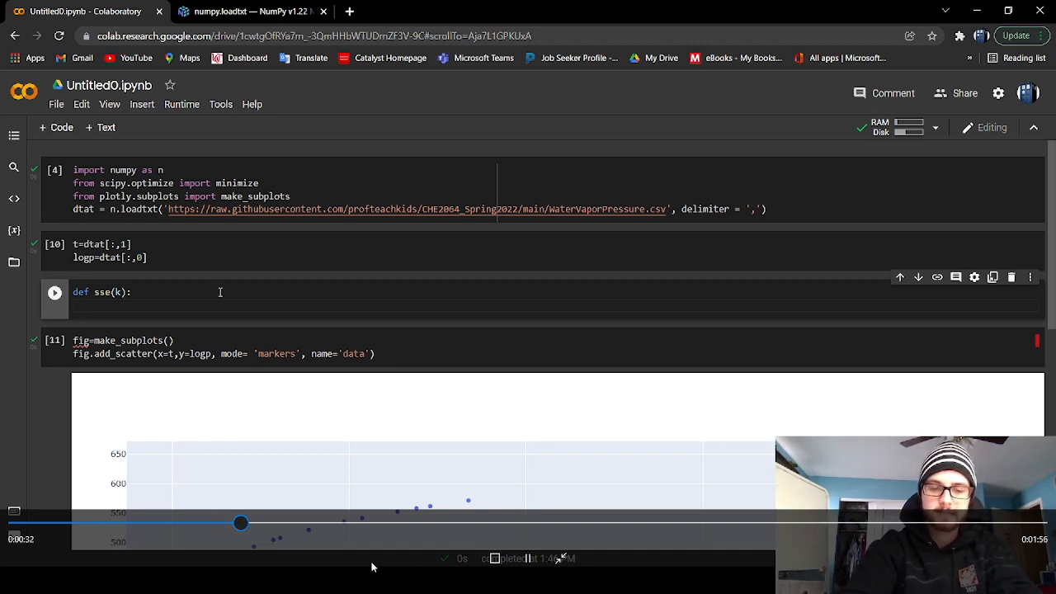
type("a,")
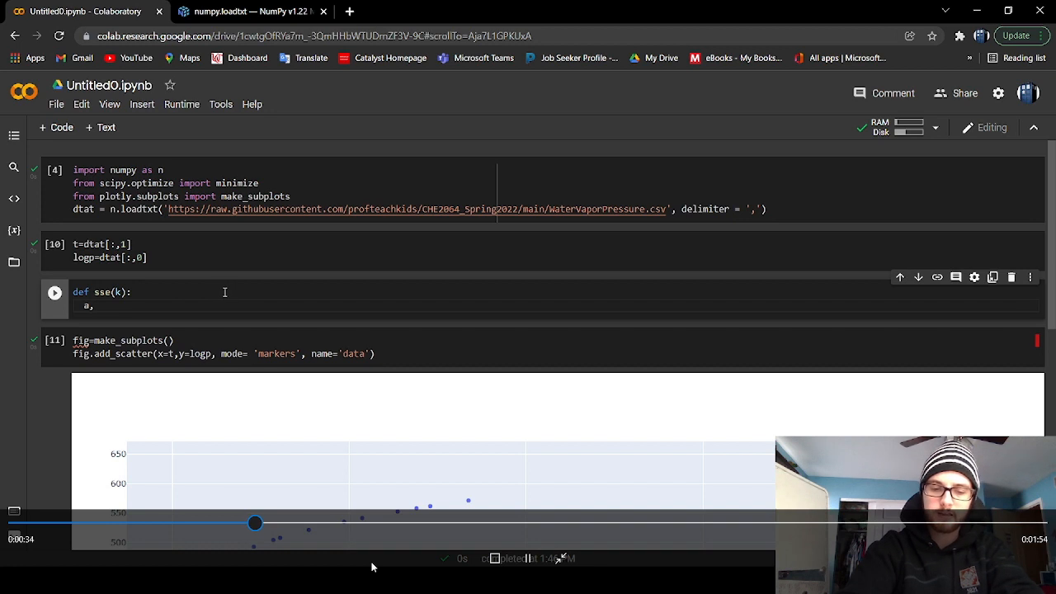
type("b,c=")
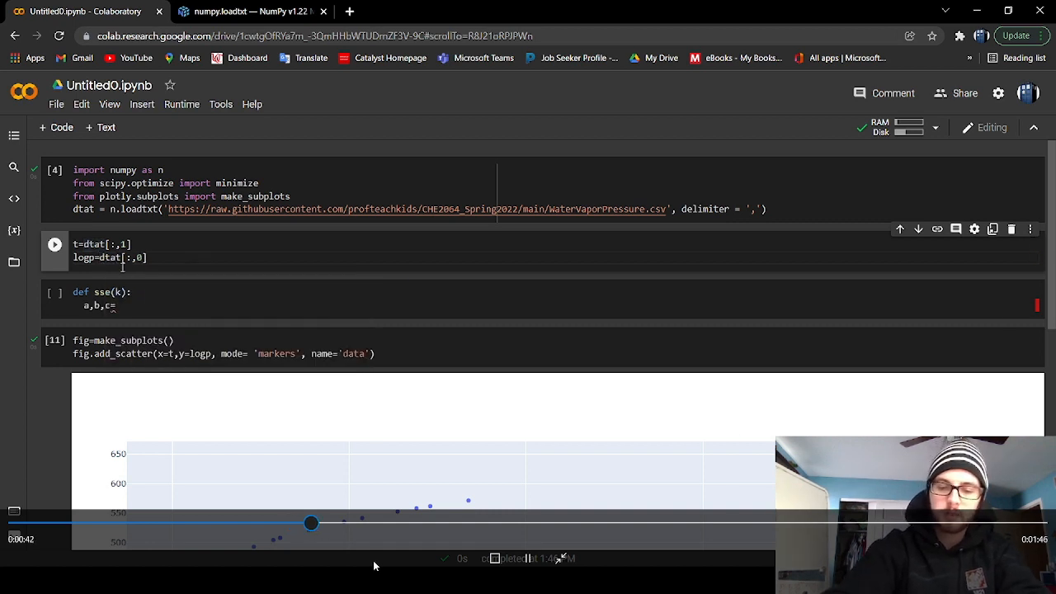
Wrap the pressure column in n.log10(), fix np to n, and rerun the data cell.
type("np.log10(")
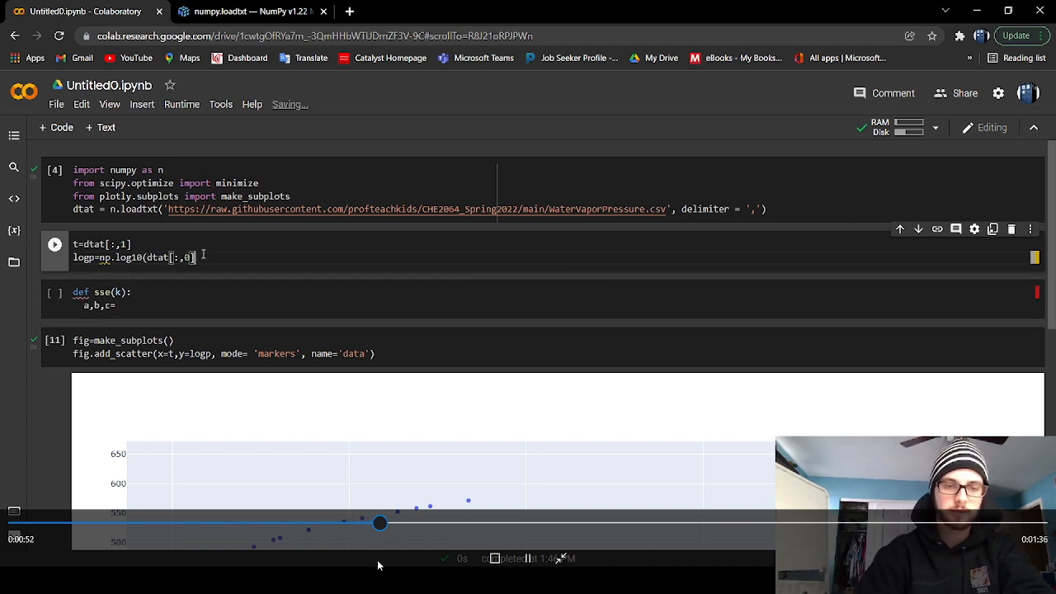
type(")")
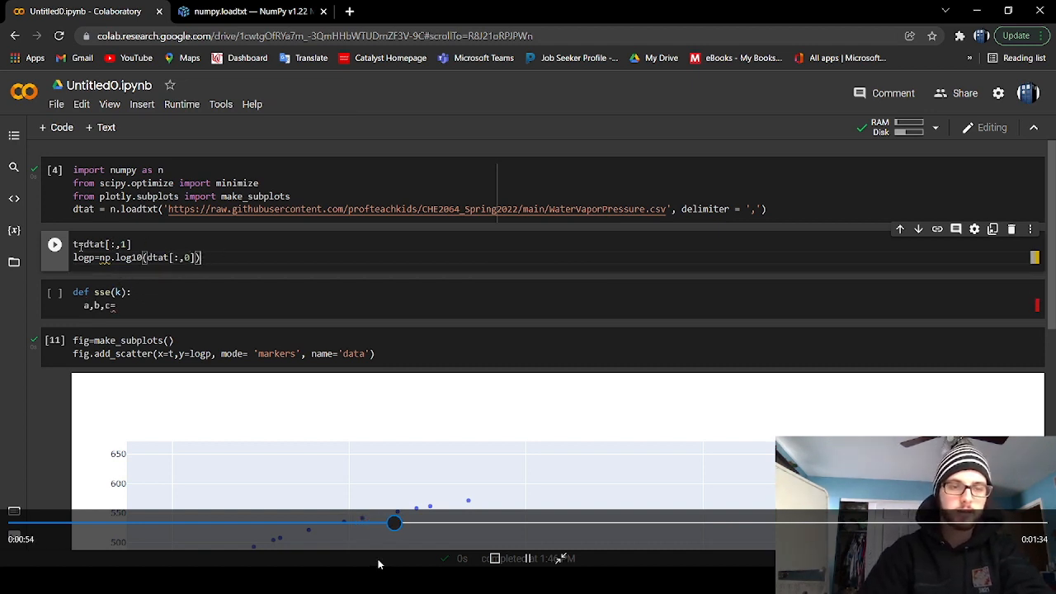
left_click(54, 245)
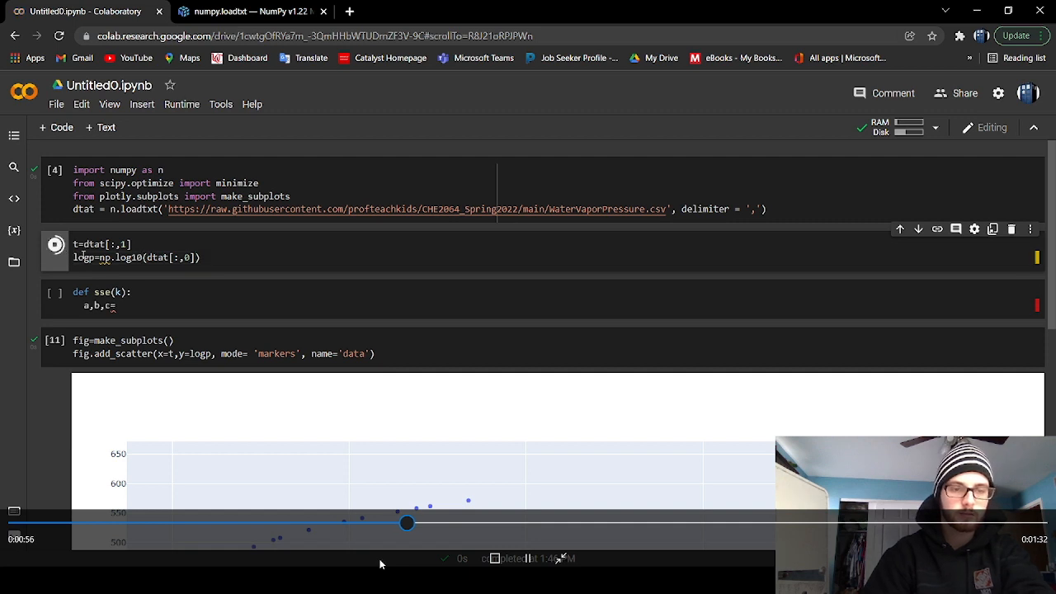
left_click(54, 244)
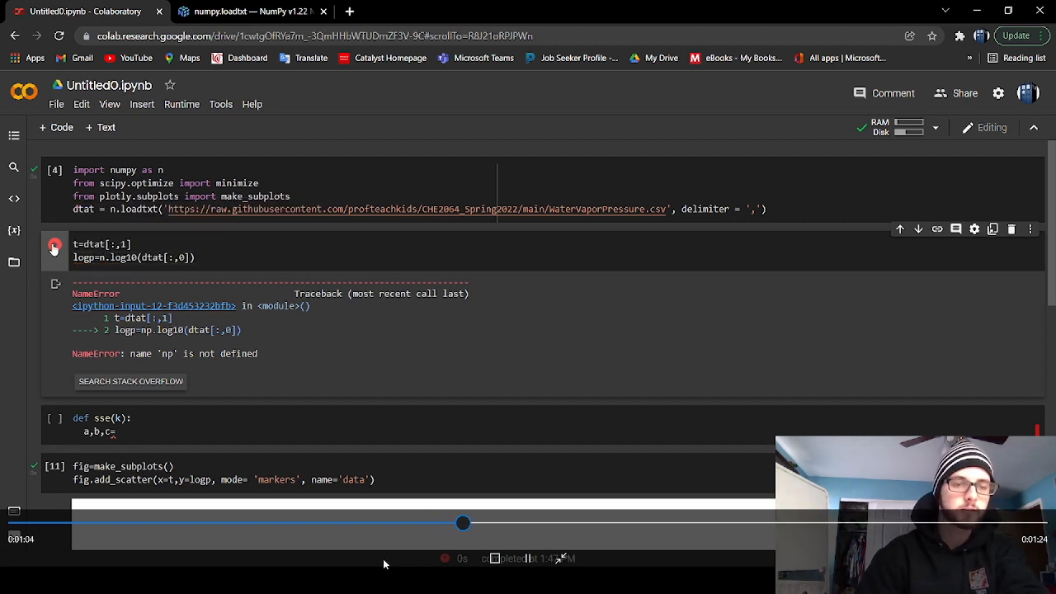
left_click(55, 244)
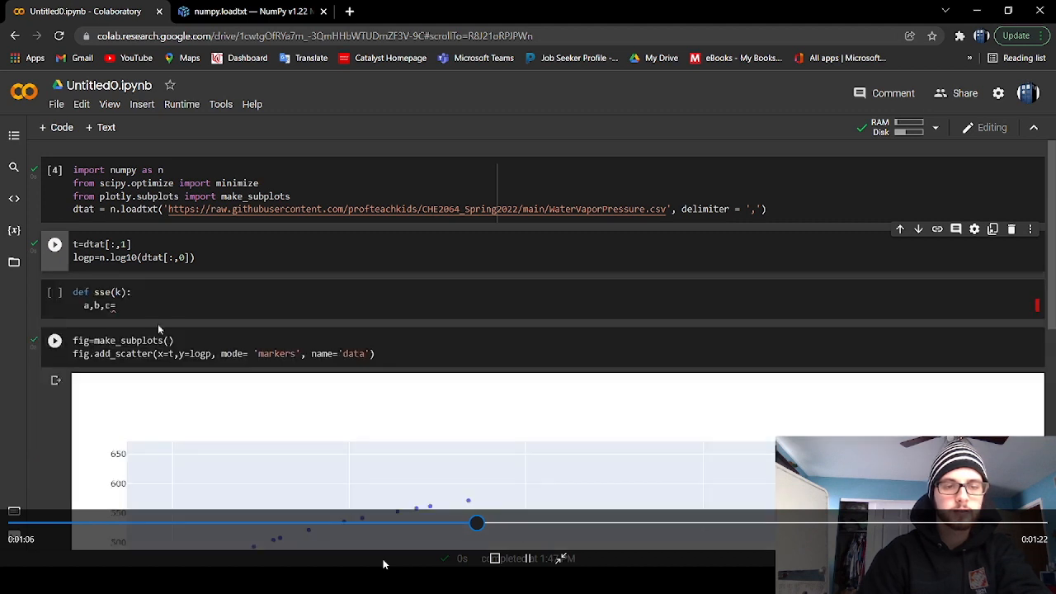
Swap columns so t=dtat[:,0] and logp uses column 1, then check the replotted data.
scroll("down", 3)
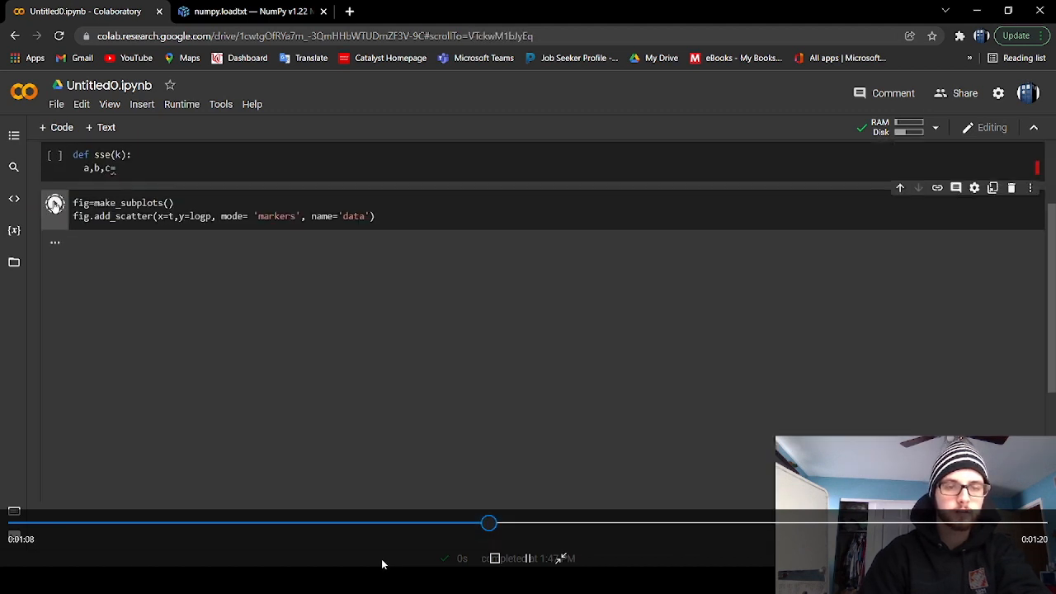
left_click(55, 203)
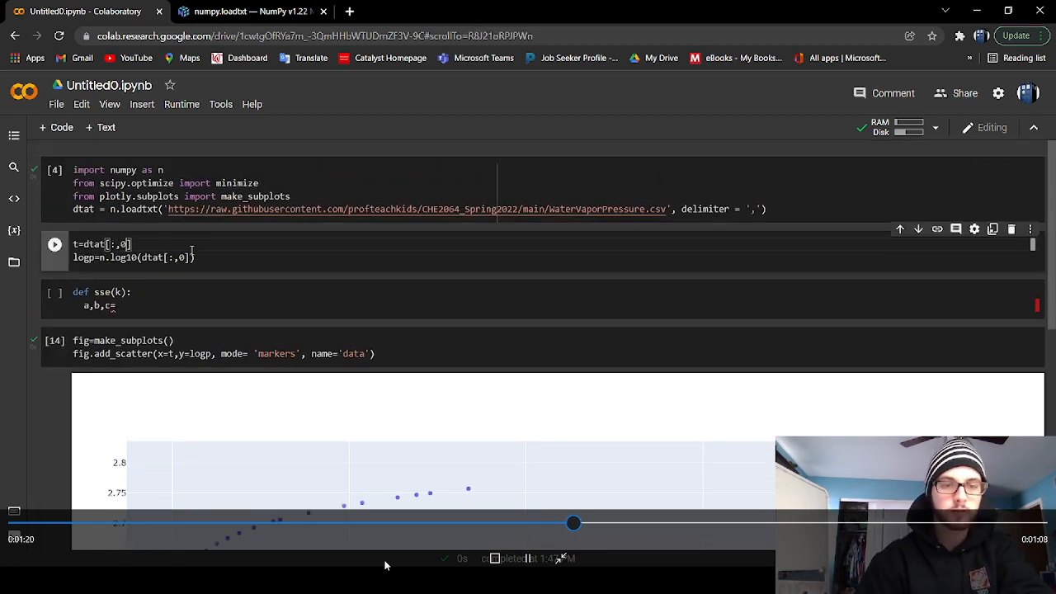
type("1")
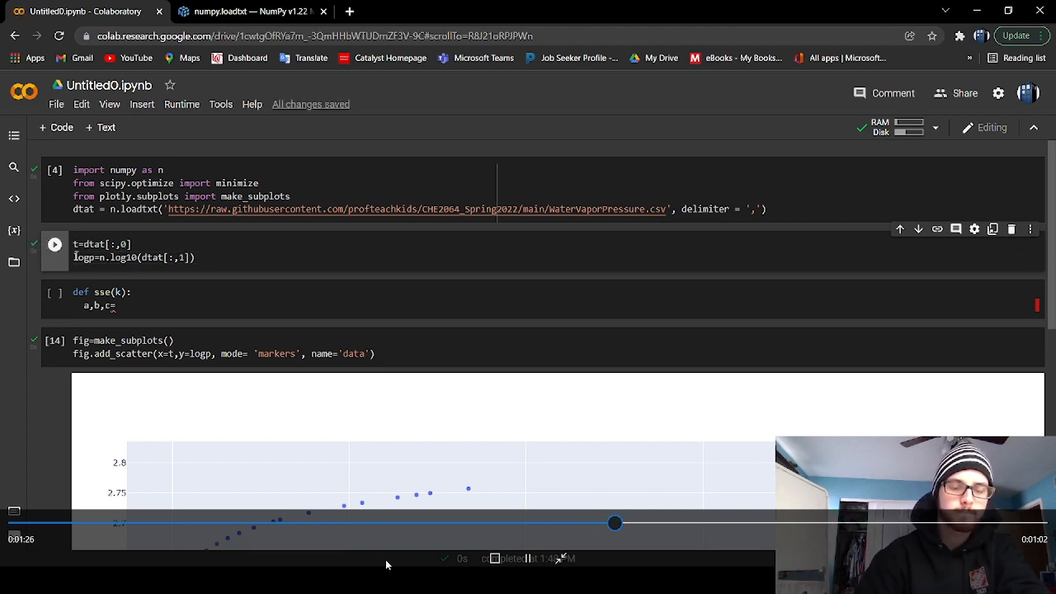
scroll("down", 3)
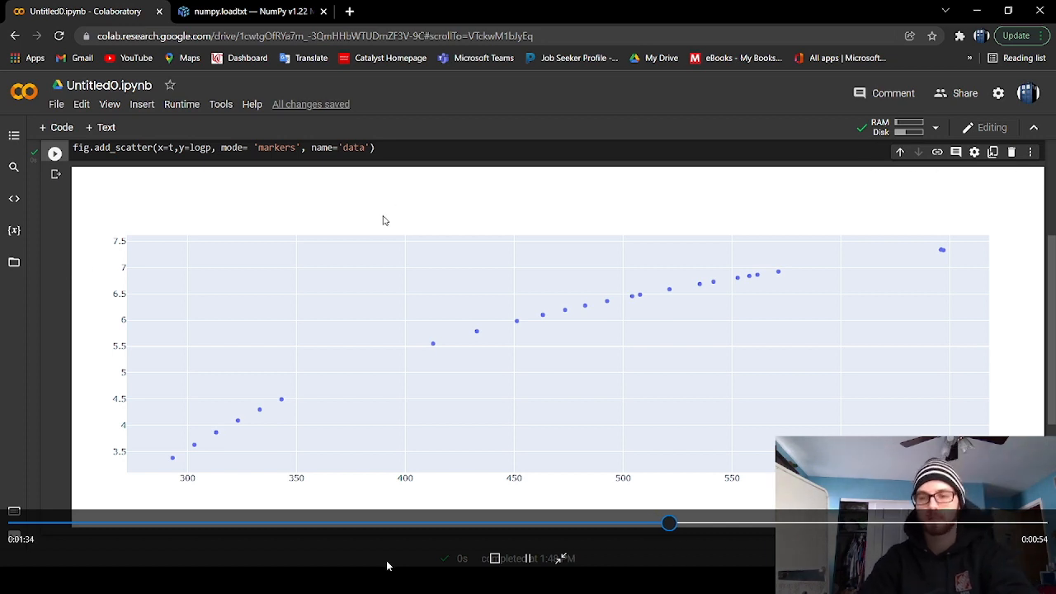
scroll("down", 3)
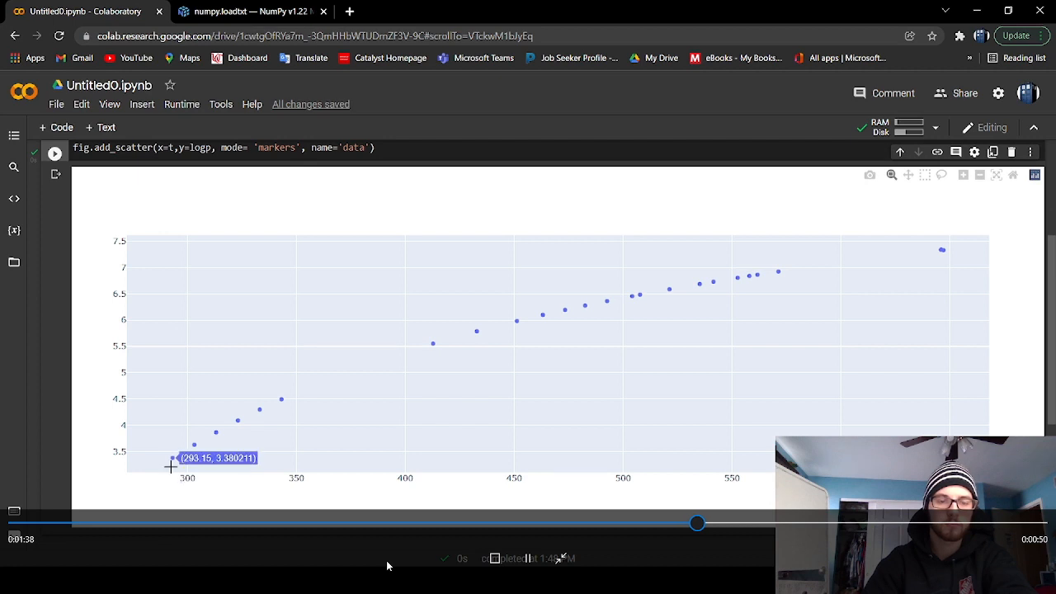
scroll("down", 3)
type("a,b,c=")
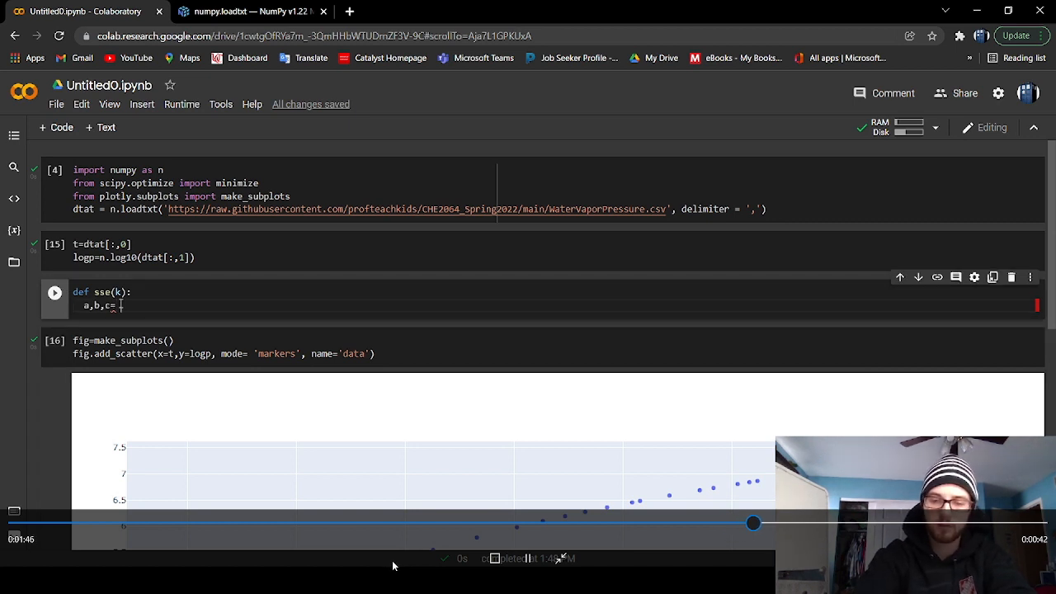
Finish sse(k) with a,b,c=k and return (a-b/(c+t)), and run the cell.
type("k")
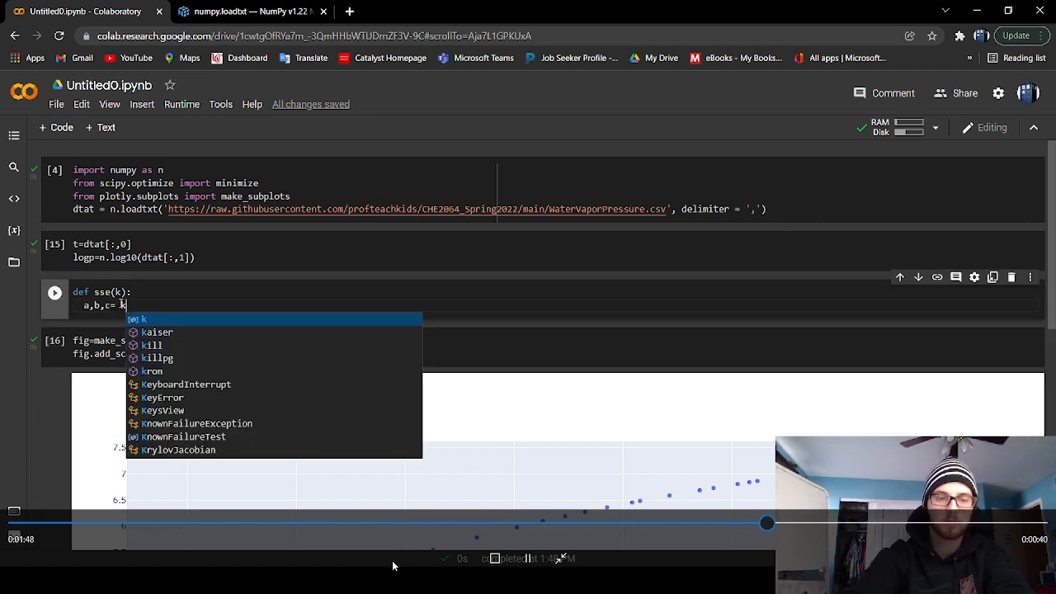
type("re")
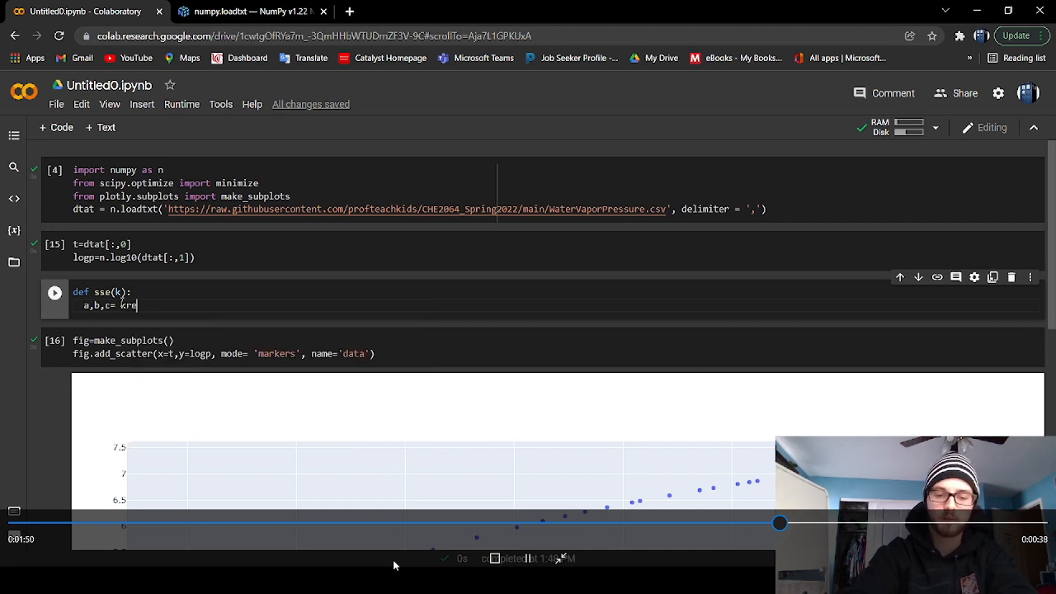
type("return")
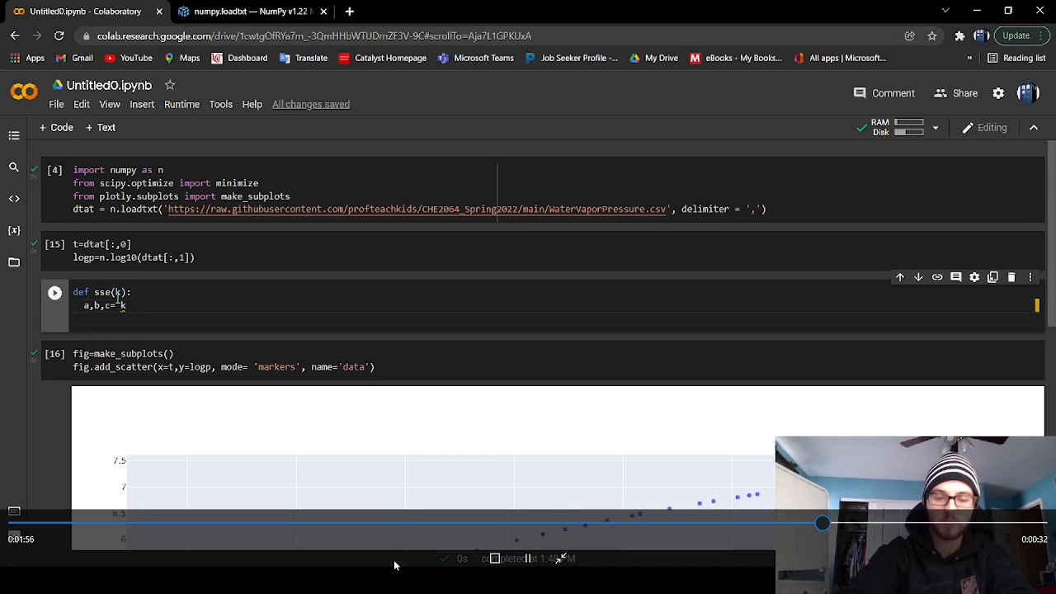
type("return (")
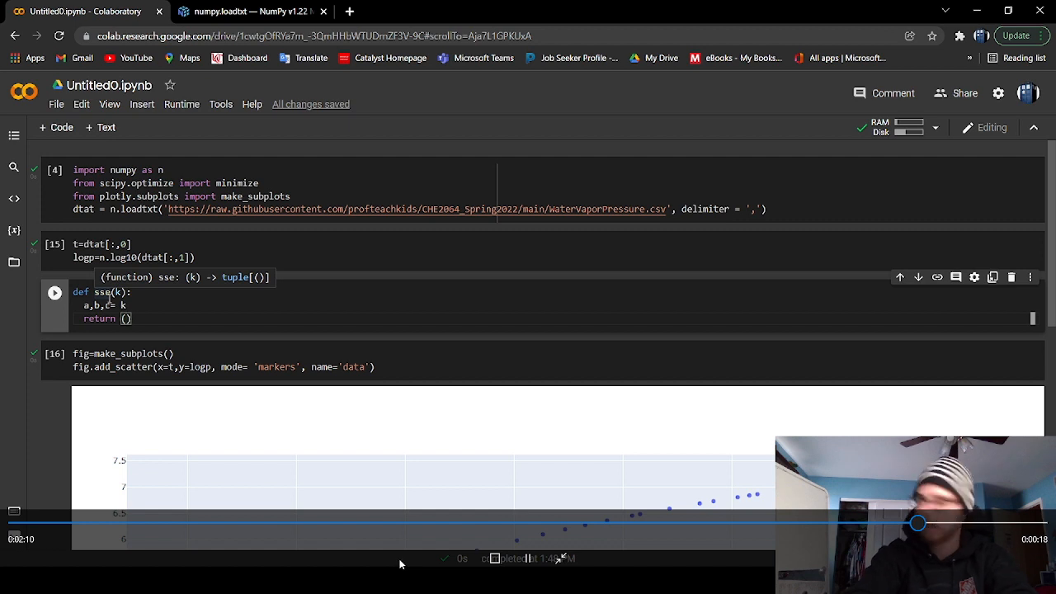
type("a")
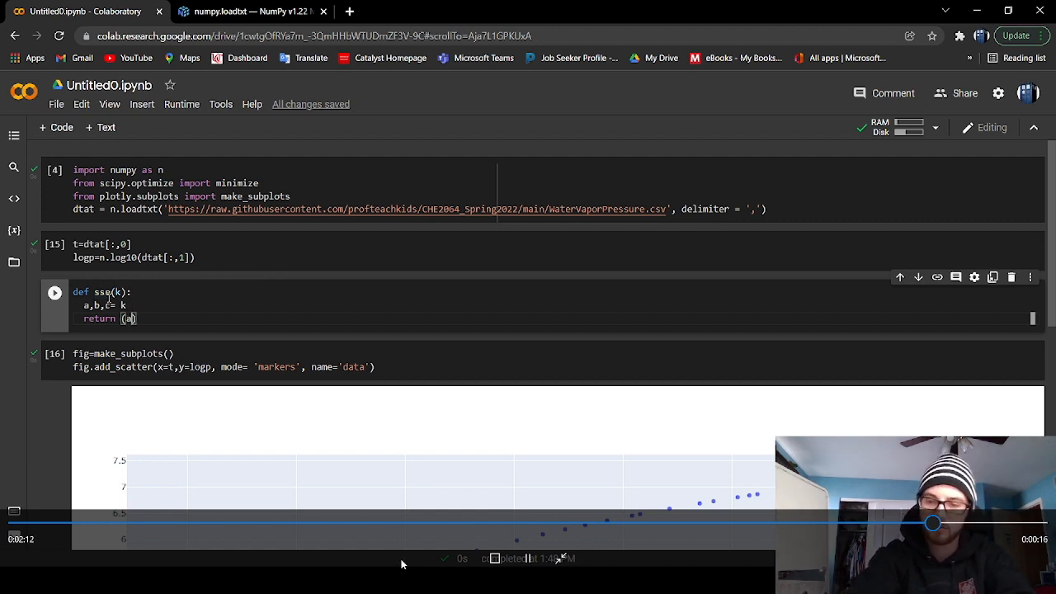
type("-b")
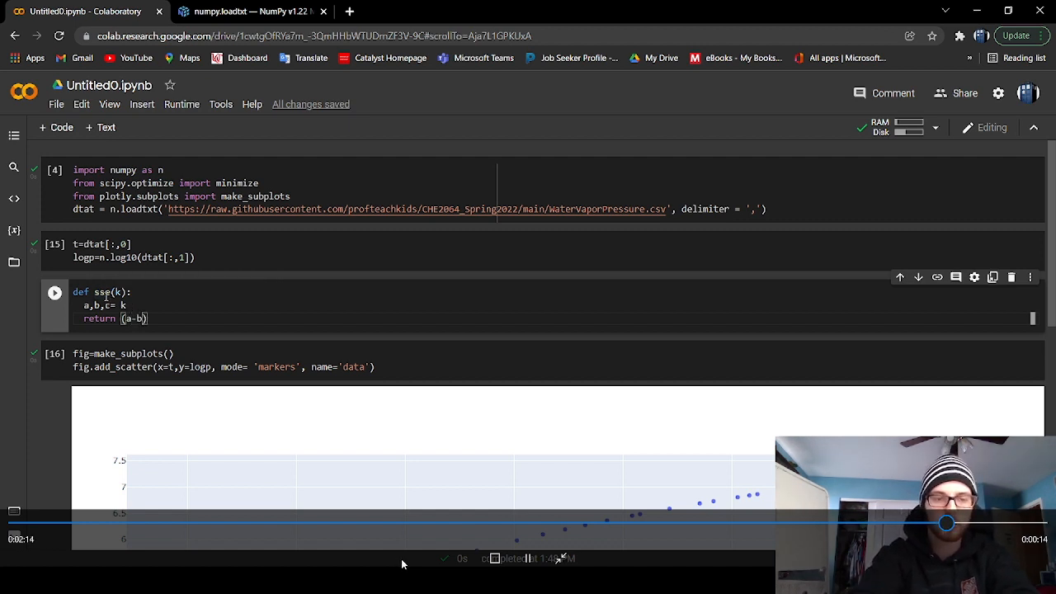
type("b")
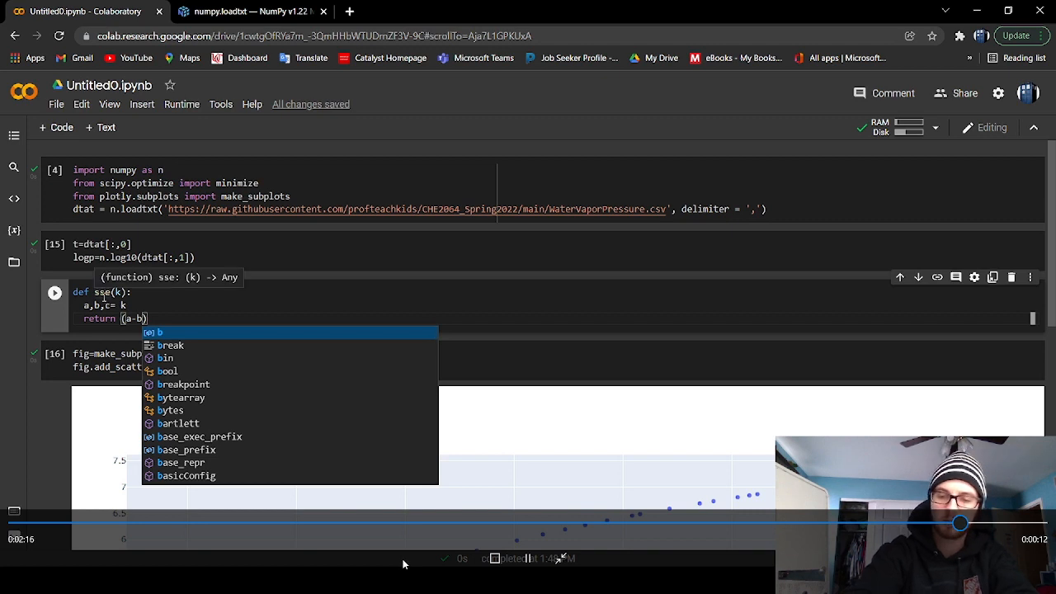
type("/c")
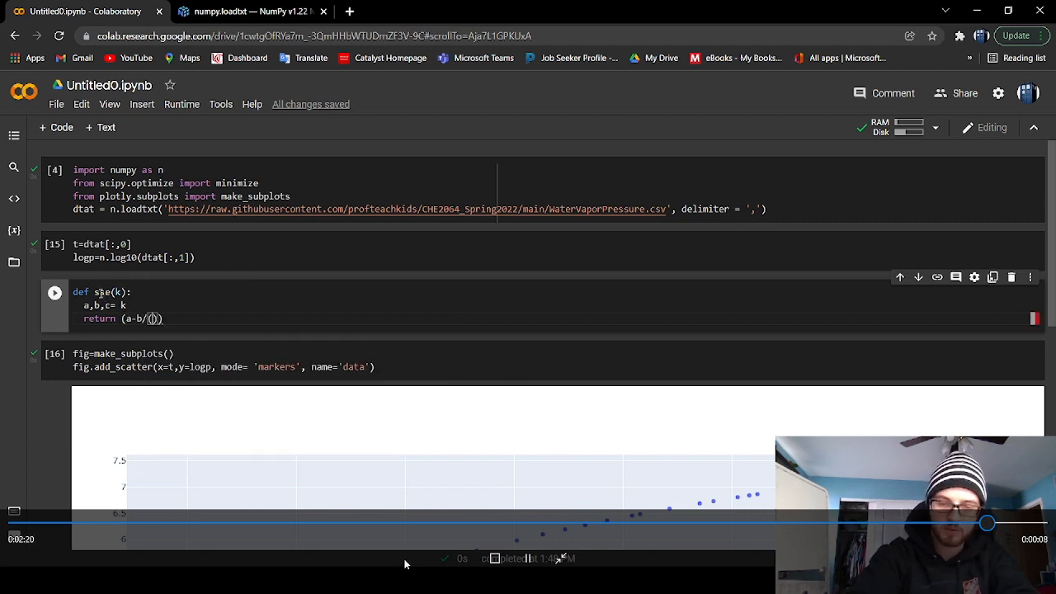
type("c")
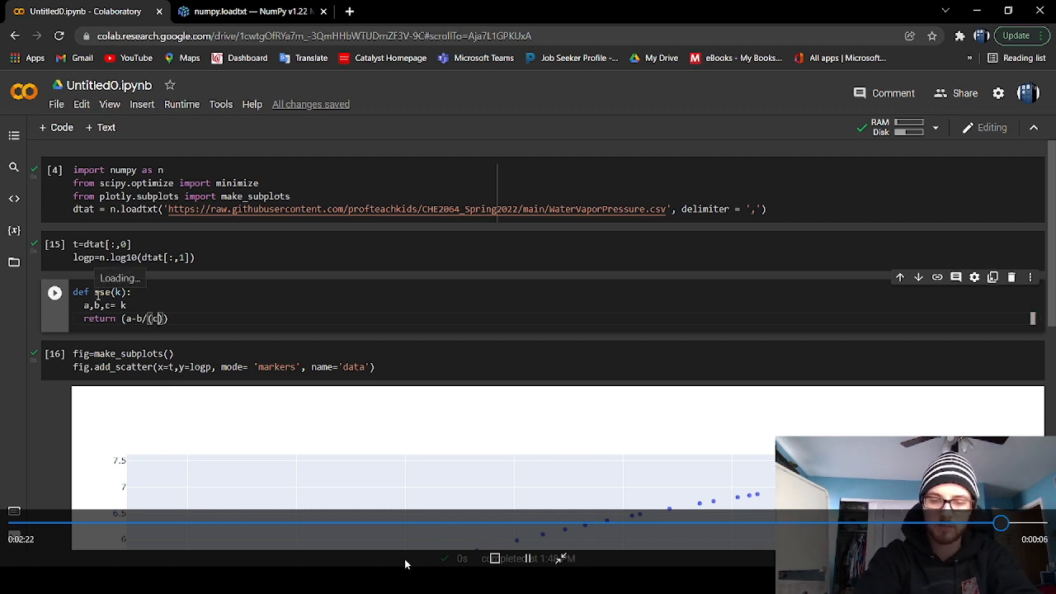
type("+t")
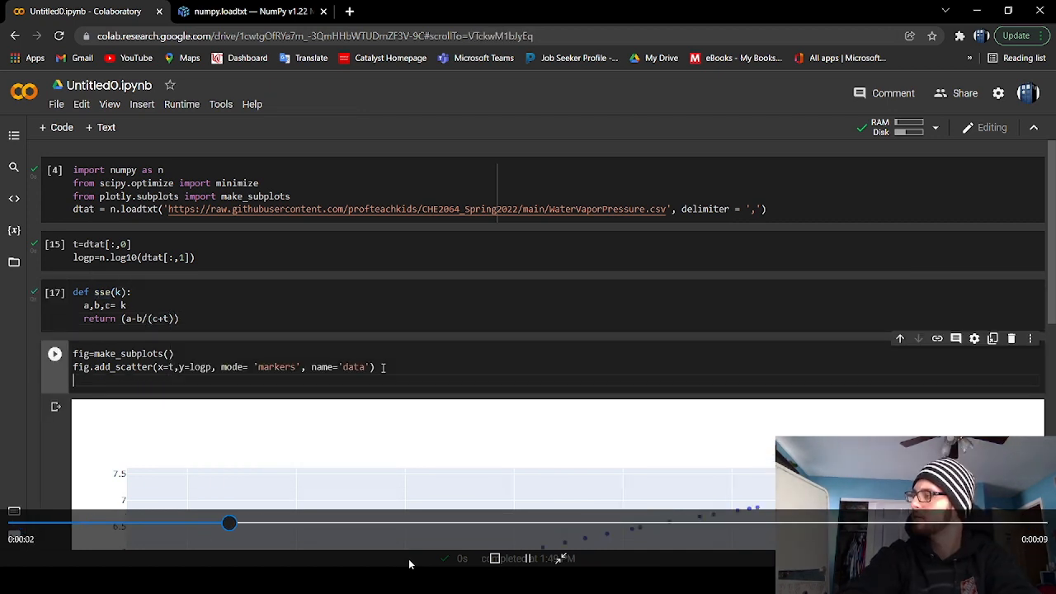
left_click_drag(229, 523, 413, 522)
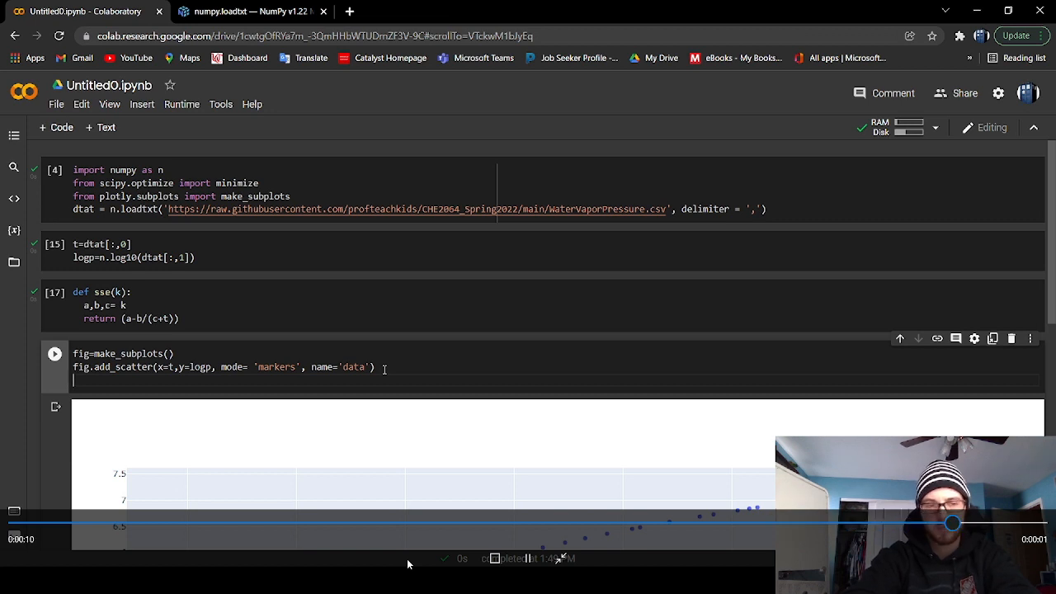
Add a fig.add_scatter 'nonlin_Ant' lines trace of a-b/(c+t) and run the plot cell.
type("fig.add")
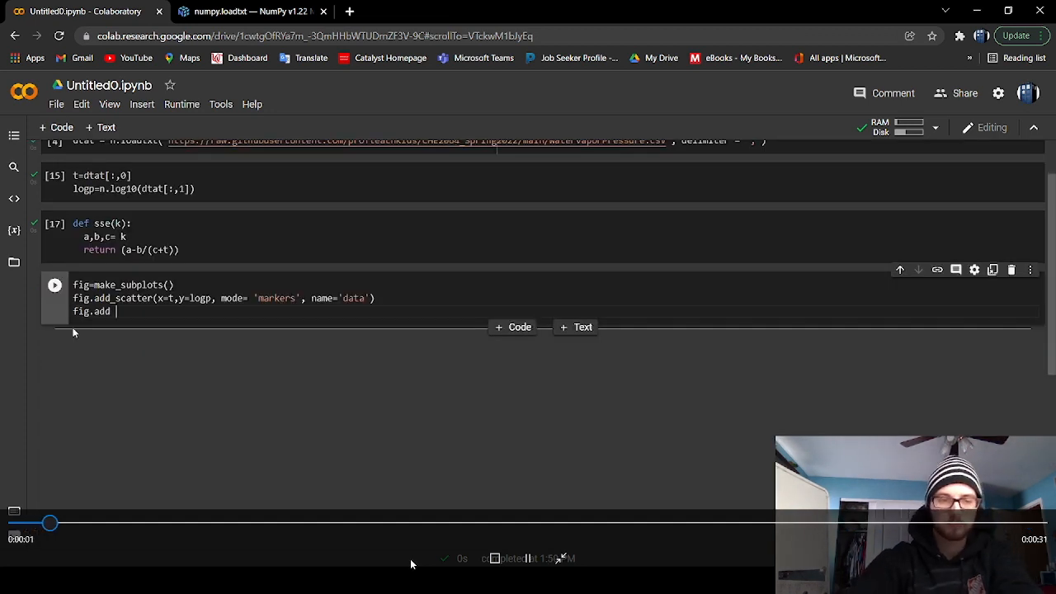
type("_")
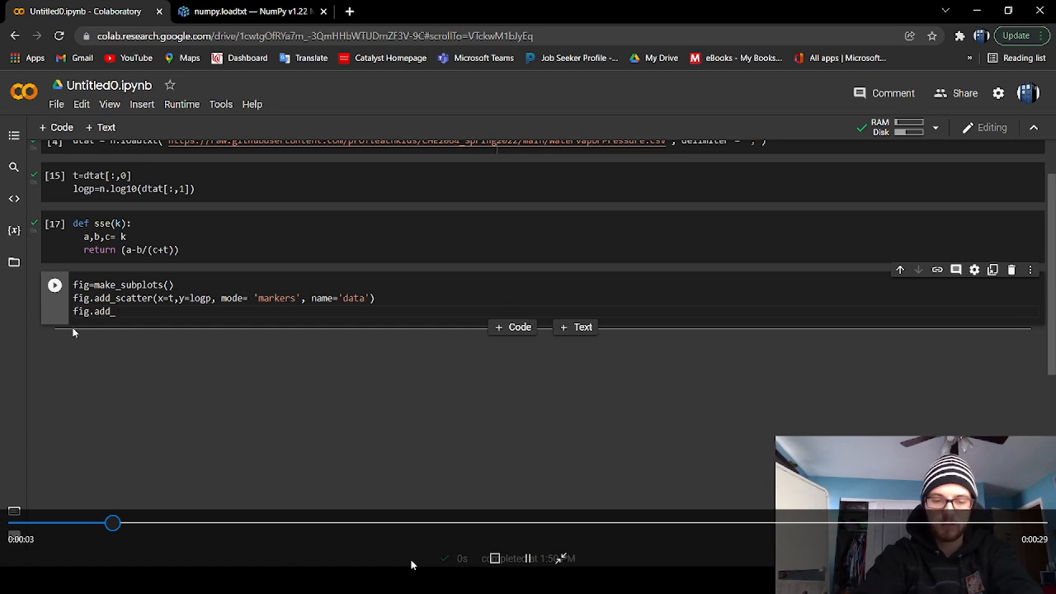
type("scatter")
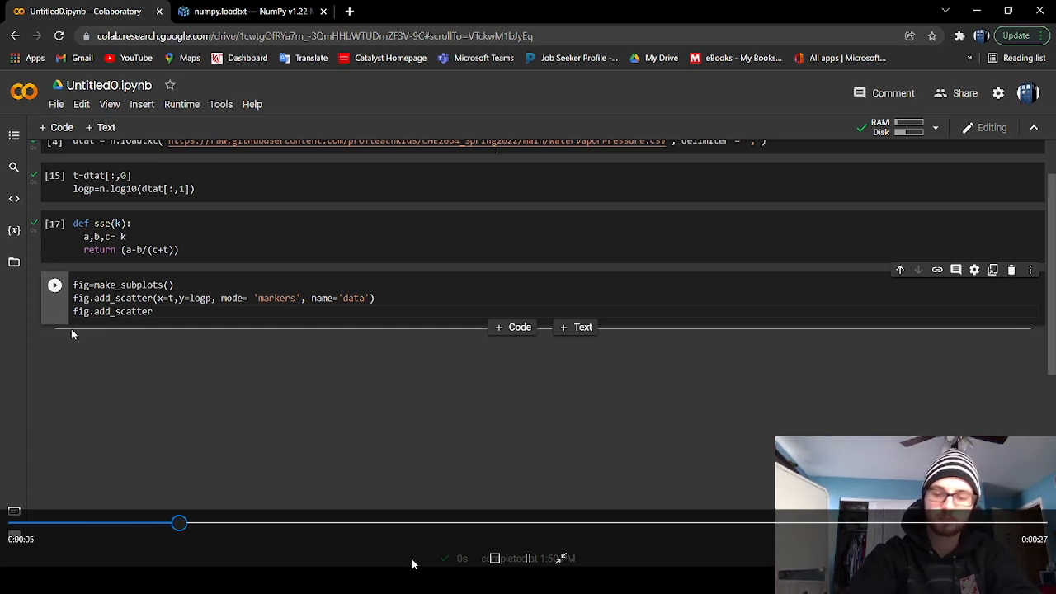
type("(x")
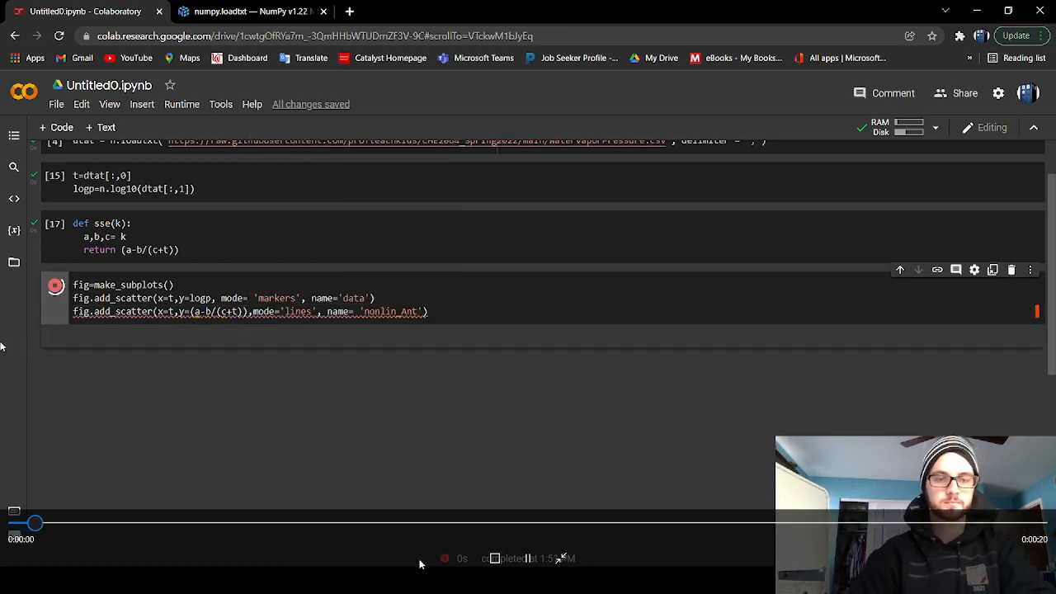
left_click(55, 285)
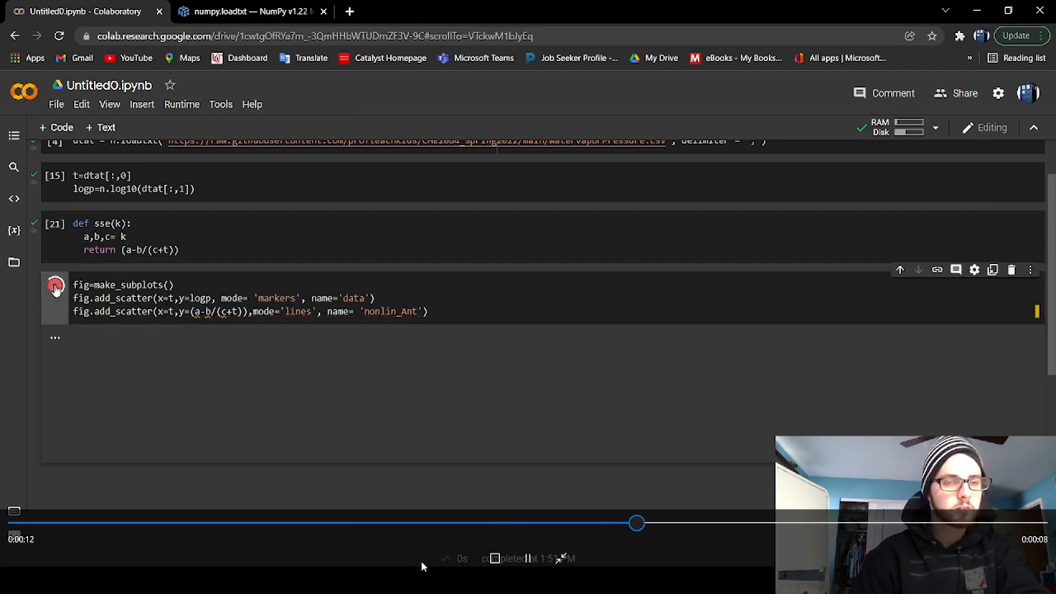
left_click(55, 287)
type("n.sum")
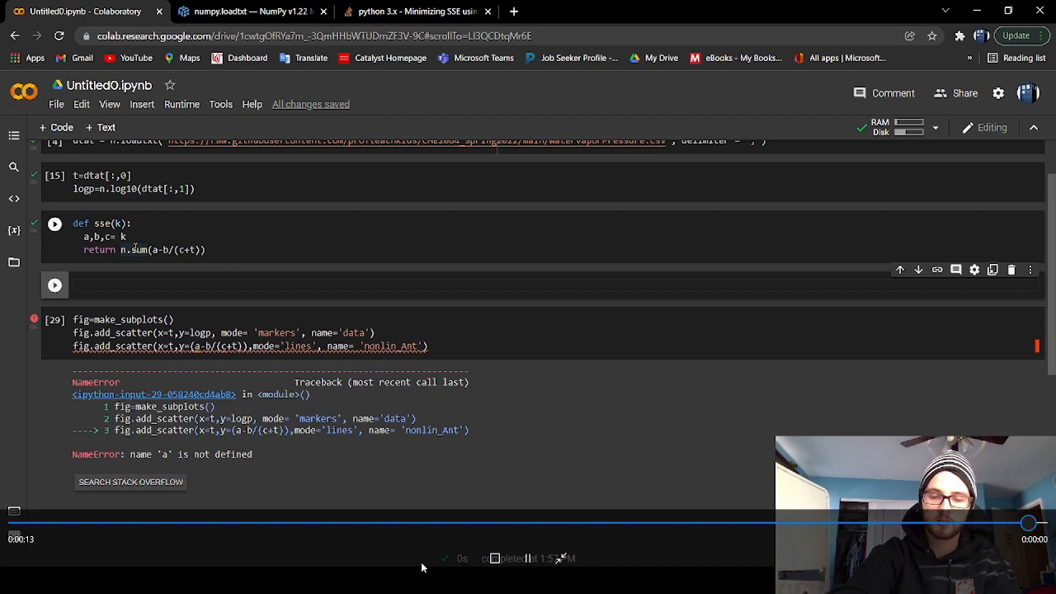
Write a,b,c=minimize(sse,[1,1,1]).x after checking scipy minimize examples, and run it.
type("a,b,c=minimize(sse)")
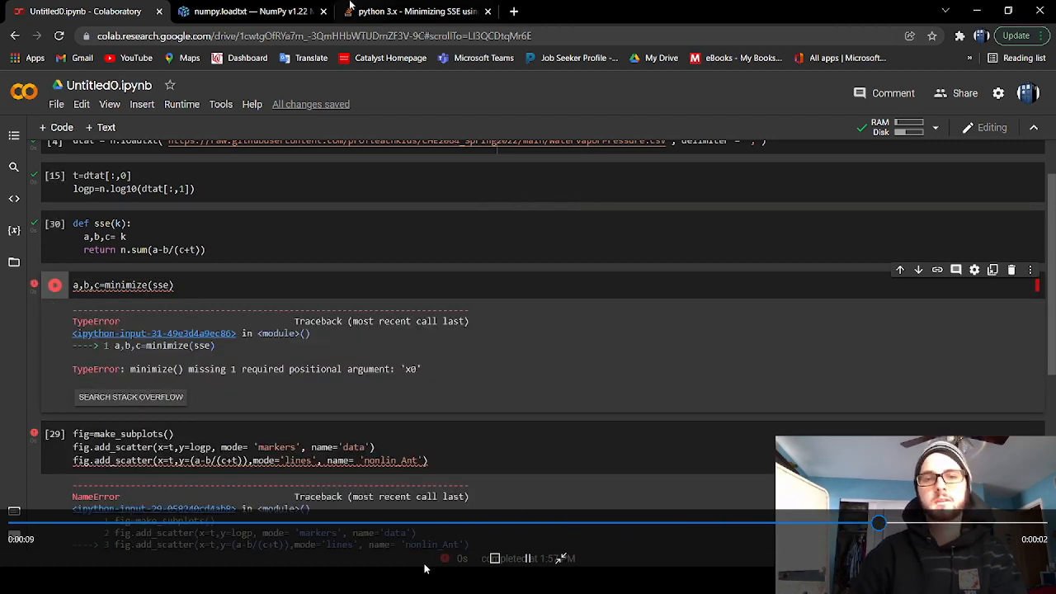
left_click(413, 10)
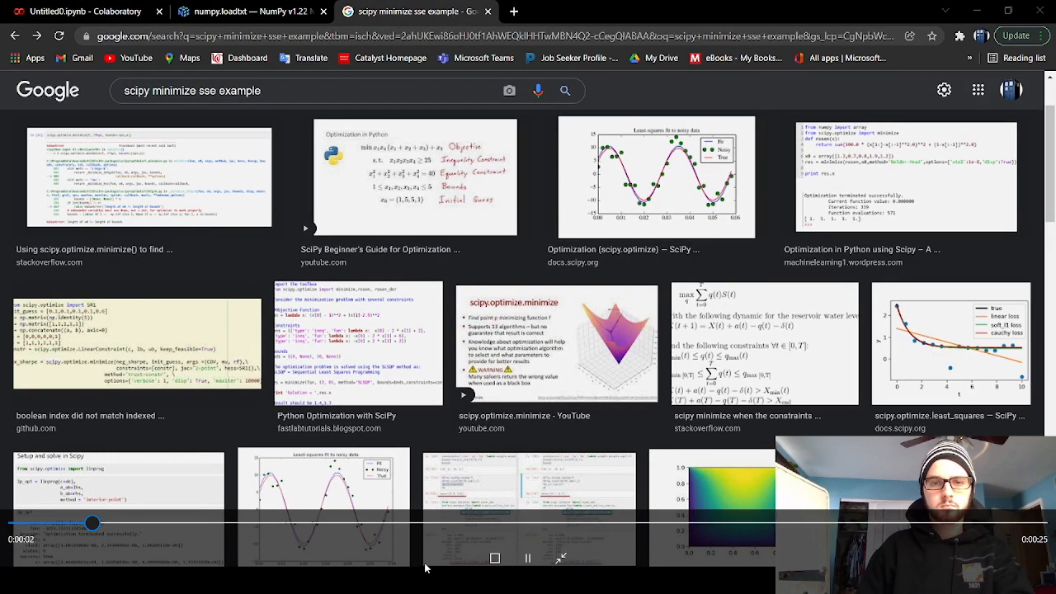
left_click(83, 10)
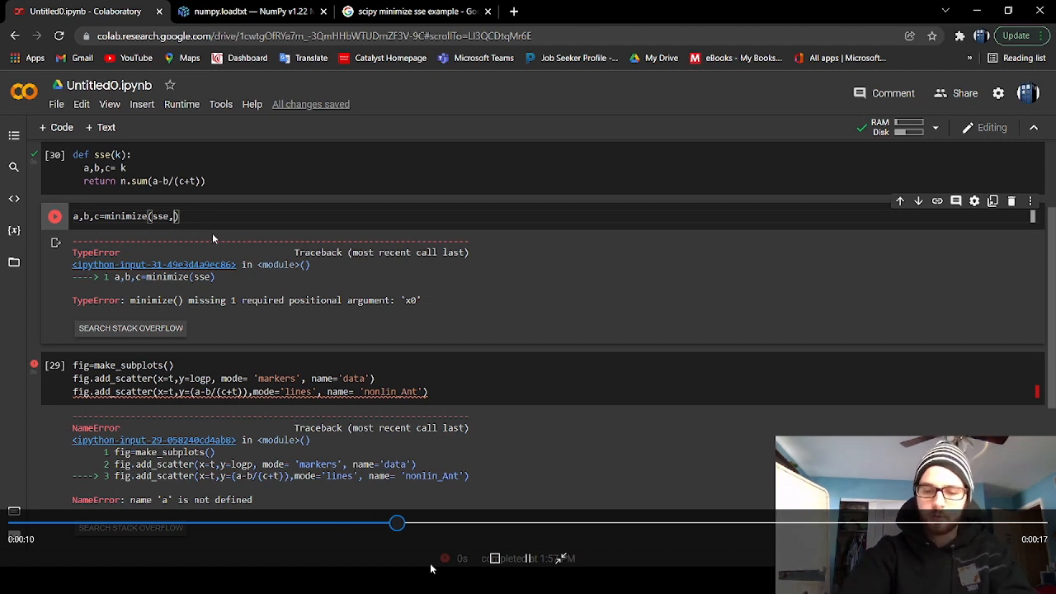
type("[]")
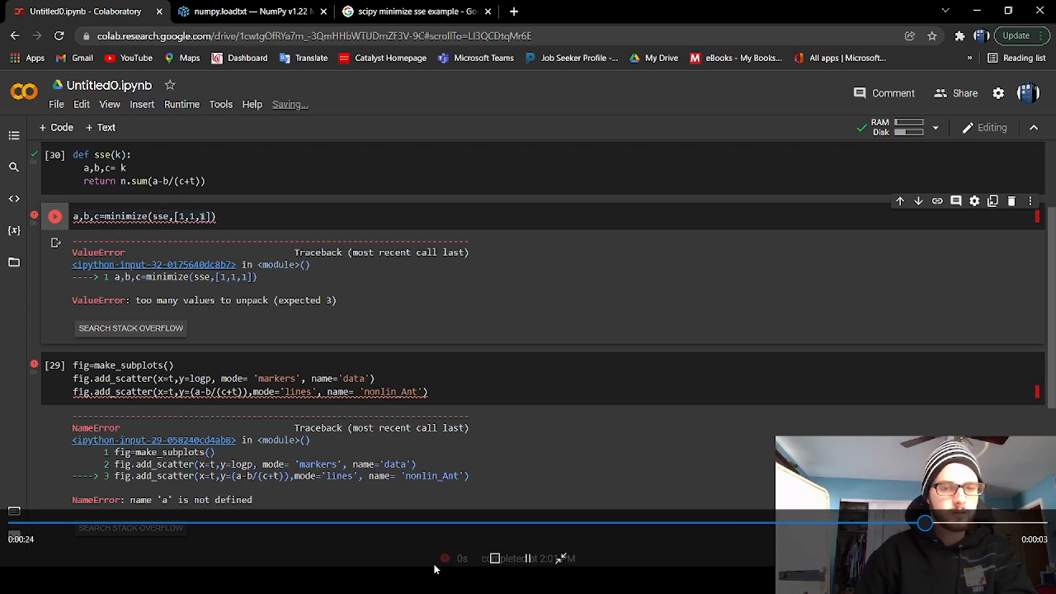
left_click(412, 10)
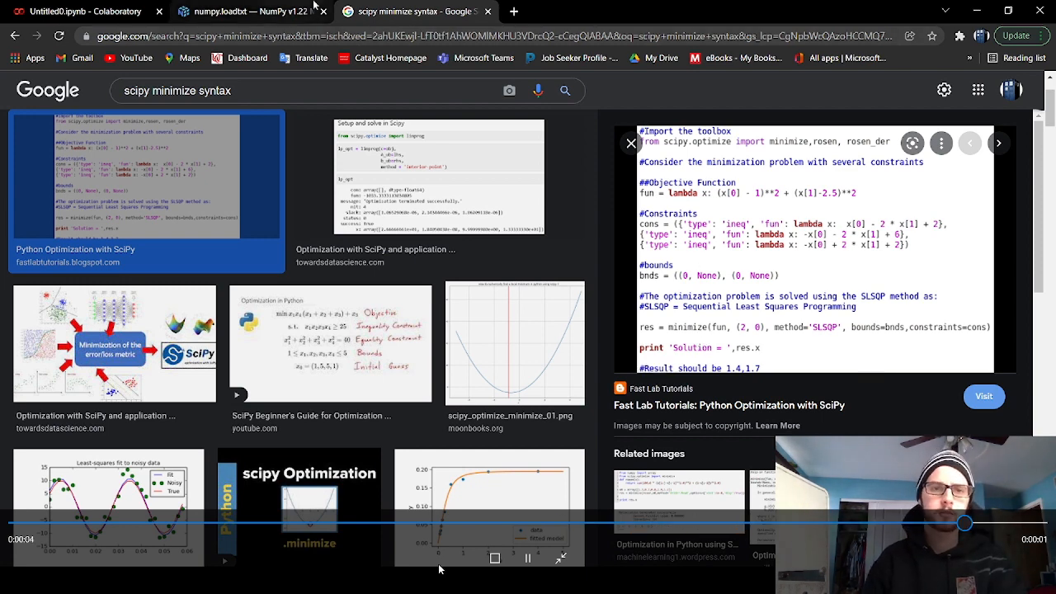
left_click(82, 11)
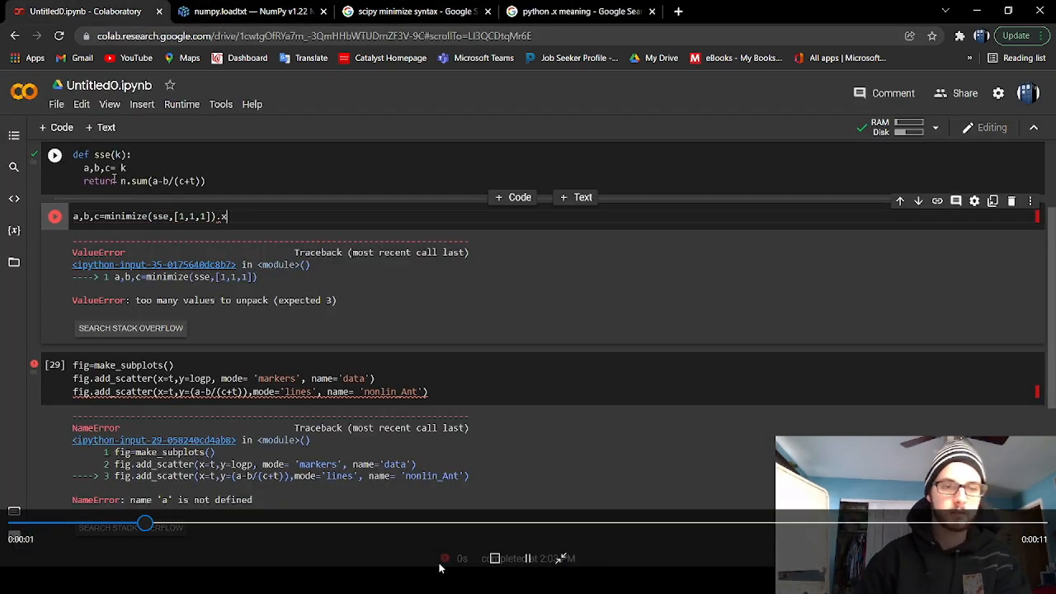
left_click(55, 216)
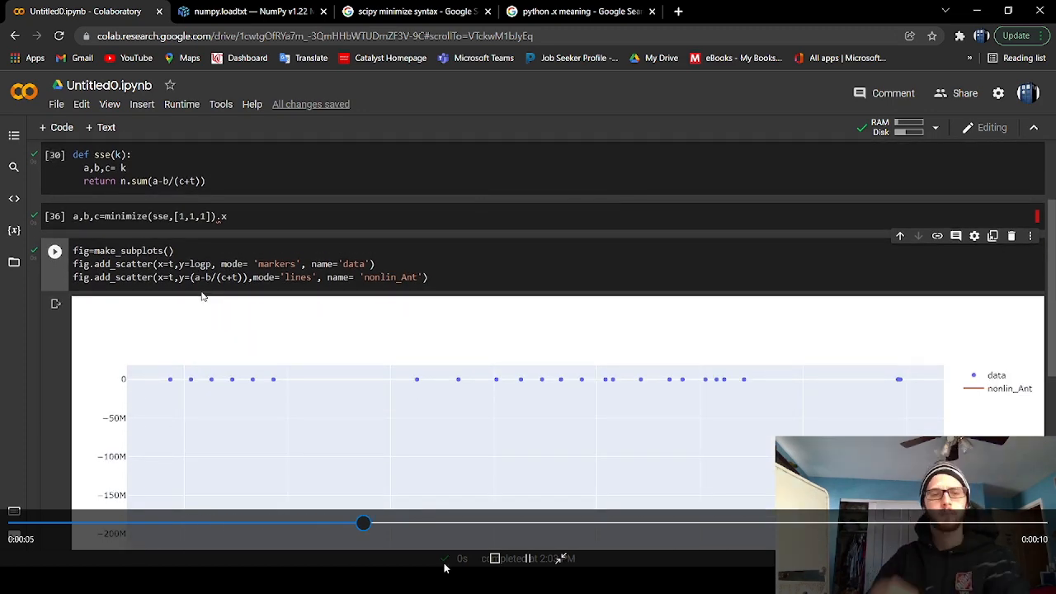
Change the minimize starting guess to [1.,1.,1.] and rerun the fit and plot cells.
scroll("down", 3)
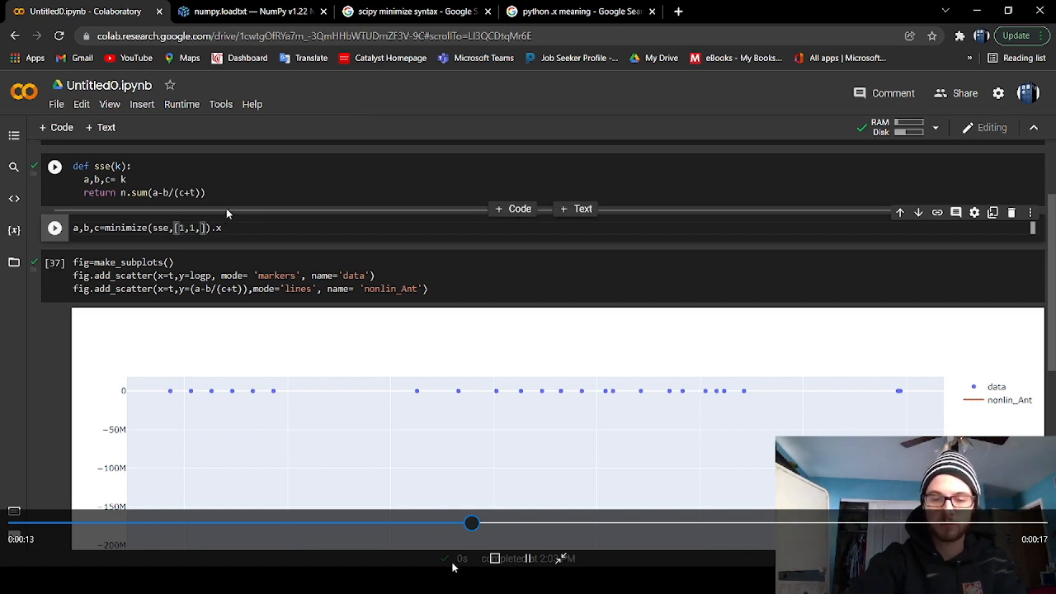
type("0")
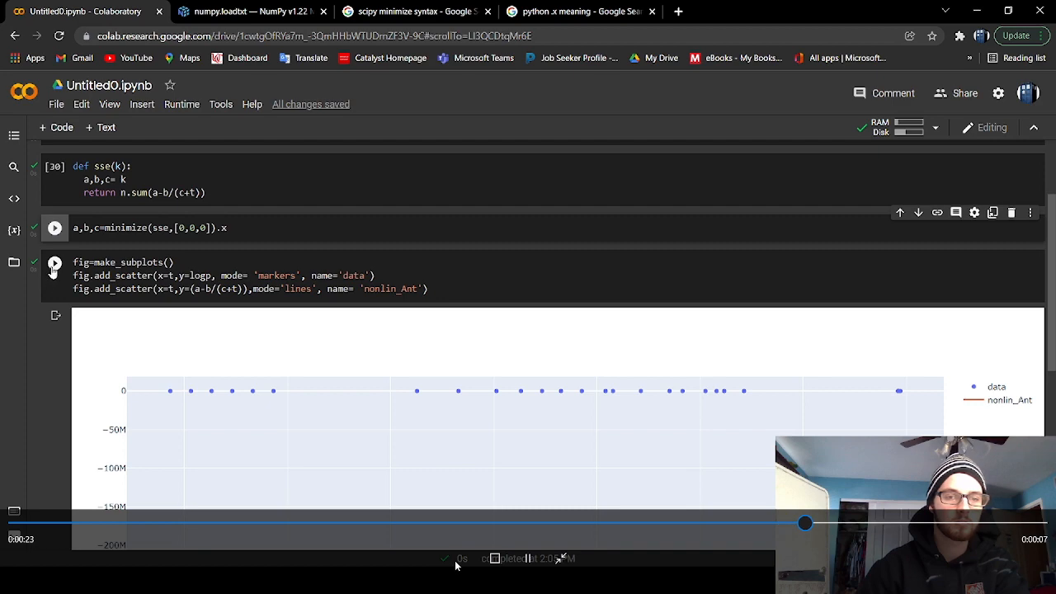
left_click(54, 262)
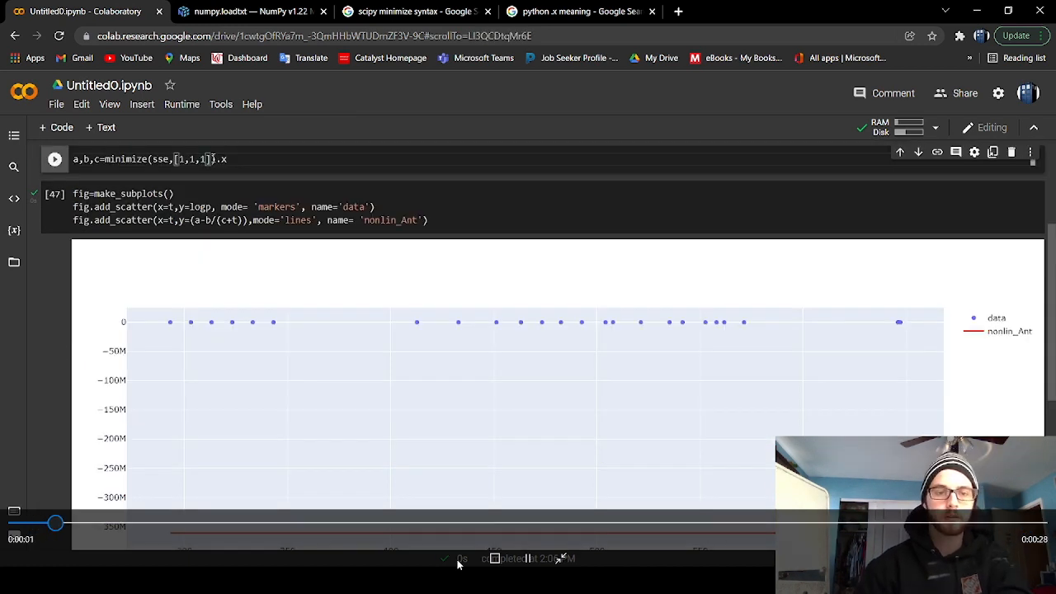
type(".")
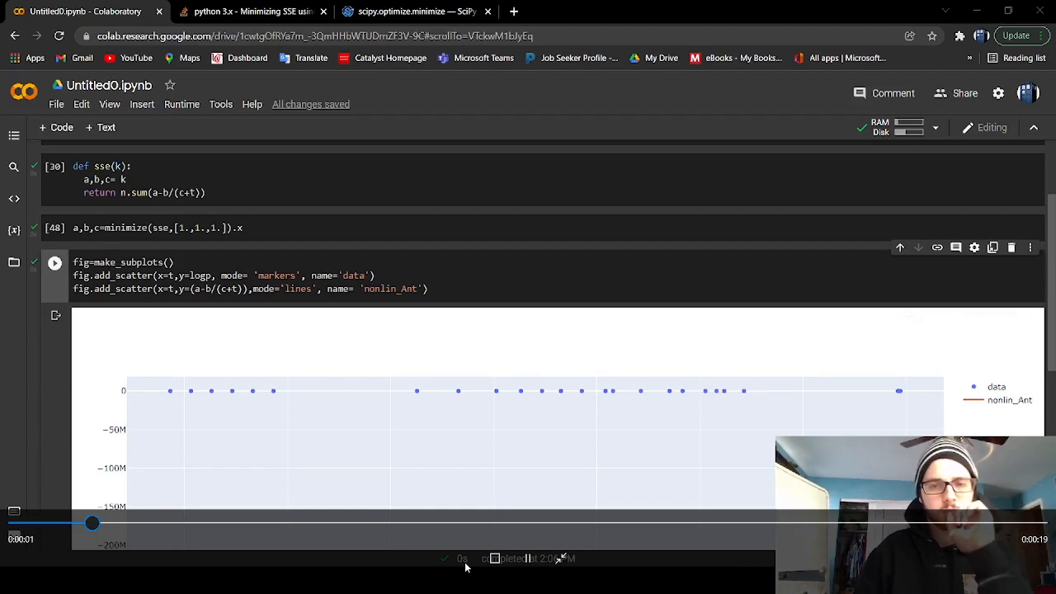
left_click_drag(93, 523, 194, 523)
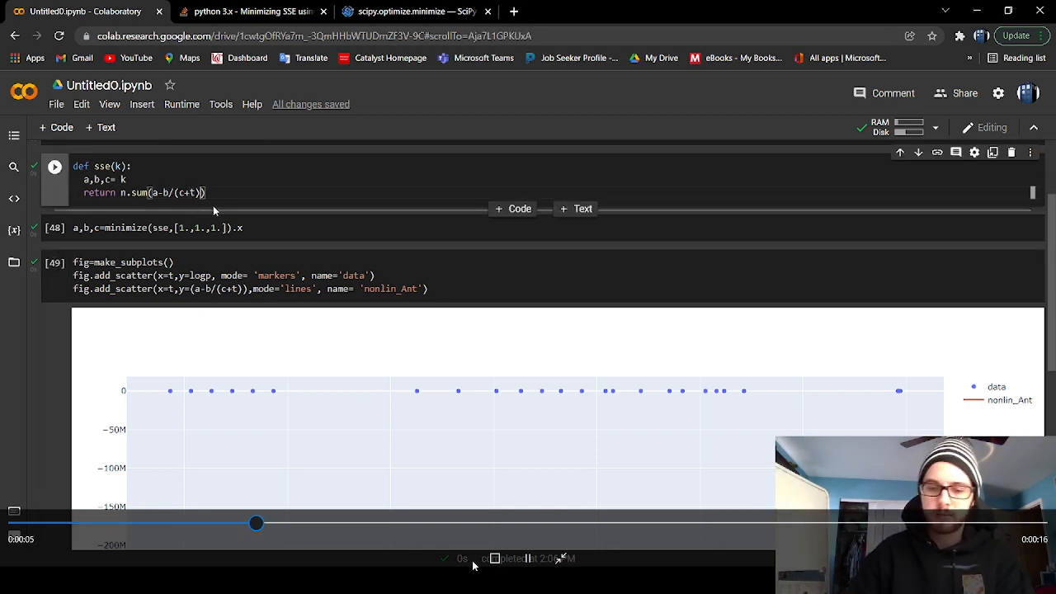
Subtract logp inside the sse return and redraw the plot.
type("-lo")
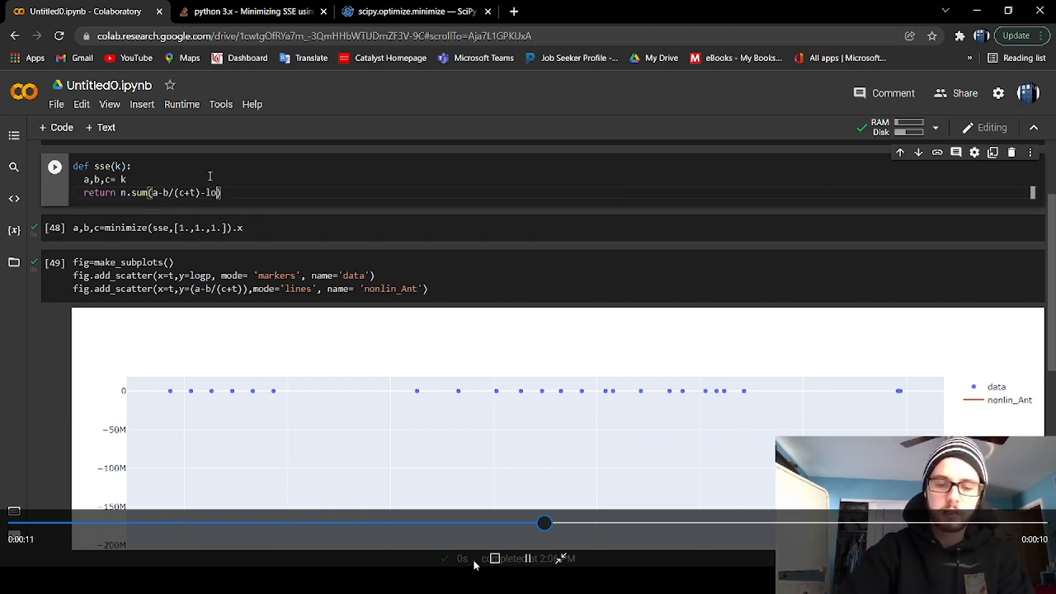
type("gp")
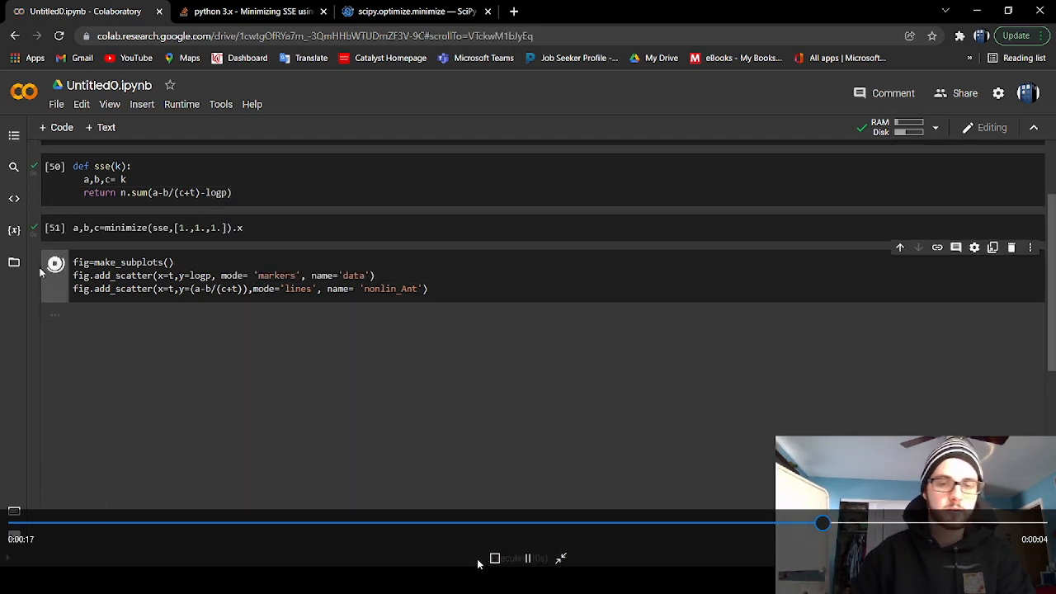
left_click(55, 262)
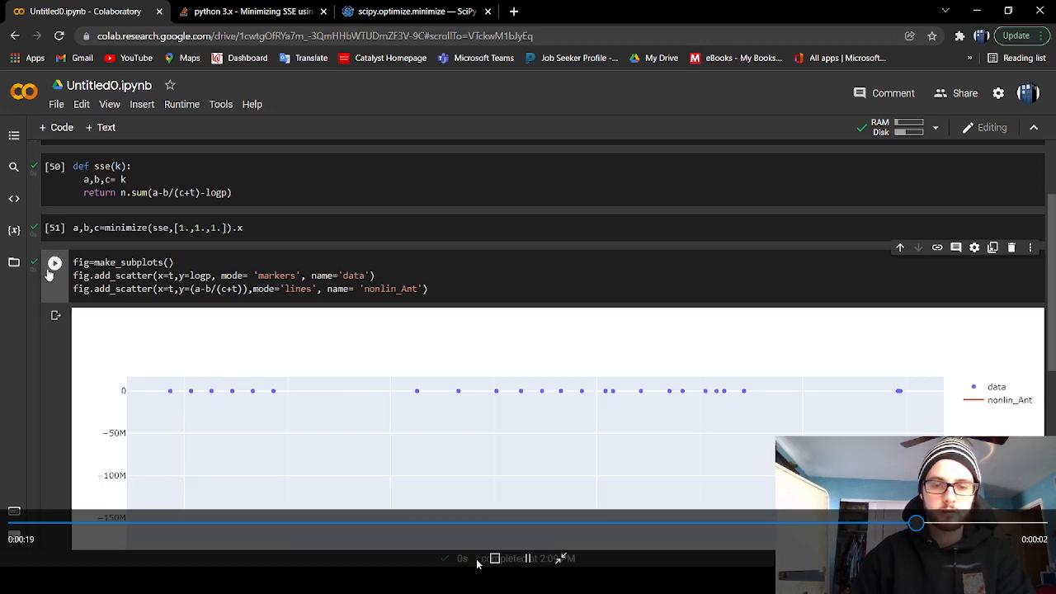
scroll("down", 3)
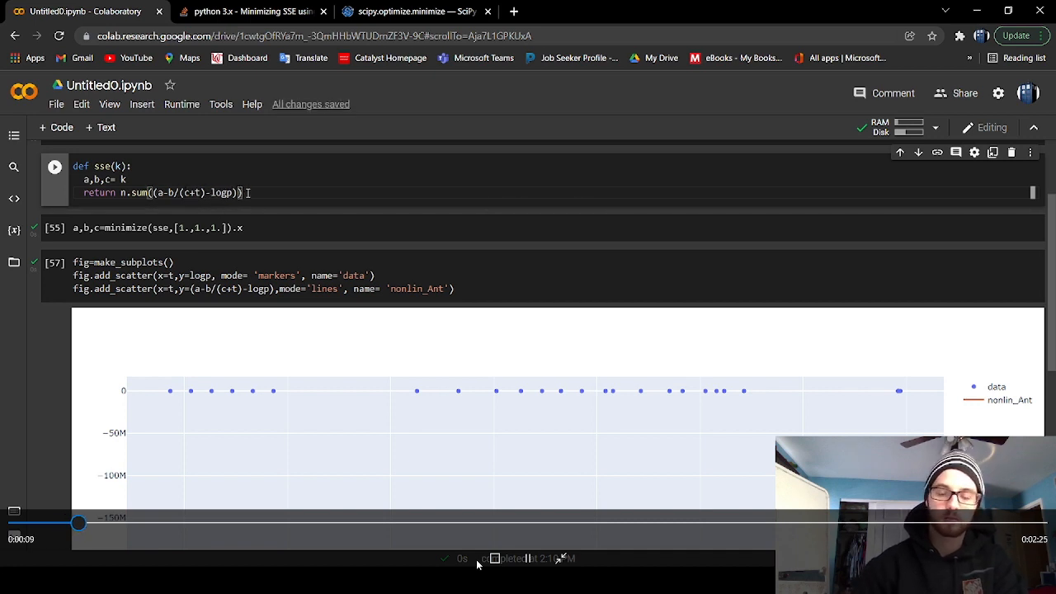
Square the residuals, rerun the fit and plot, and select logp in the trace formula.
type("*")
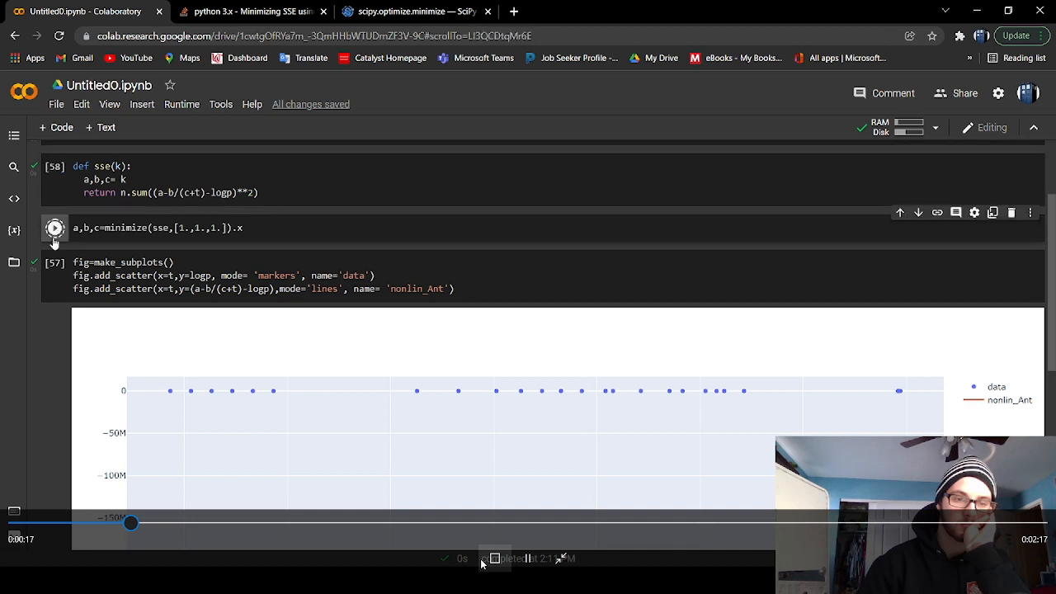
left_click(54, 228)
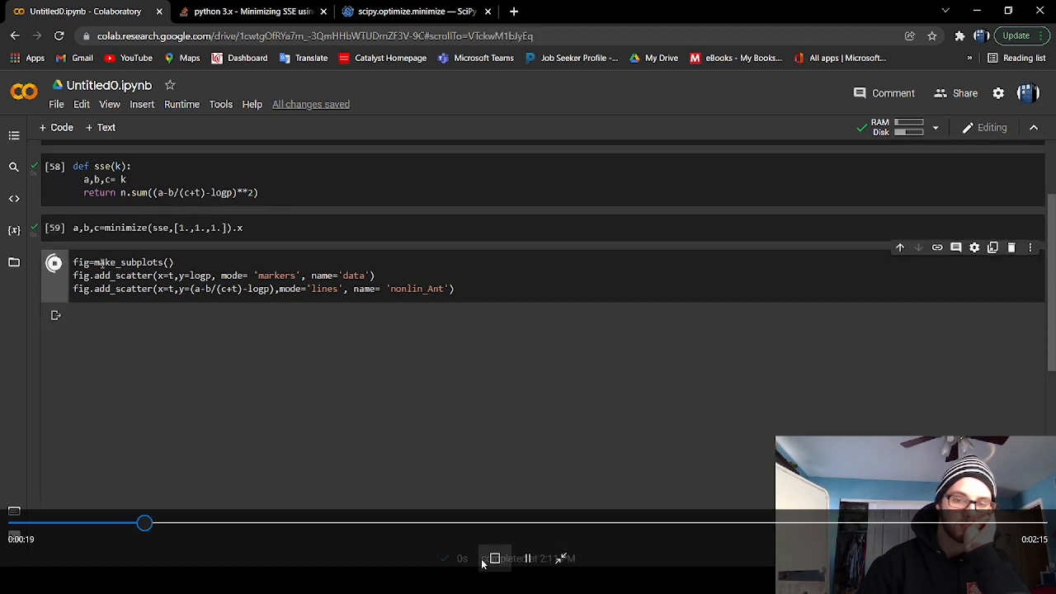
left_click(54, 263)
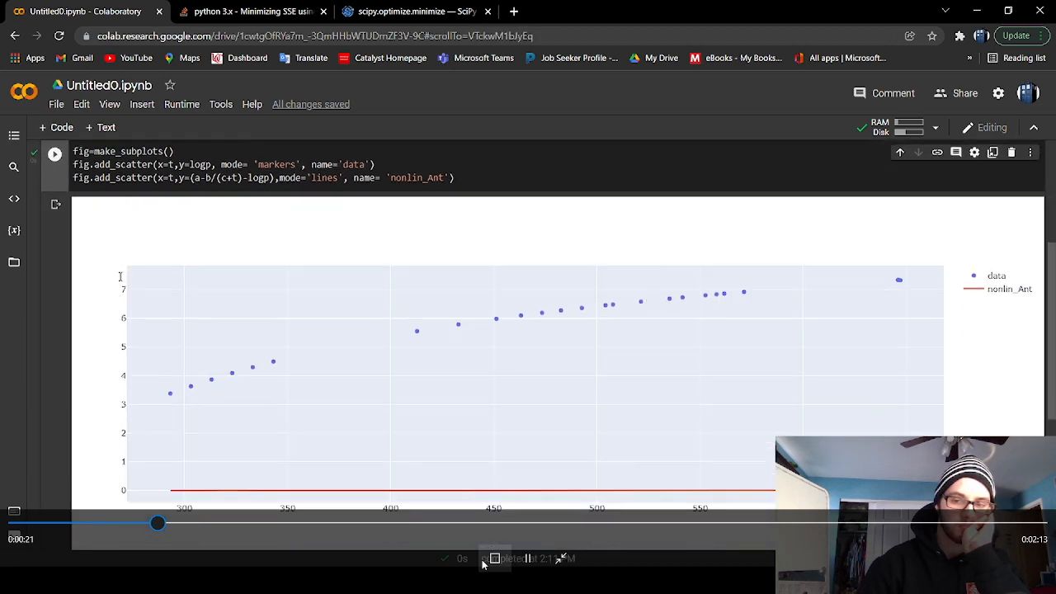
scroll("down", 3)
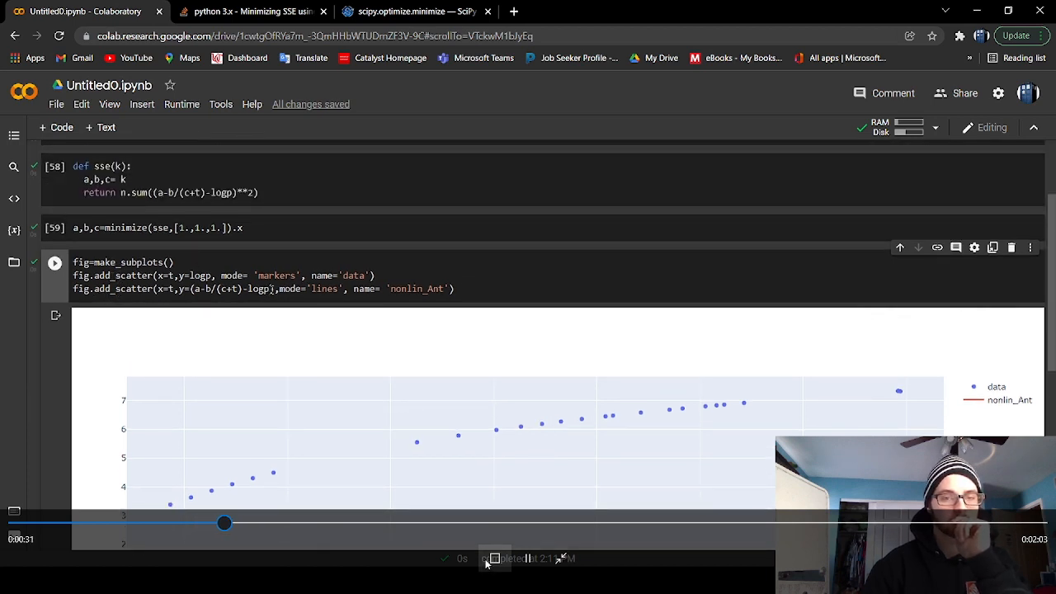
double_click(257, 288)
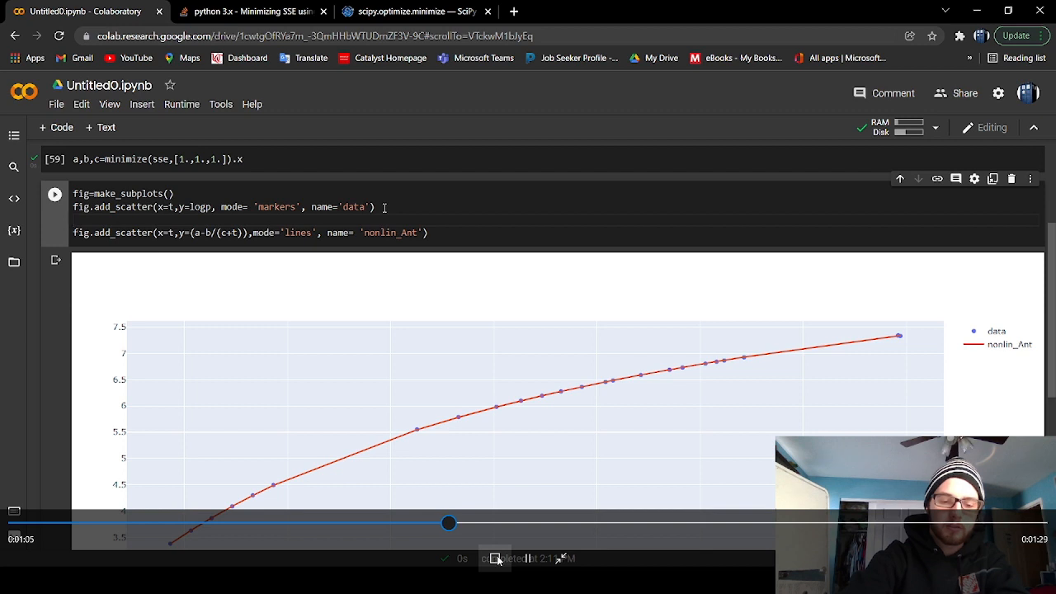
Define fit=n.linspace(273.15,650,200) in the plot cell.
type("fit")
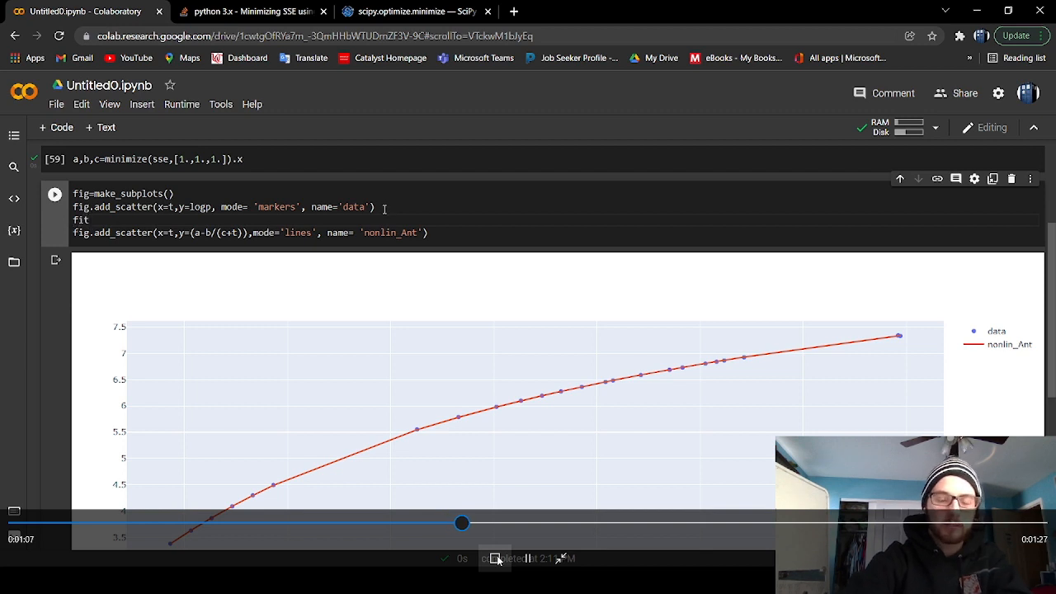
type("=")
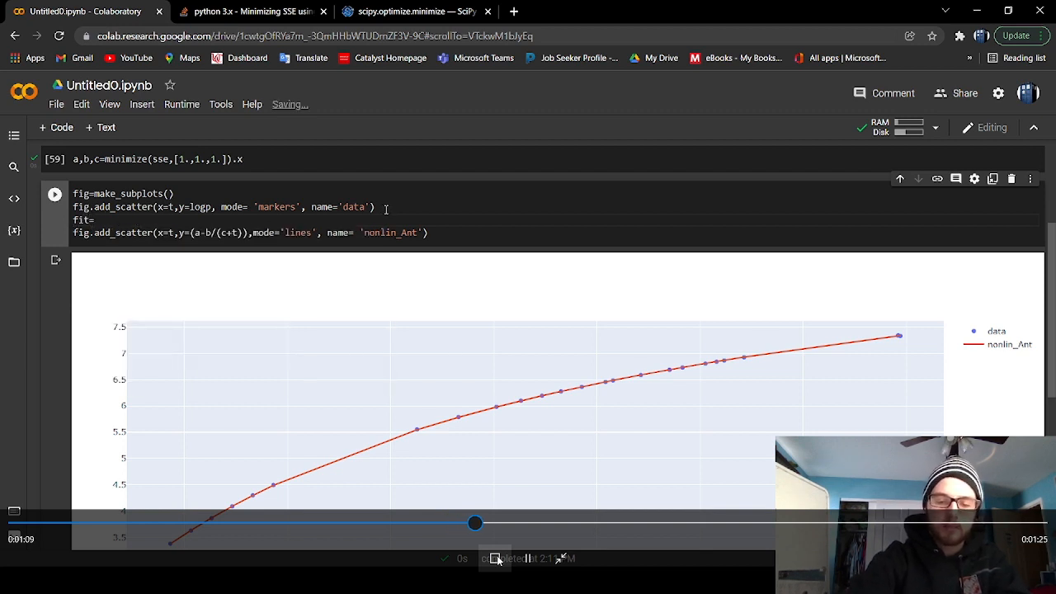
type("n")
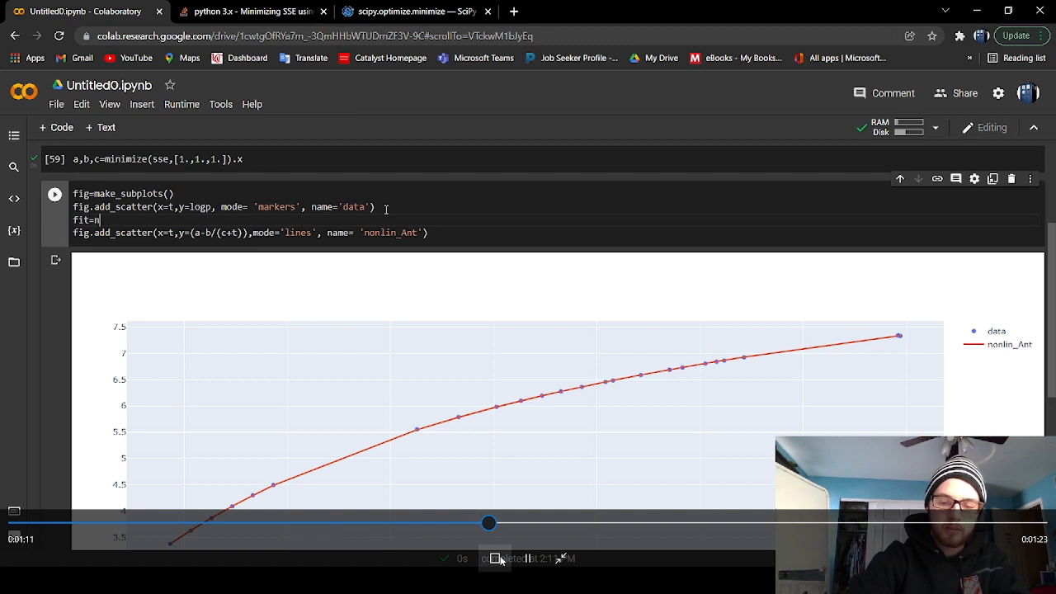
type(".lin")
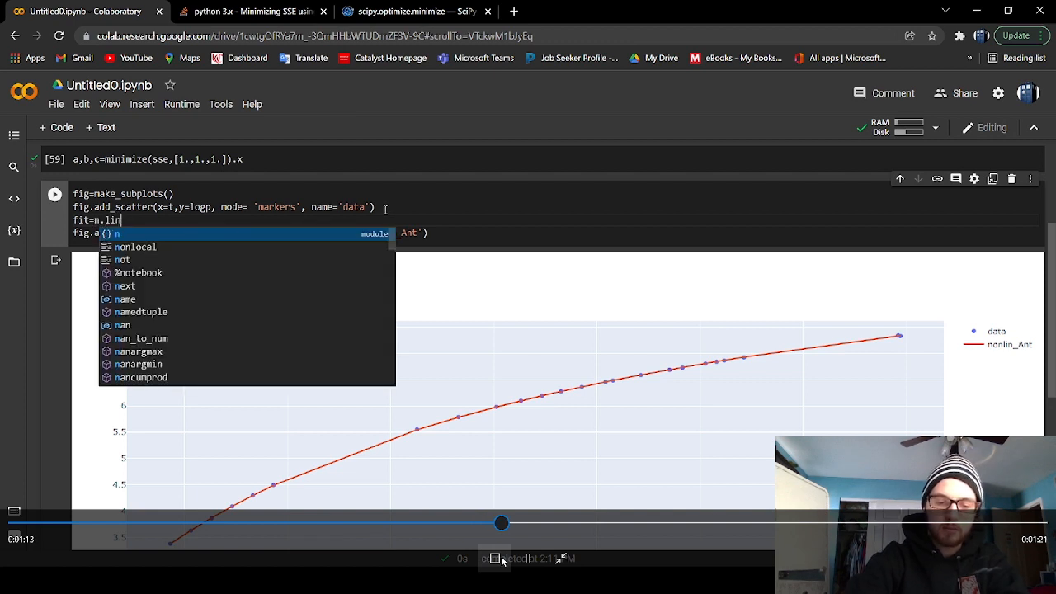
type("space")
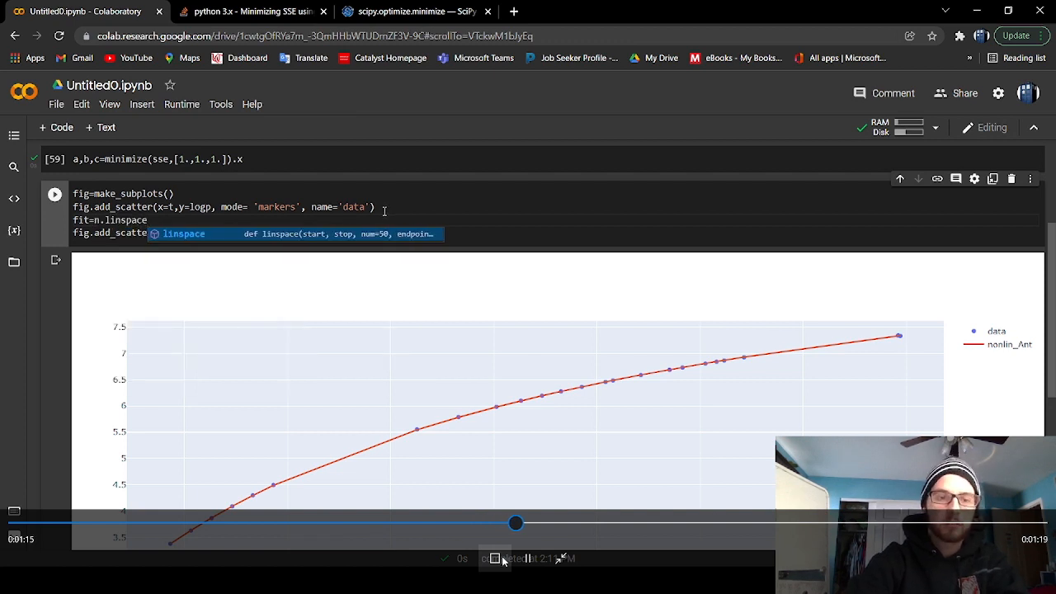
type("()")
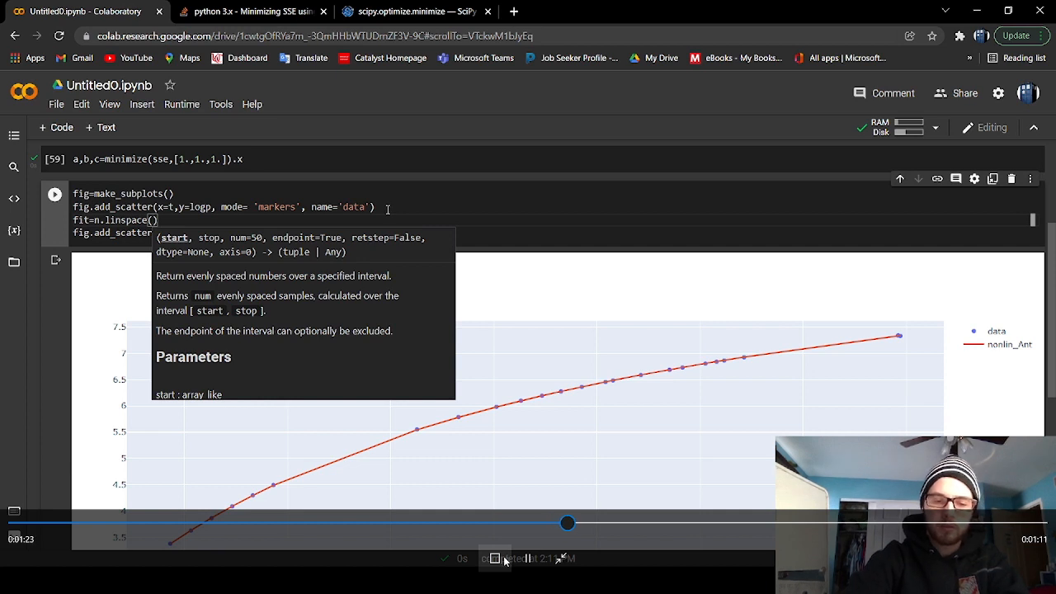
type("251")
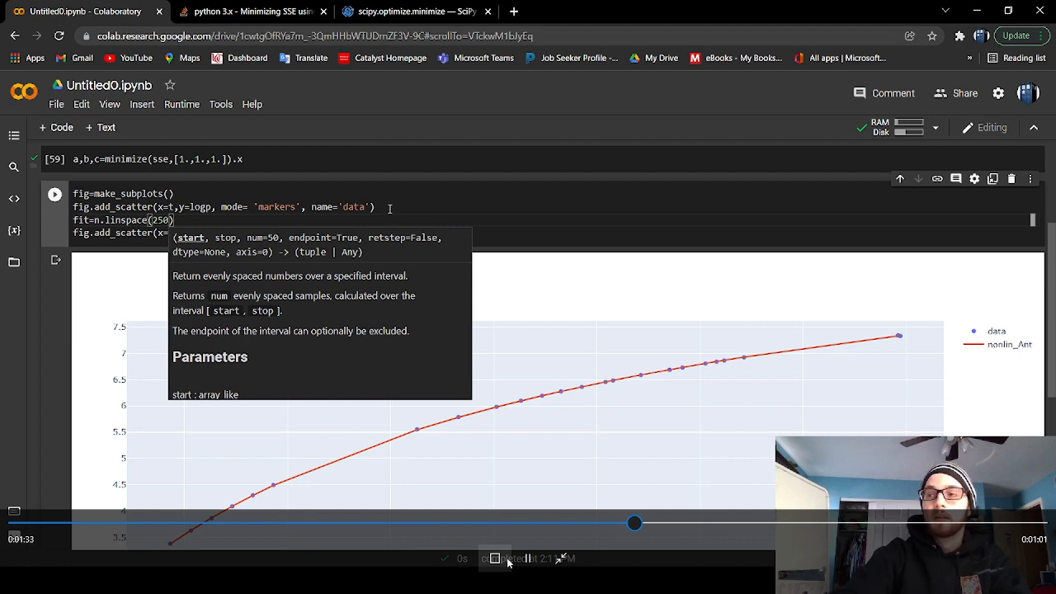
key("BackSpace")
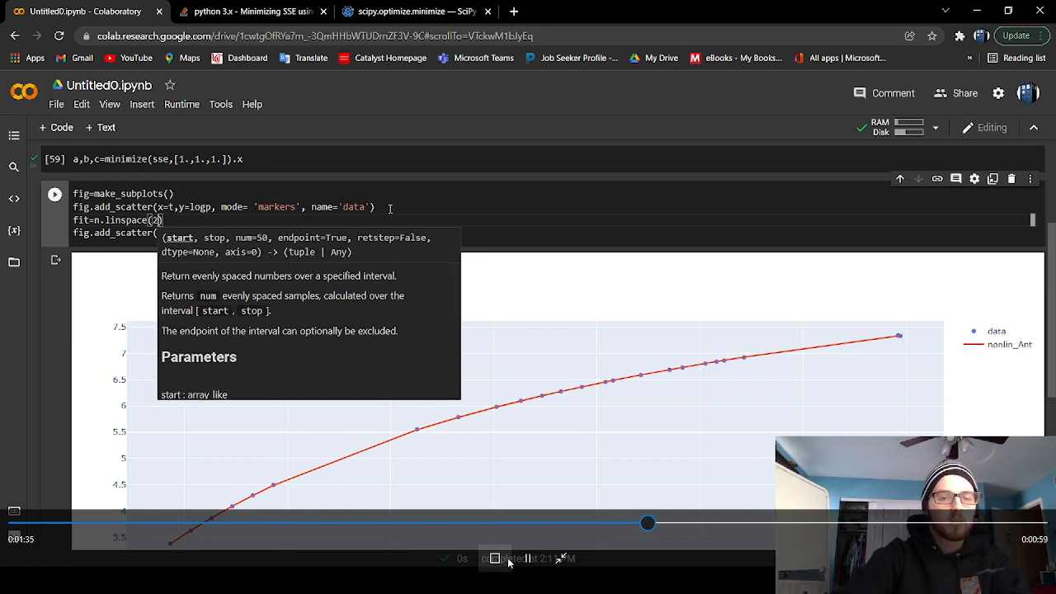
key("Backspace")
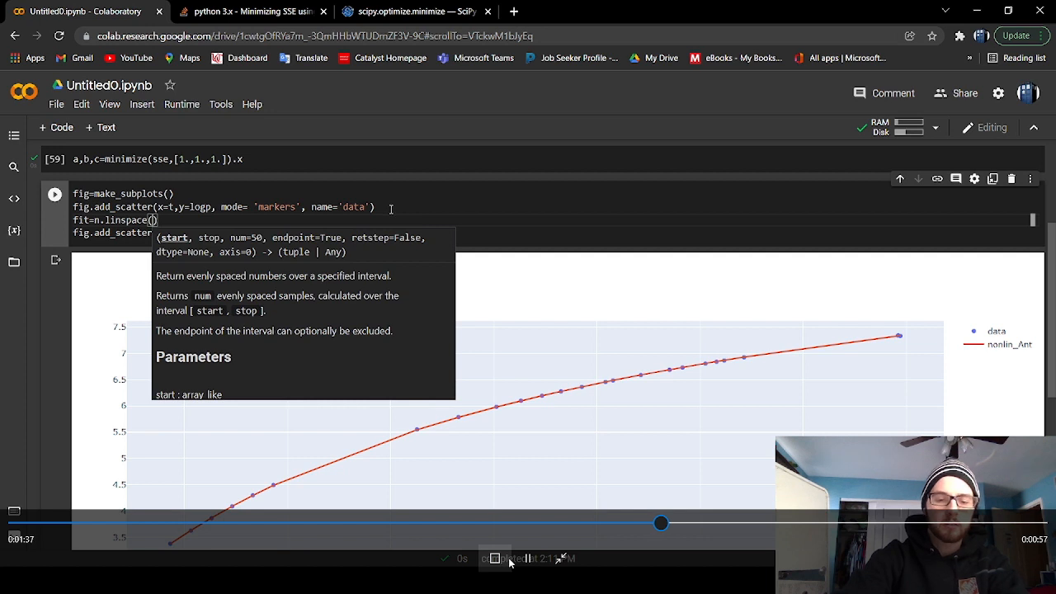
type("273.15")
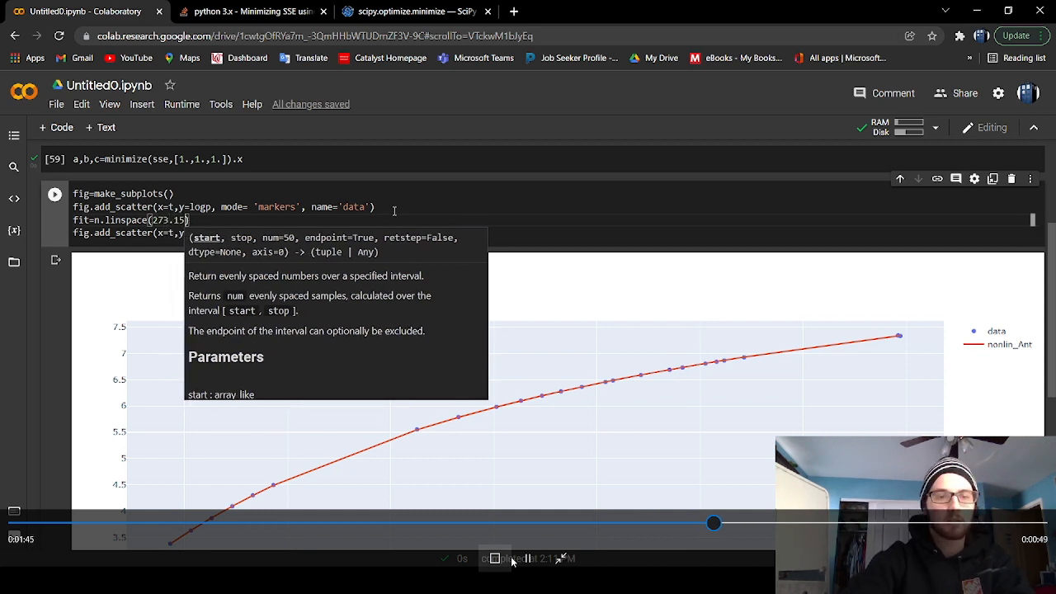
type(",")
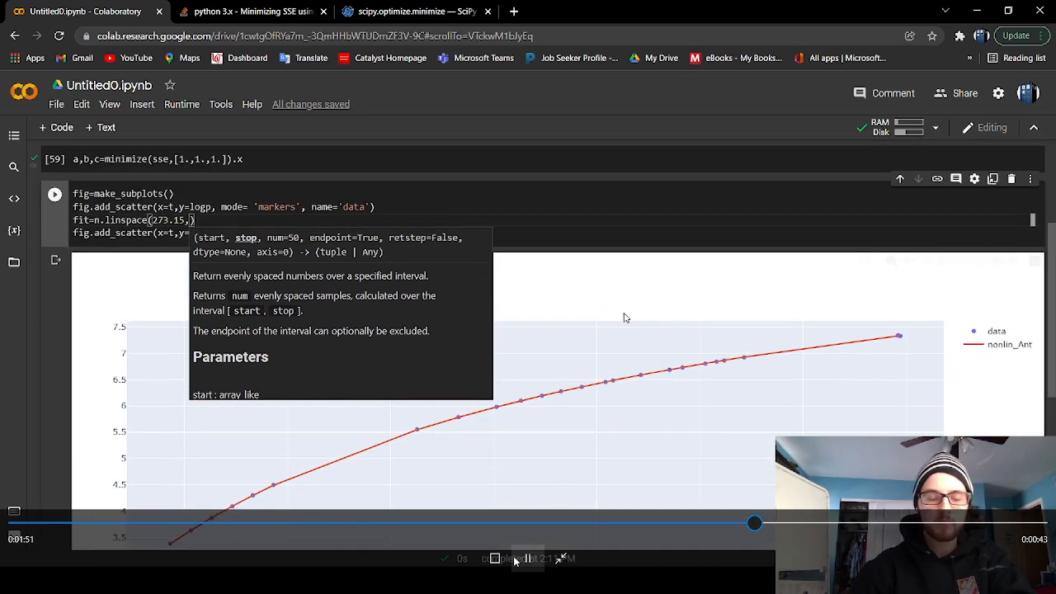
type("6")
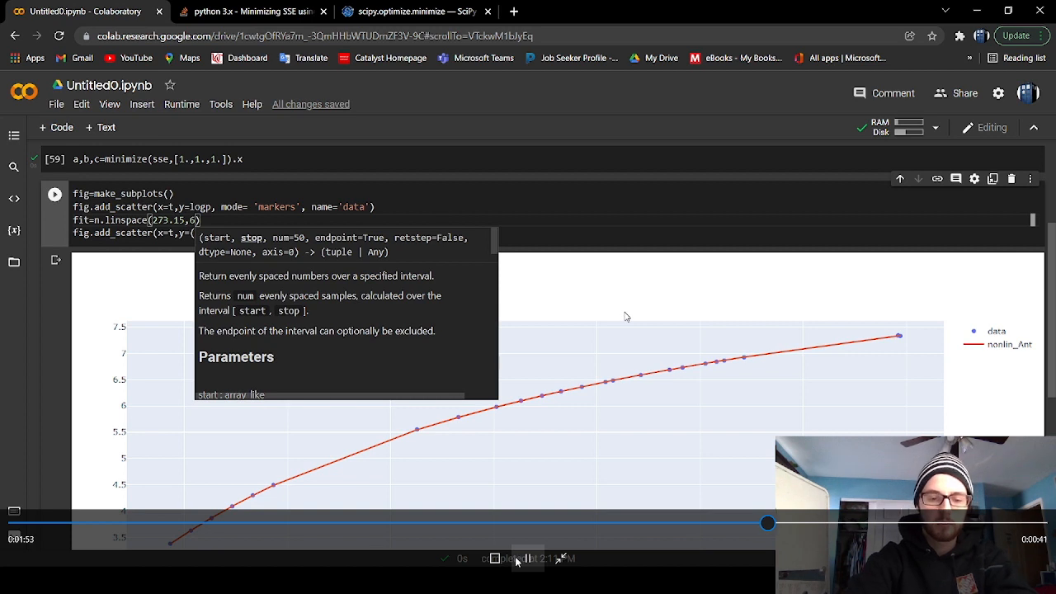
type("50,")
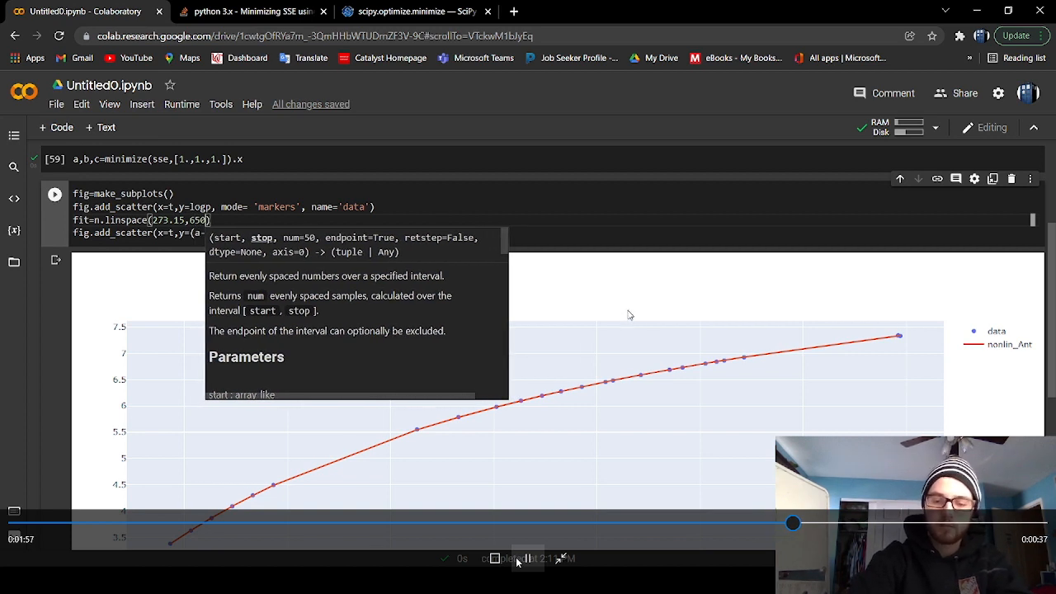
type(",200")
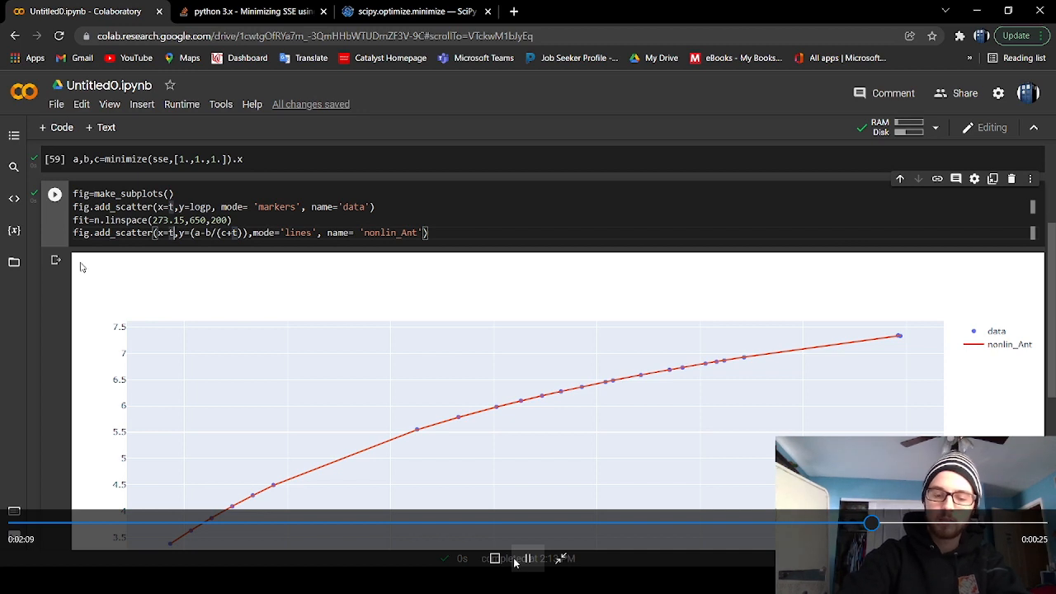
Use fit in the nonlin_Ant trace and rerun the plot cell.
type("f")
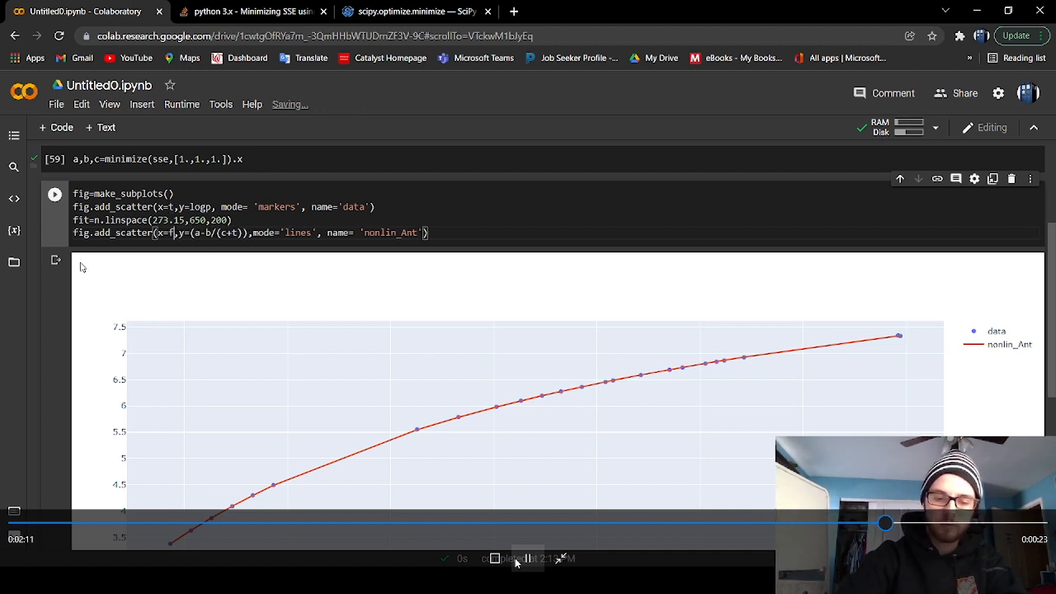
type("it")
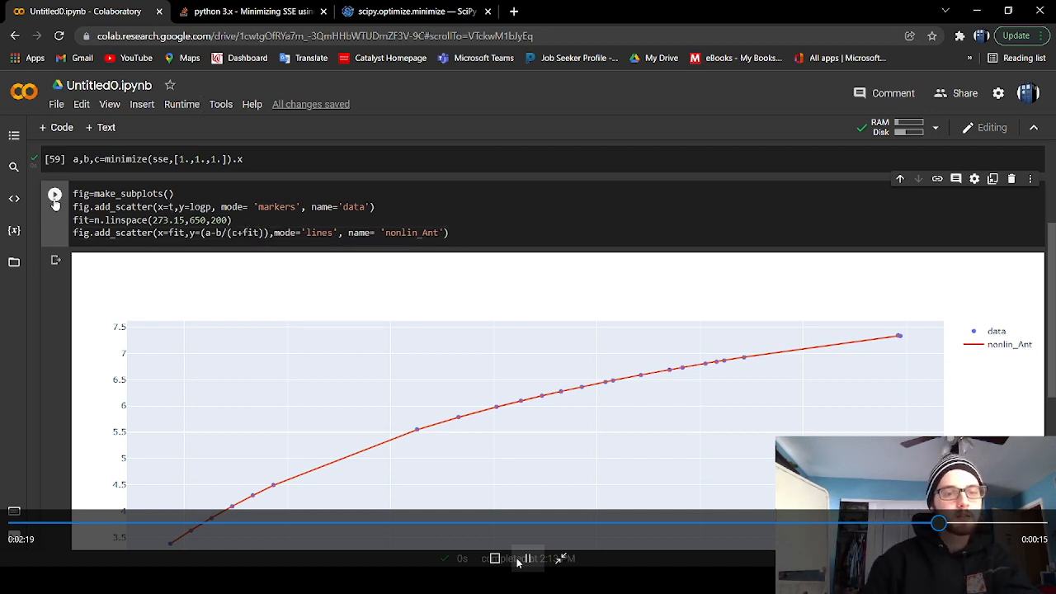
left_click(56, 196)
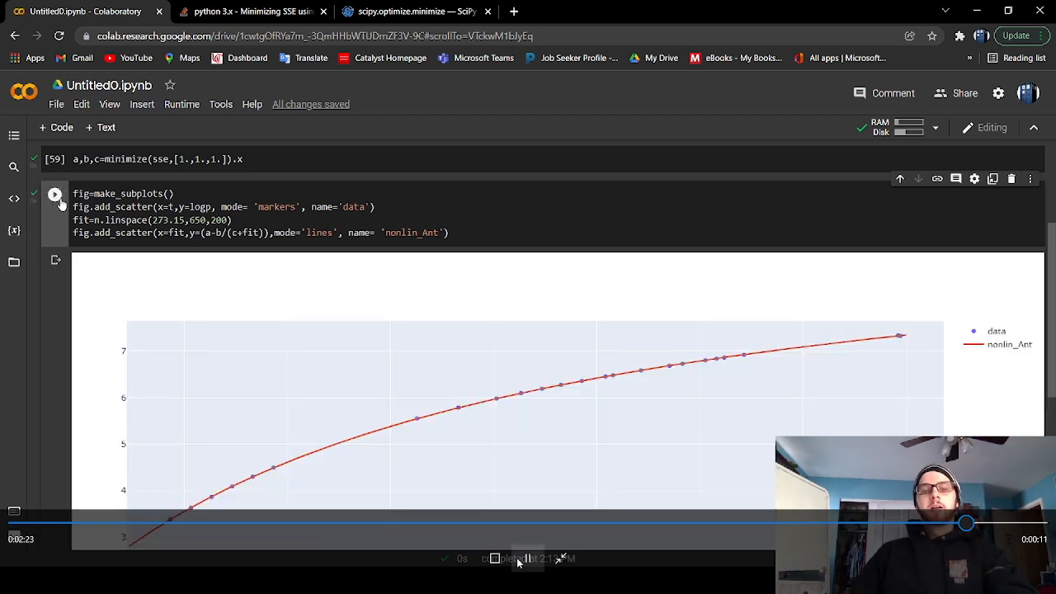
scroll("down", 3)
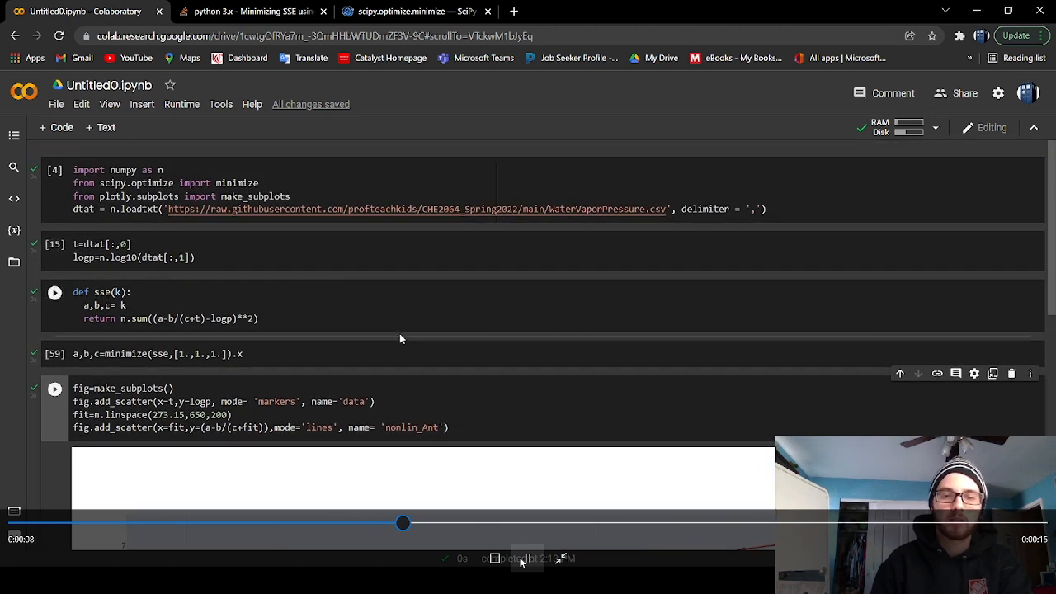
Add a cell with l=n.c_[t,-logp,n.ones_like(t)] and begin d,e,f=.
left_click(55, 292)
type("l=")
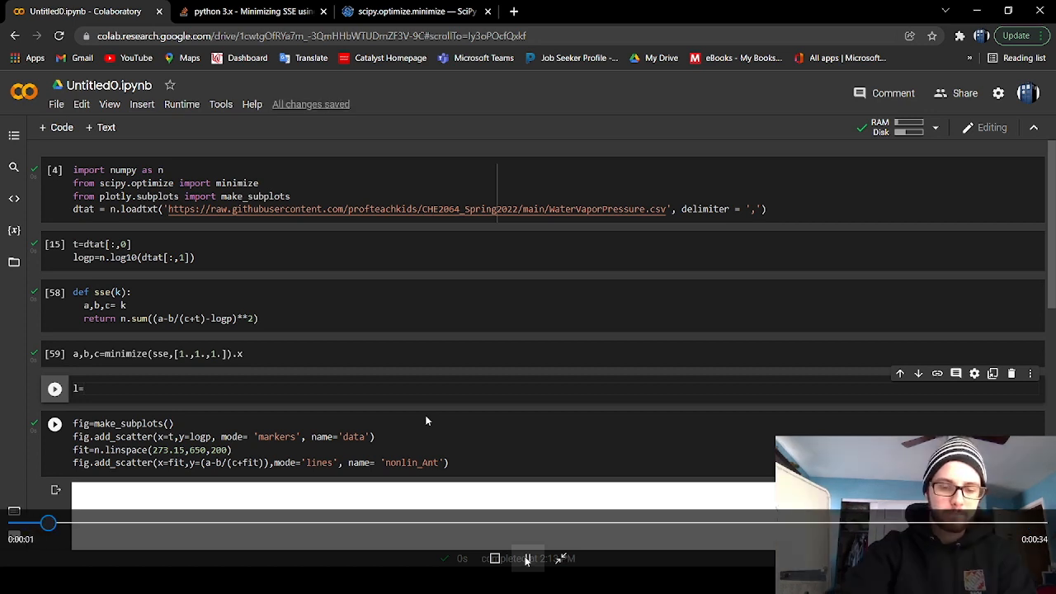
type("n")
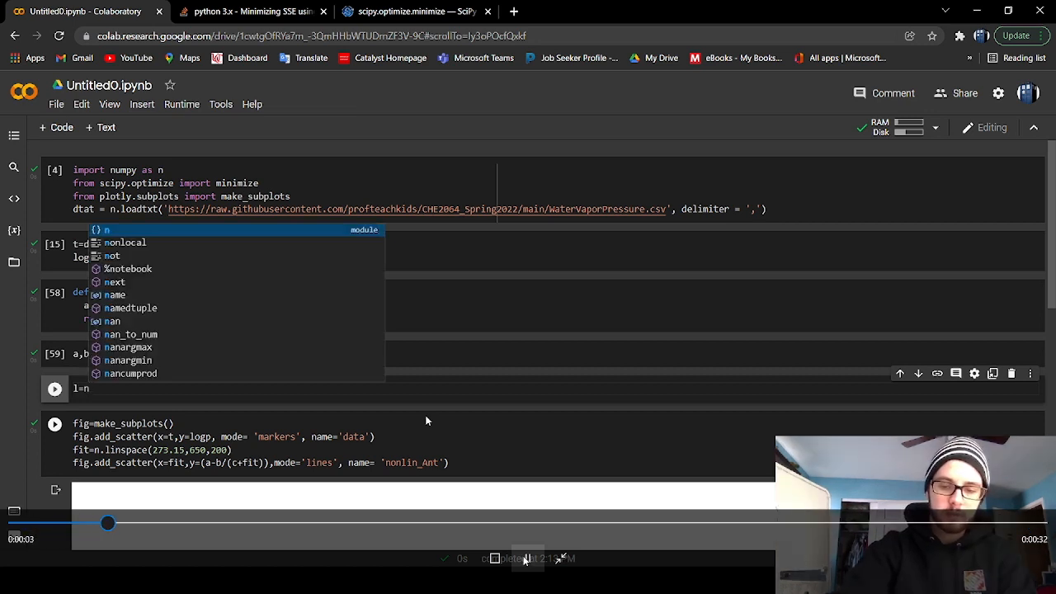
type(".c_[")
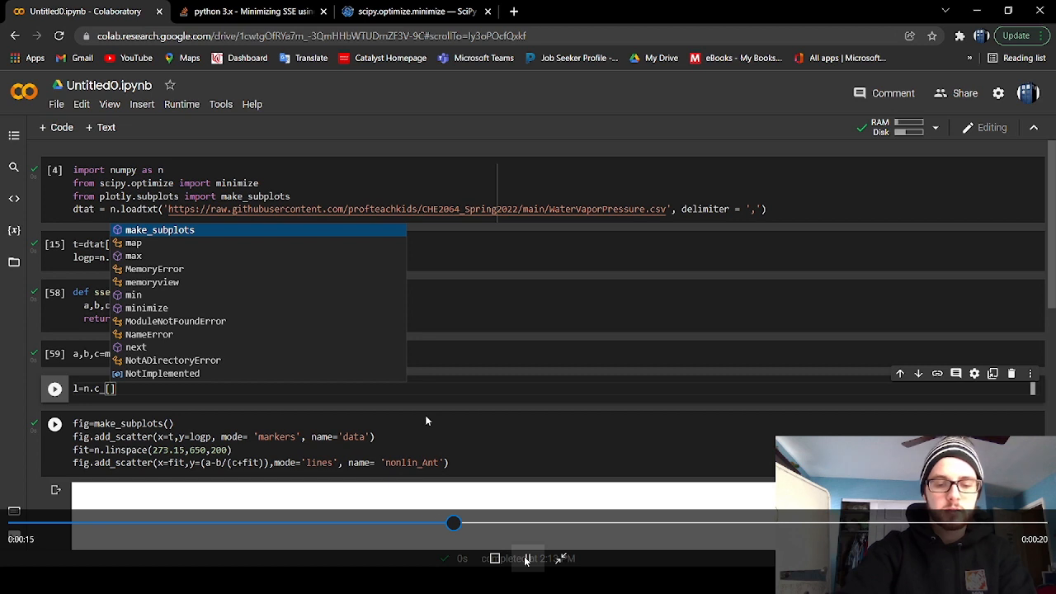
type("t,")
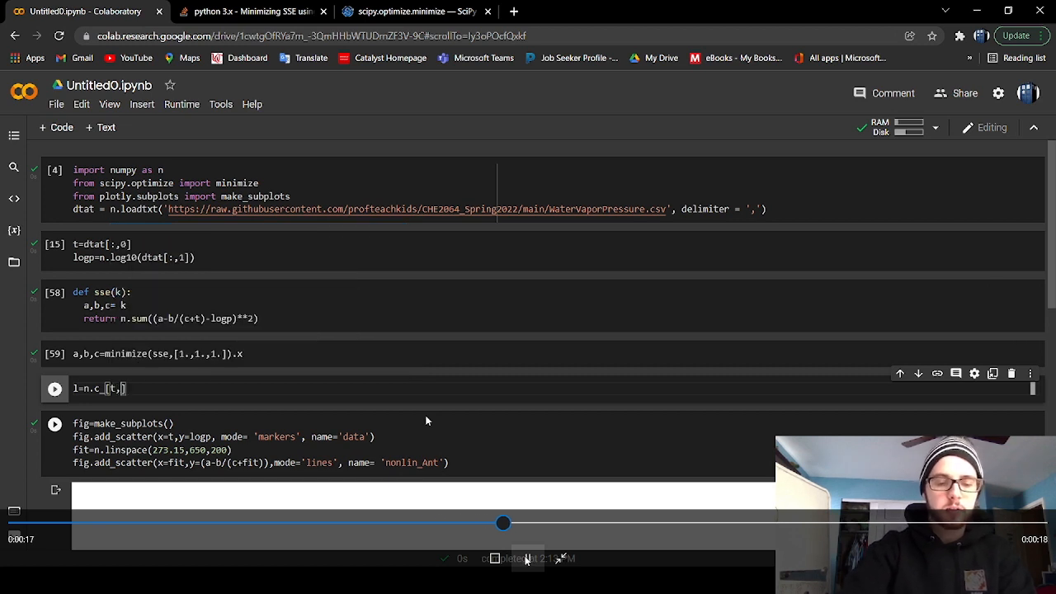
type("-")
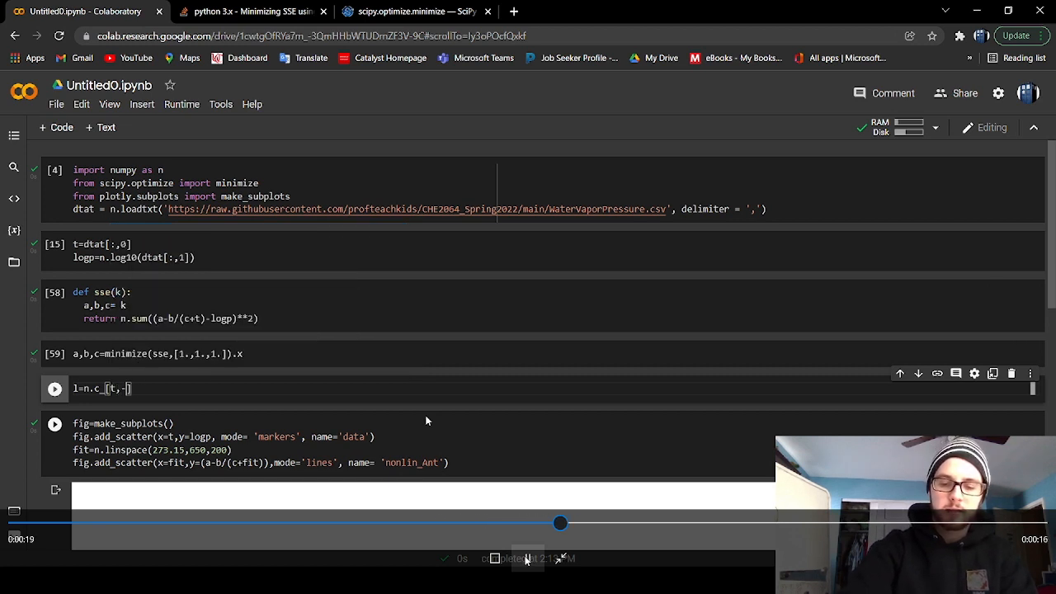
type("logp")
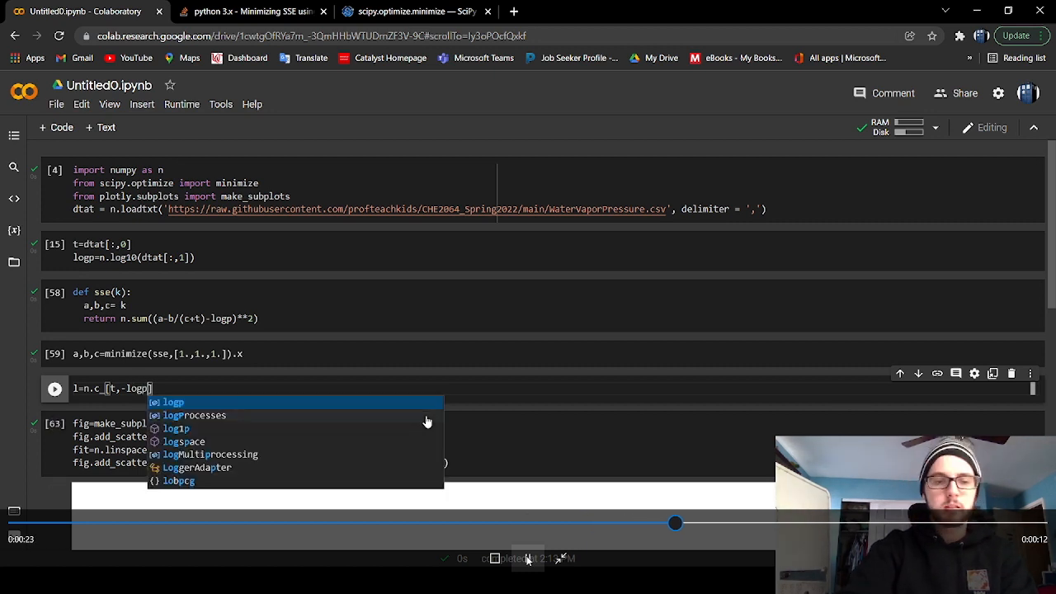
type(",")
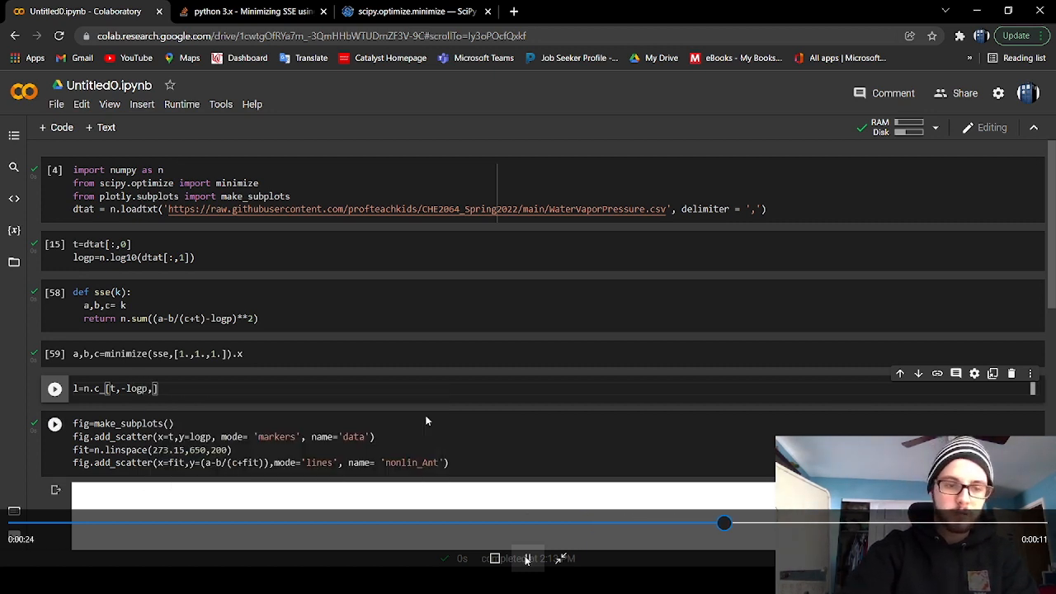
type("np")
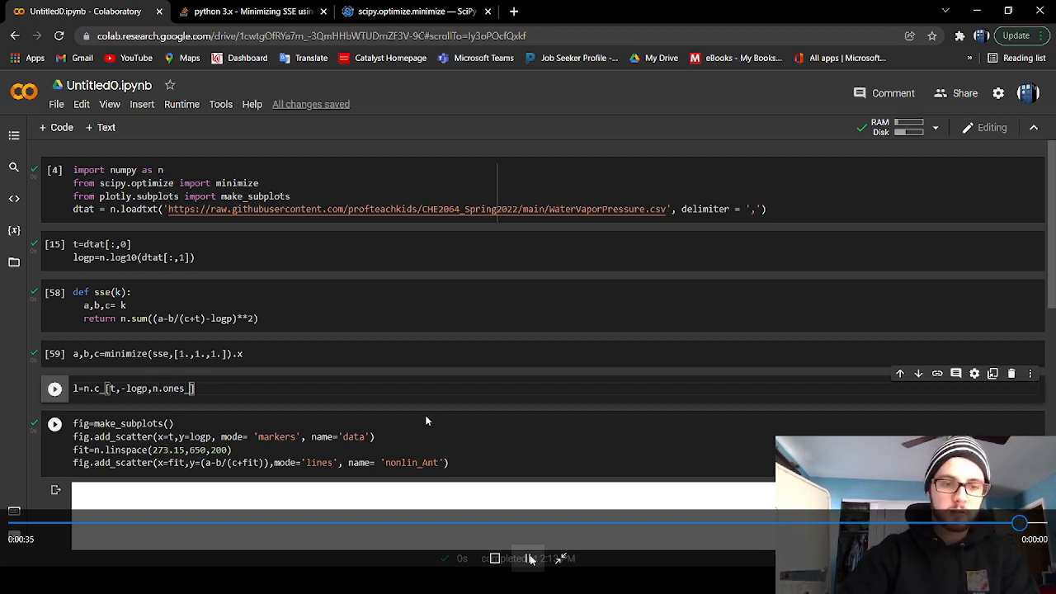
type("_like(t")
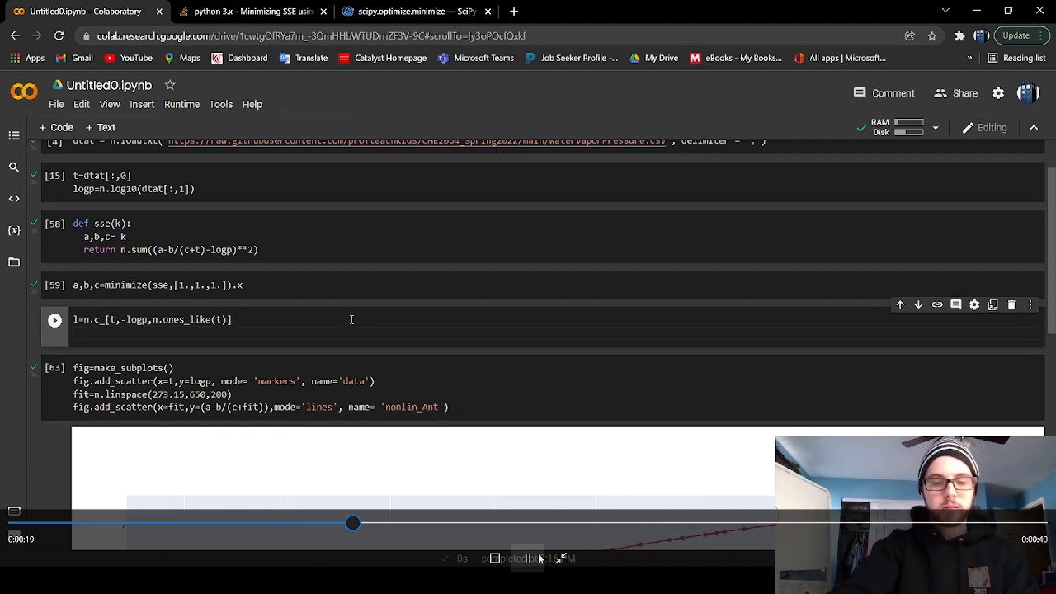
type("de")
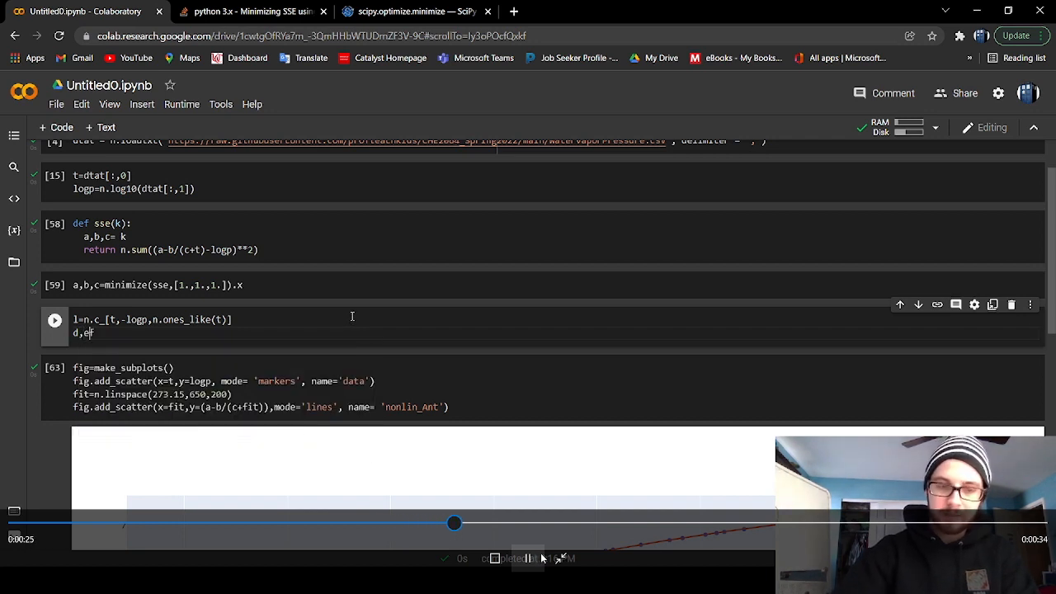
type("f")
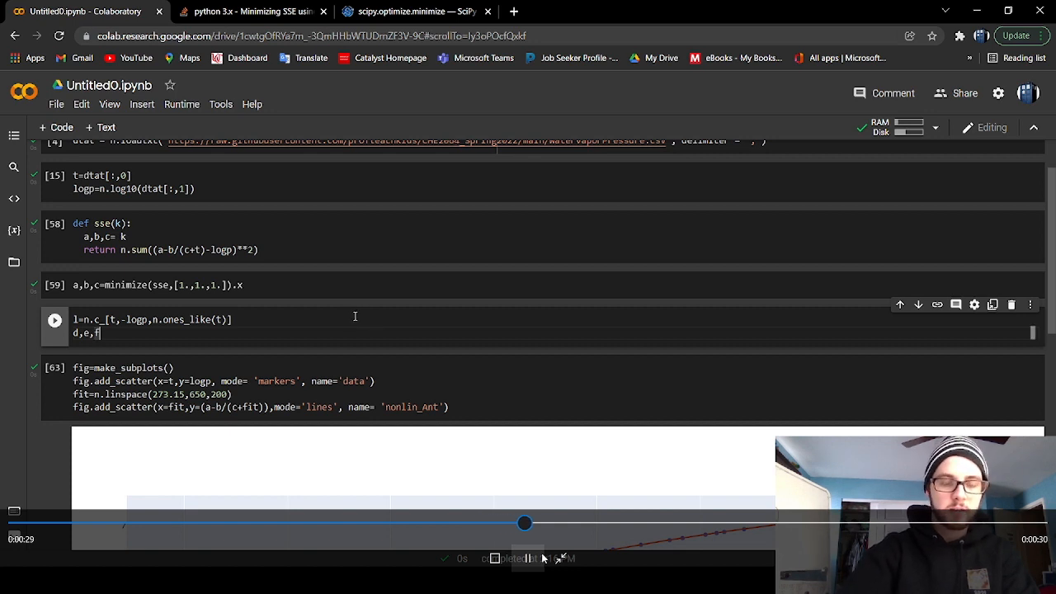
type("=")
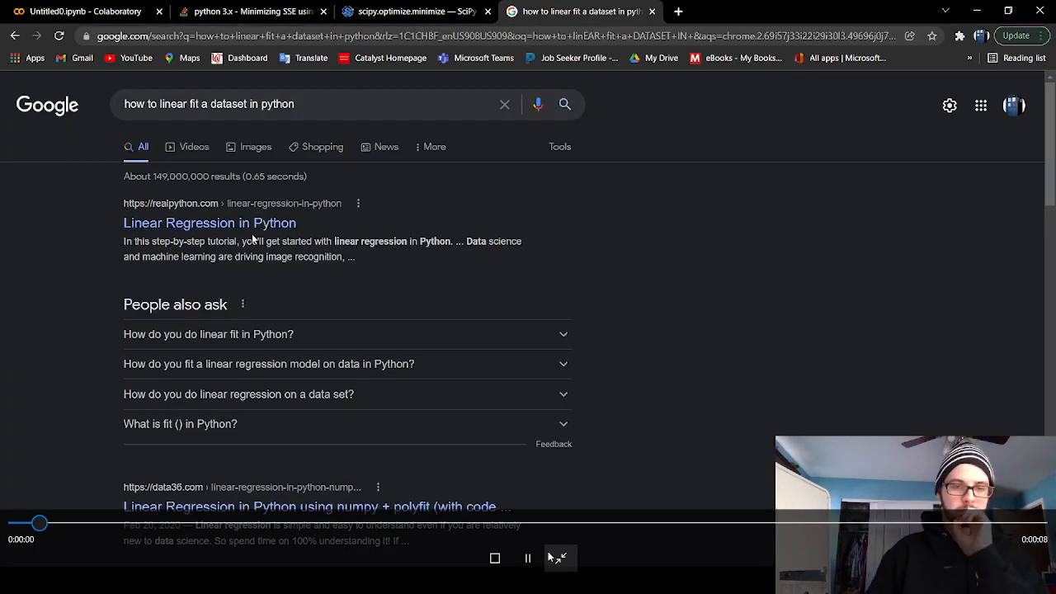
Open Real Python's 'Linear Regression in Python' result and scroll through it.
left_click(209, 223)
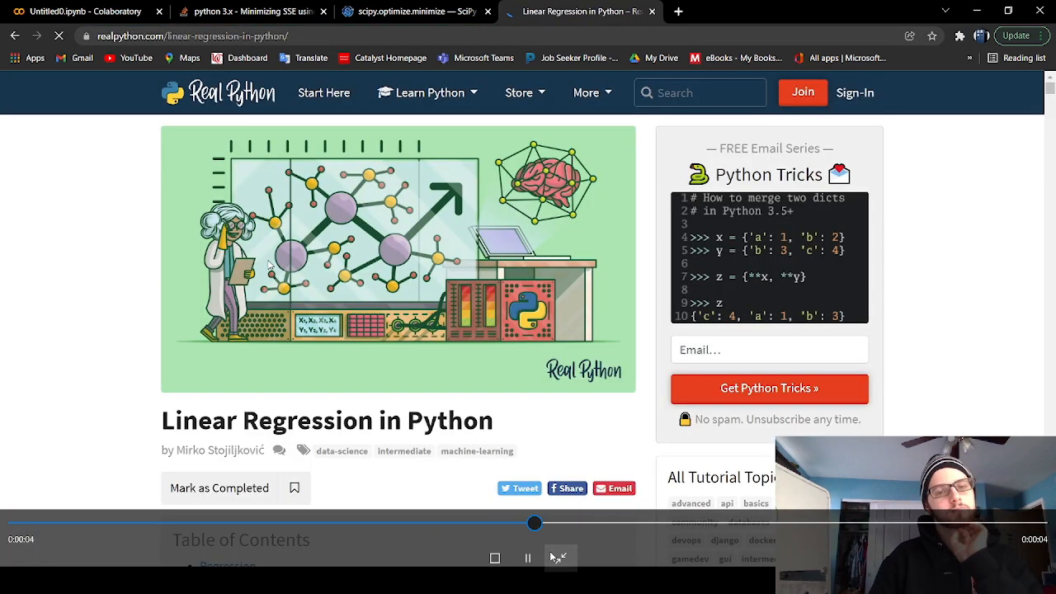
scroll("down", 3)
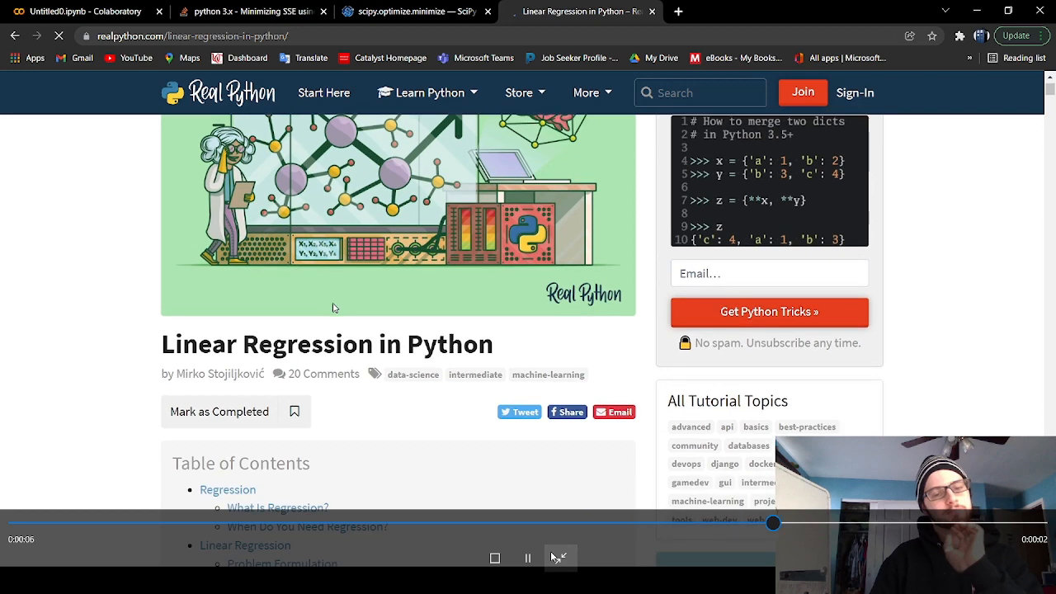
scroll("down", 3)
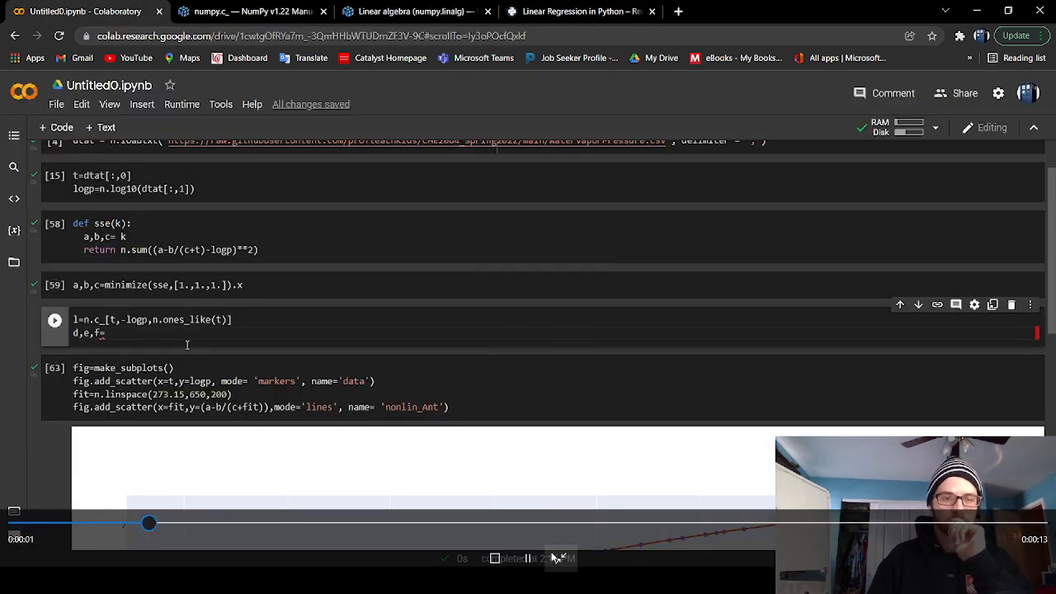
Write n.linalg.solve and e=d*f-g in the linear-fit cell, run it, hitting a TypeError.
type("n")
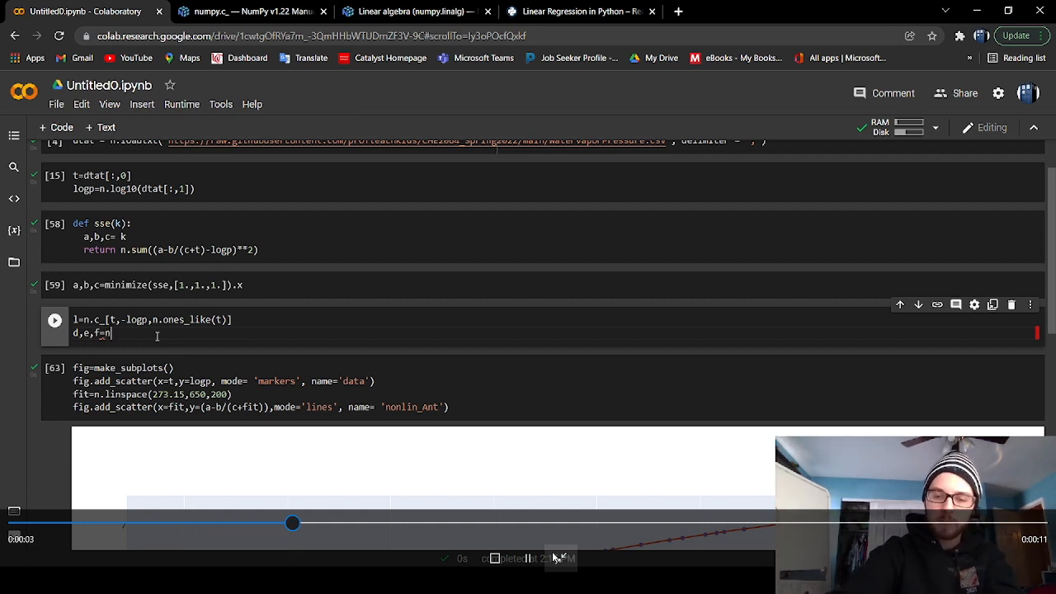
type("lin")
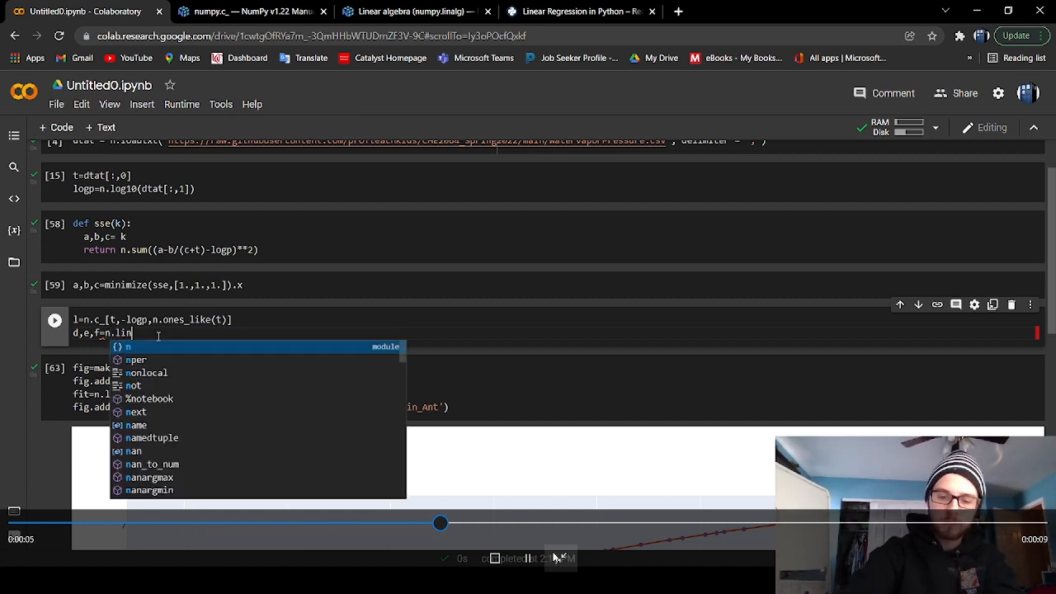
type("alg.")
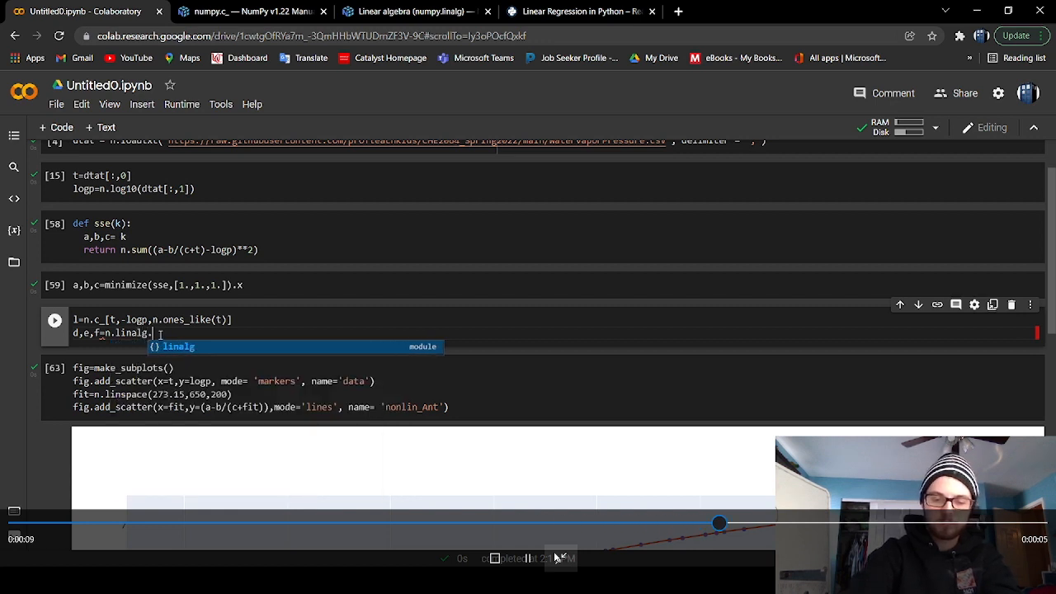
type("sql")
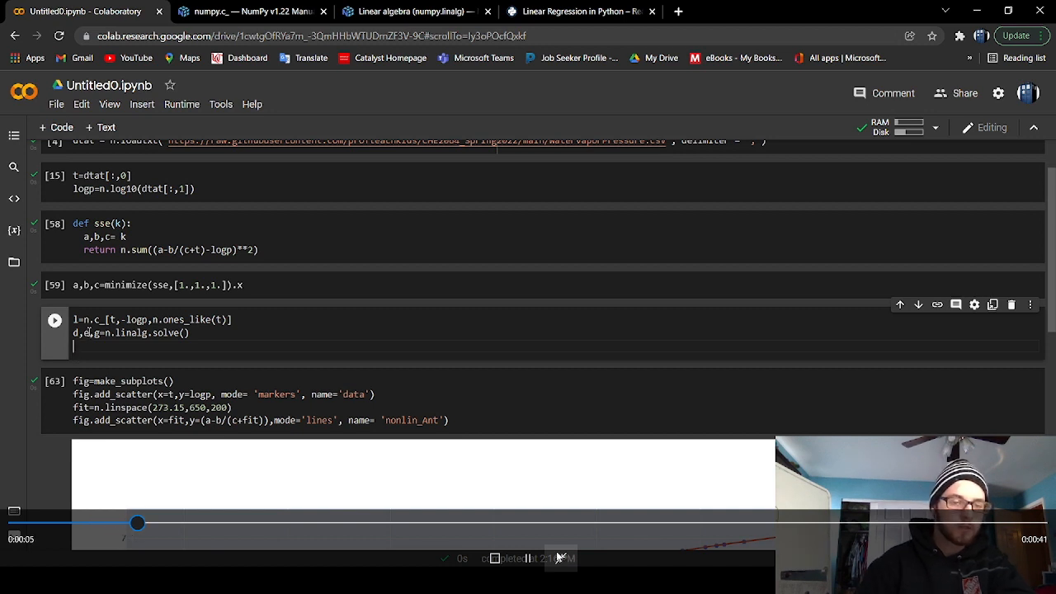
type("f")
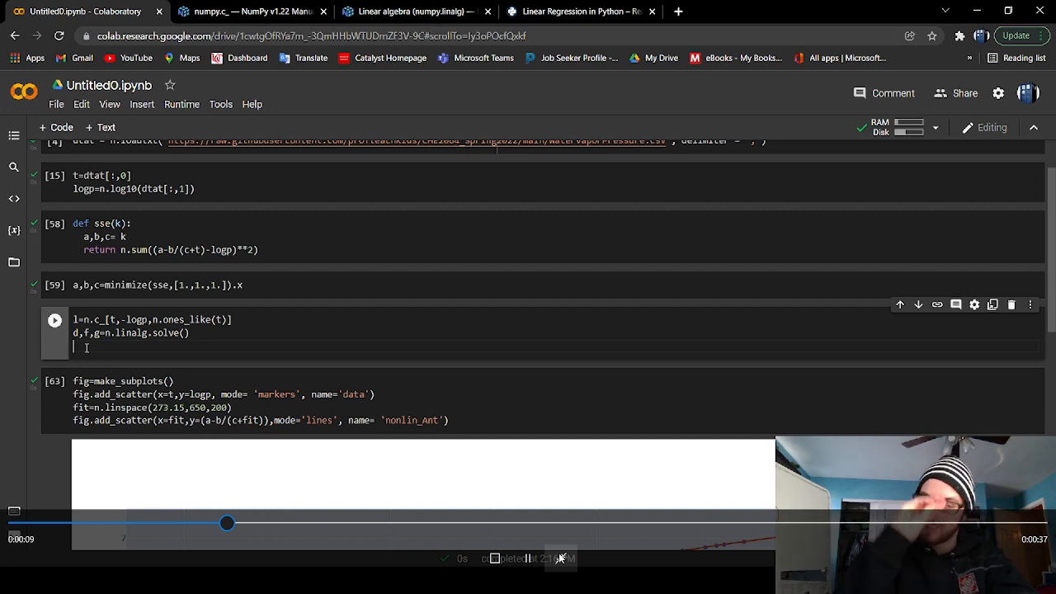
type("en")
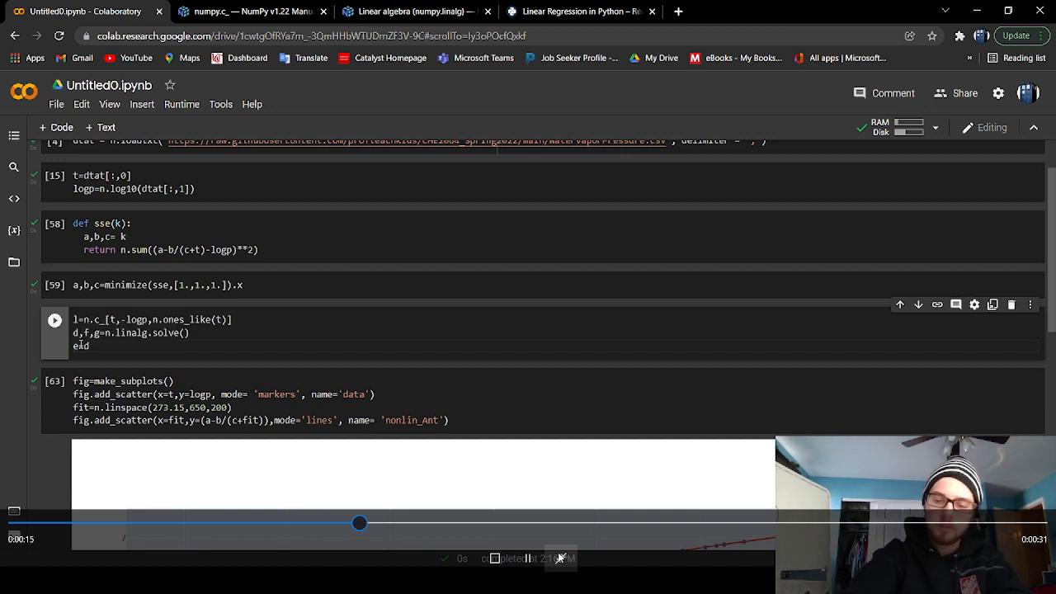
type("d")
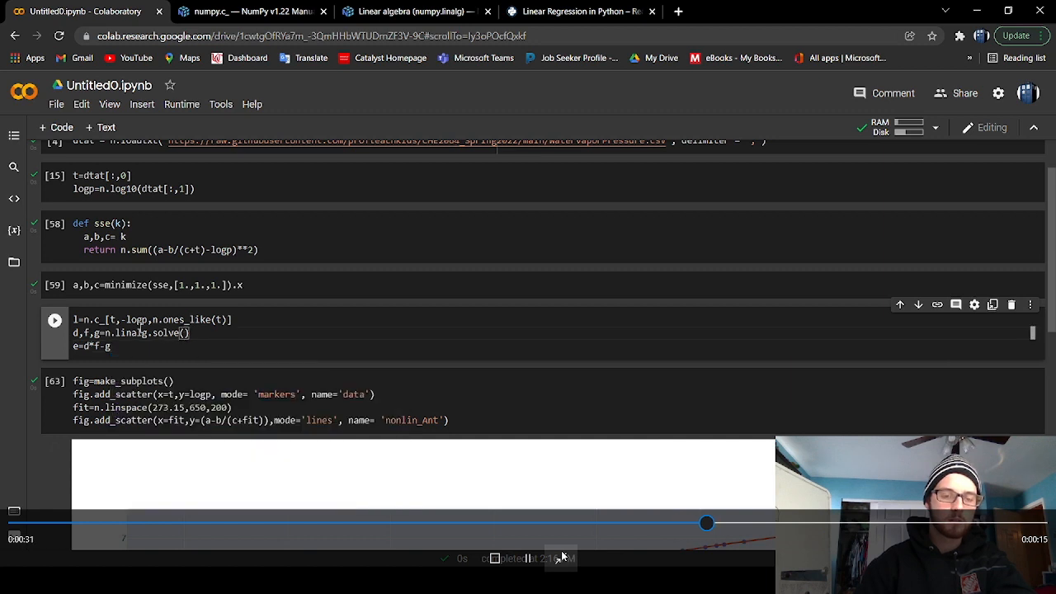
left_click(54, 320)
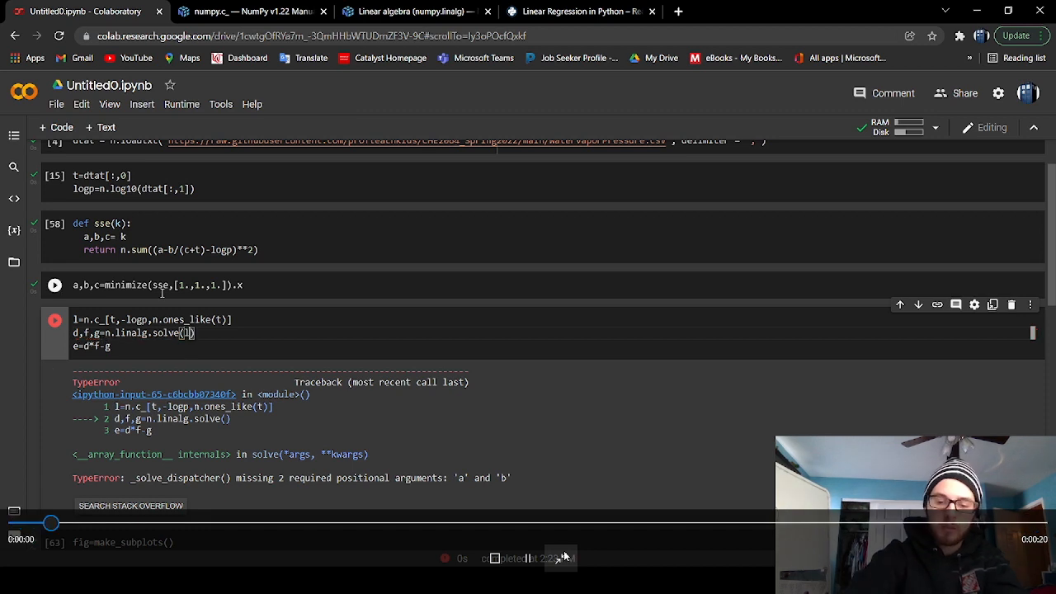
type("l.T")
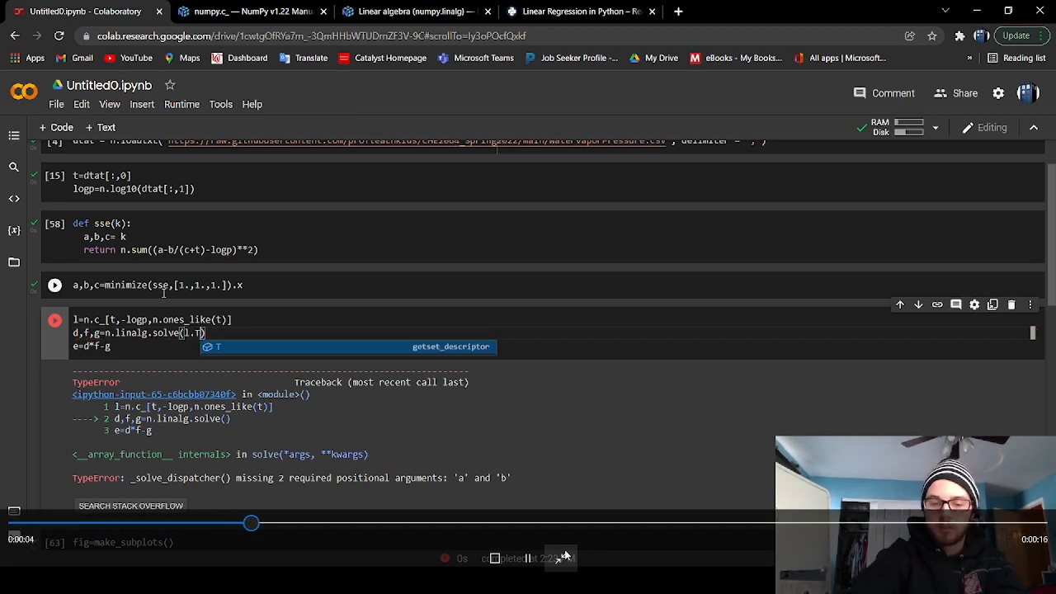
Pass l.T@l and l.T@( as the solve arguments, then open a new browser tab.
type("@l)")
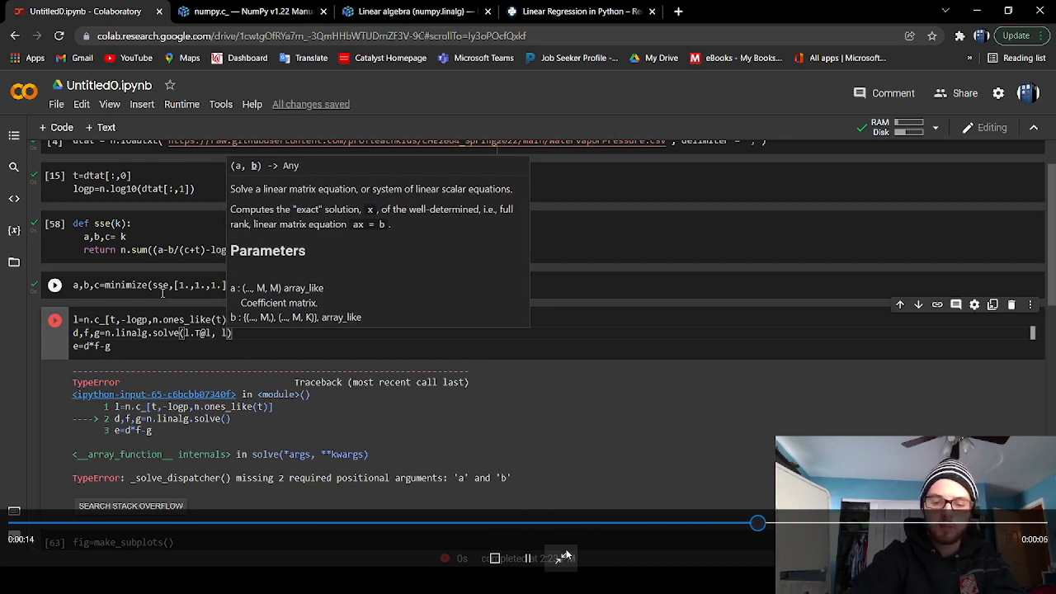
type(".T")
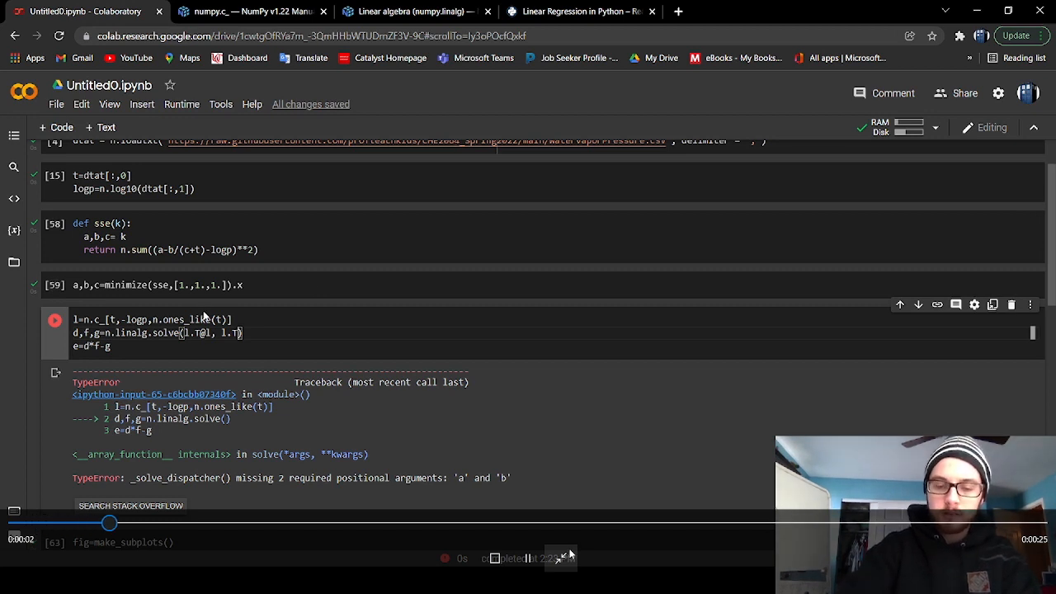
type("@")
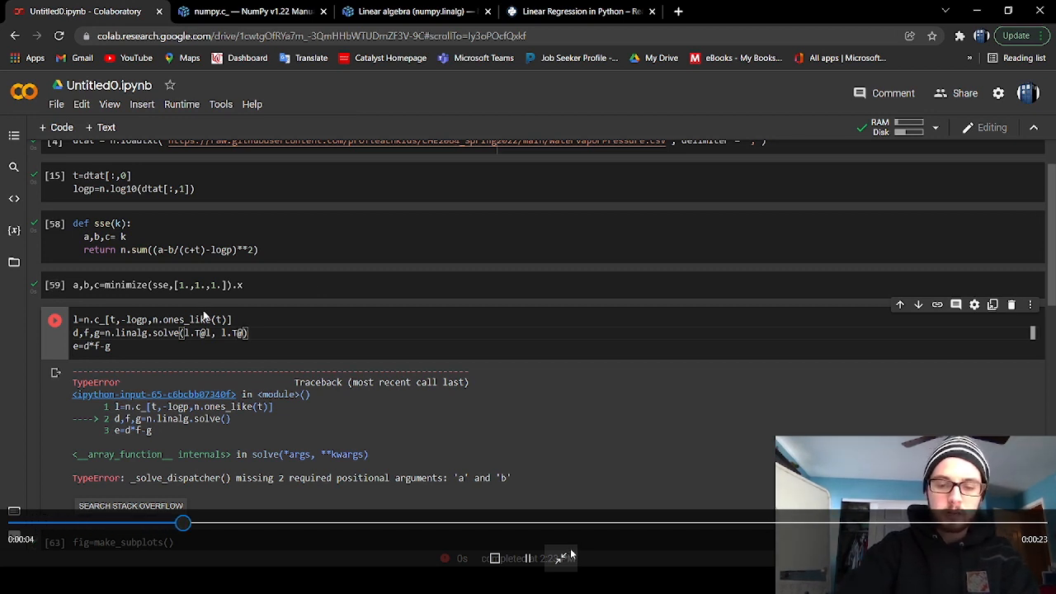
type("(")
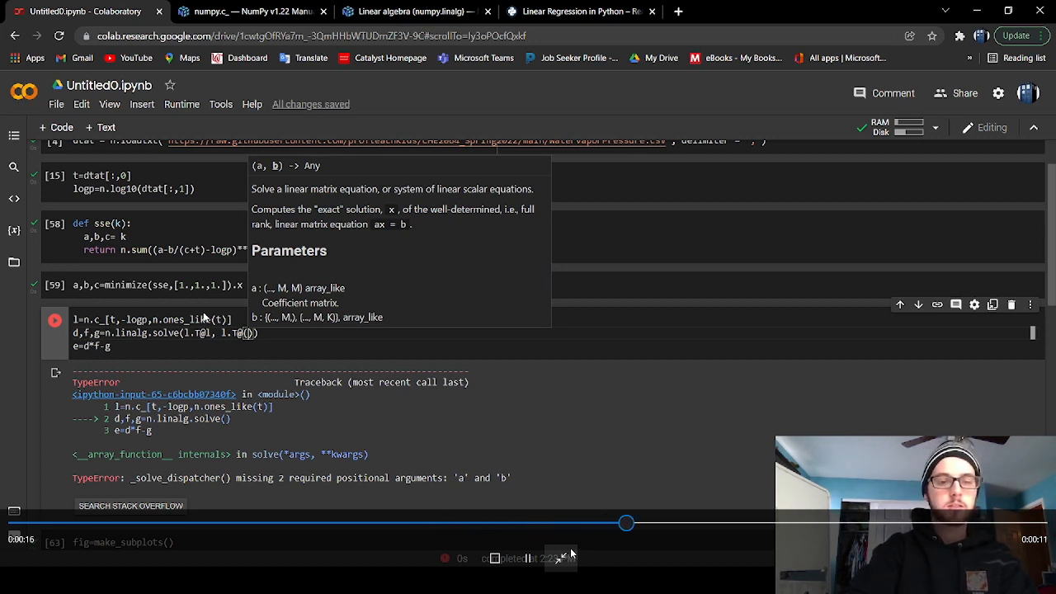
mouse_move(202, 319)
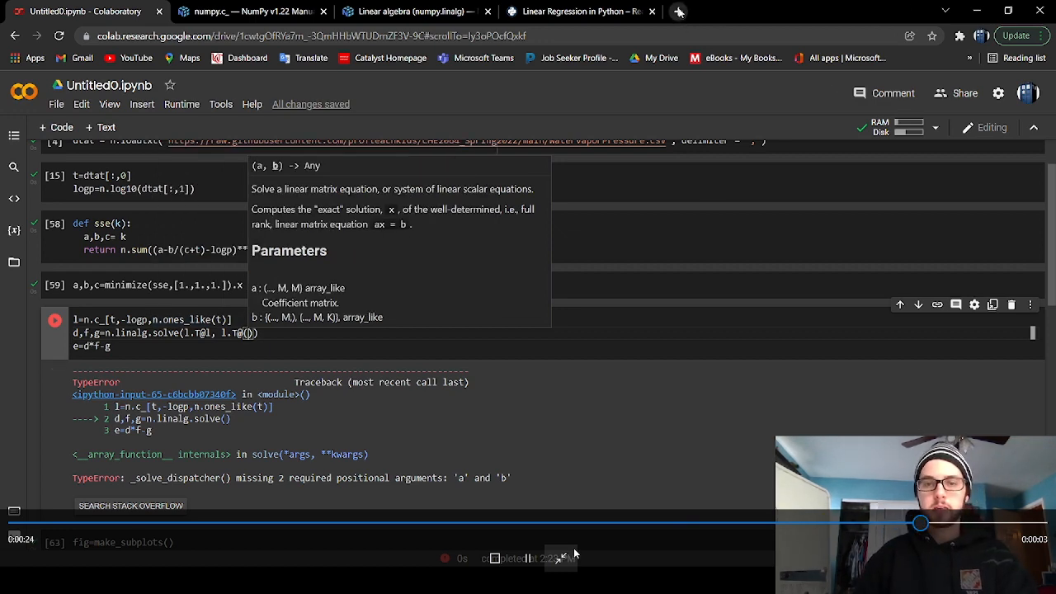
left_click(679, 11)
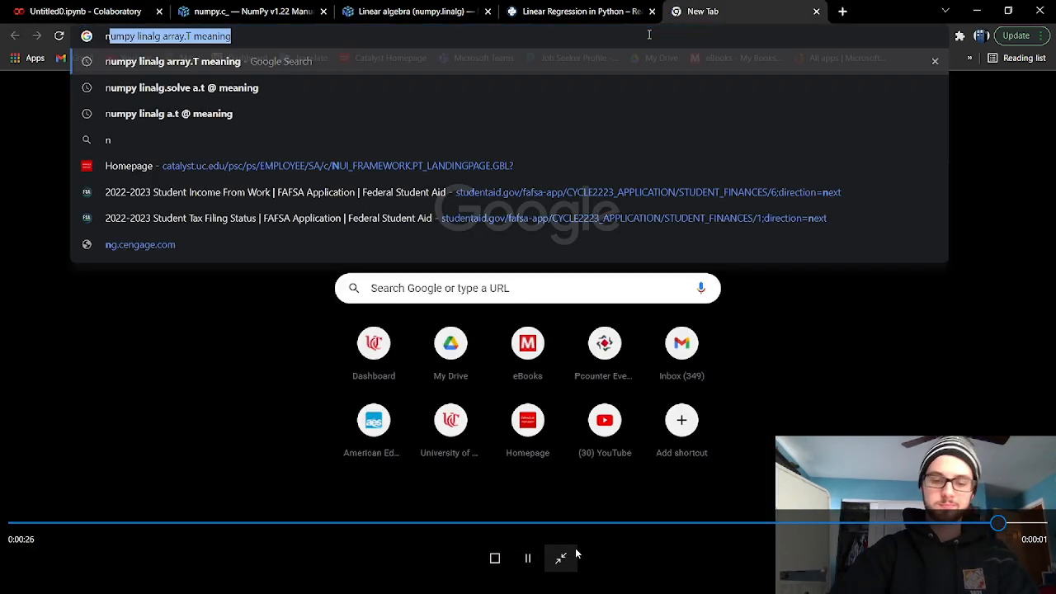
Look up numpy.ndarray.T documentation in a new Chrome tab, then run solve(l.T@l, l.T@l) in Colab.
left_click(83, 11)
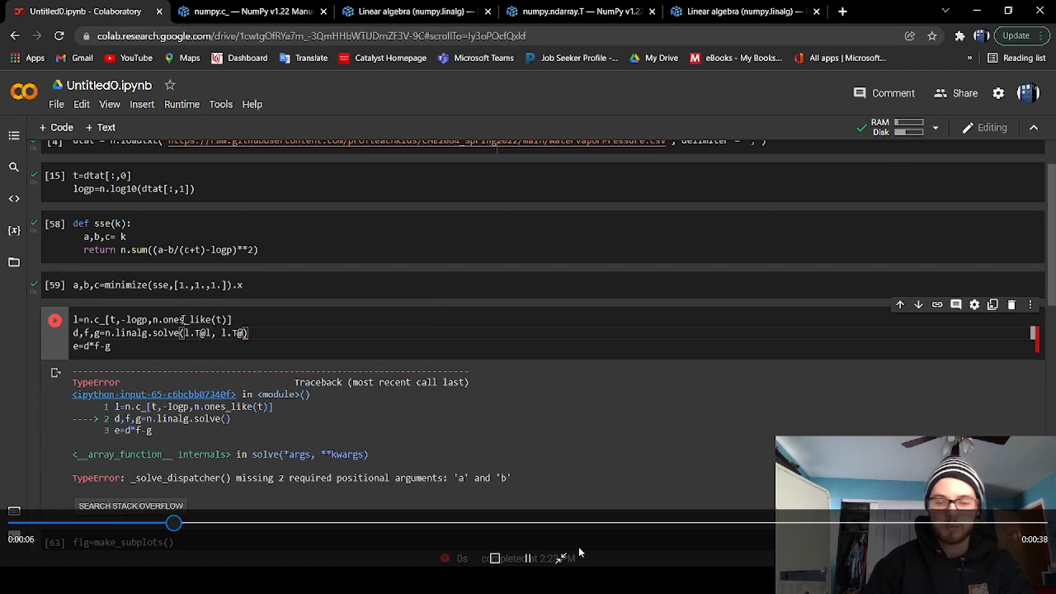
left_click(55, 320)
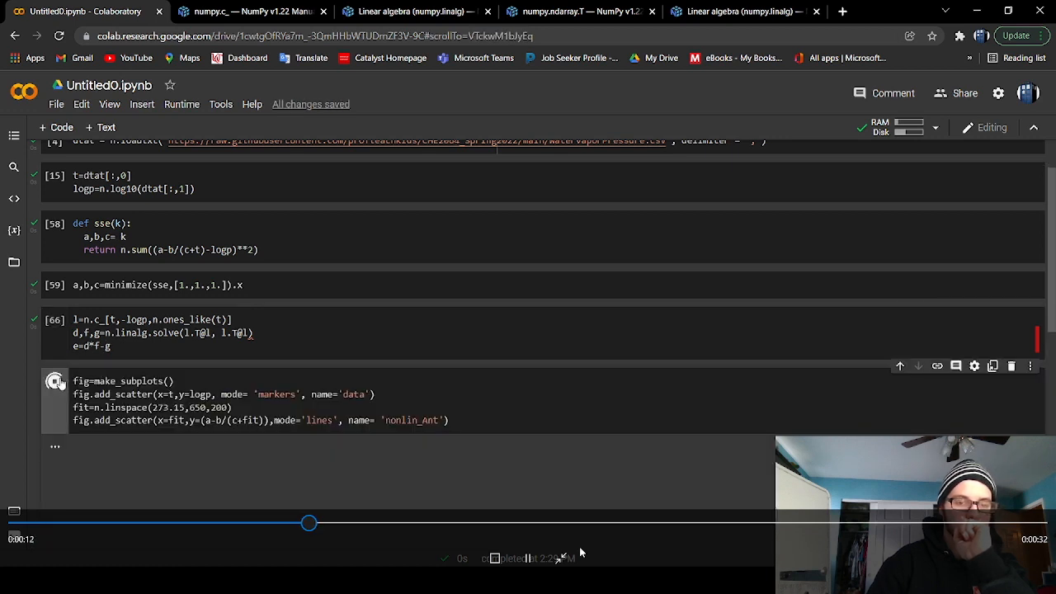
Add fig.add_scatter(x=fit, y=(d-e/(c+fit)), mode='lines', name='lin_Ant') to the plot cell.
left_click(55, 381)
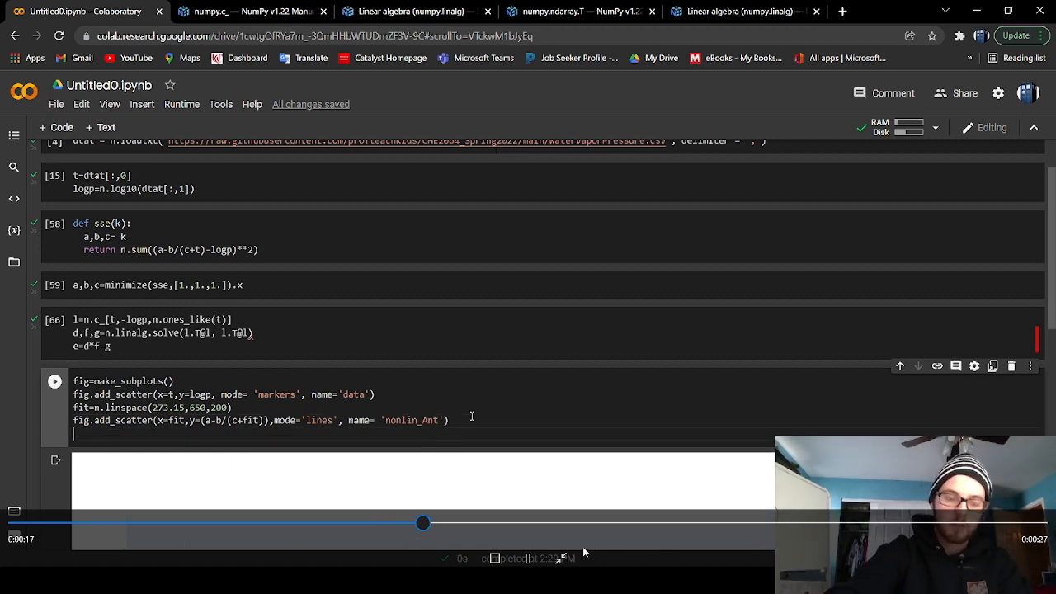
type("fig")
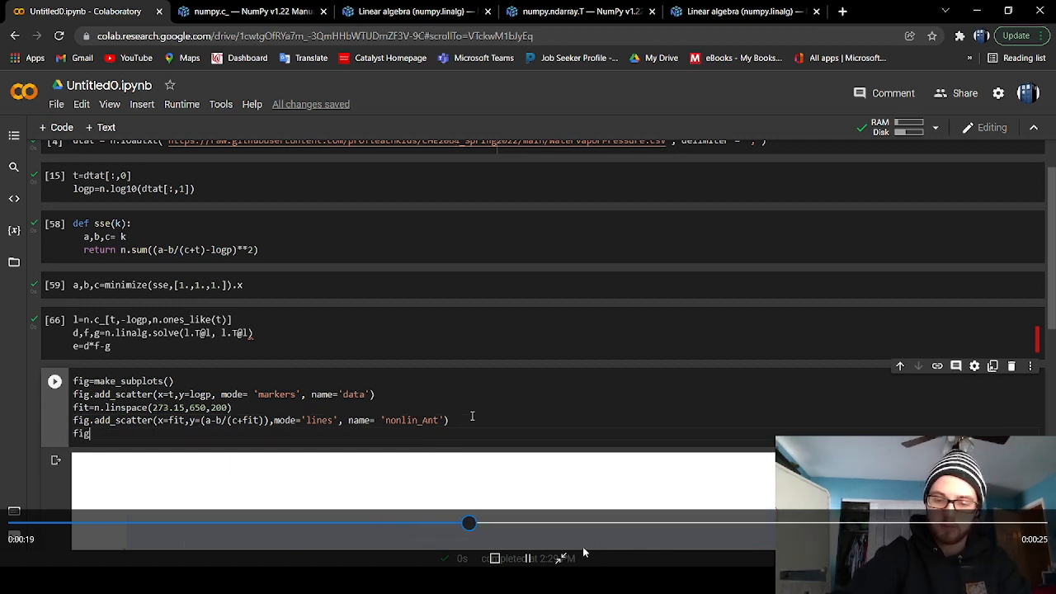
type(".add")
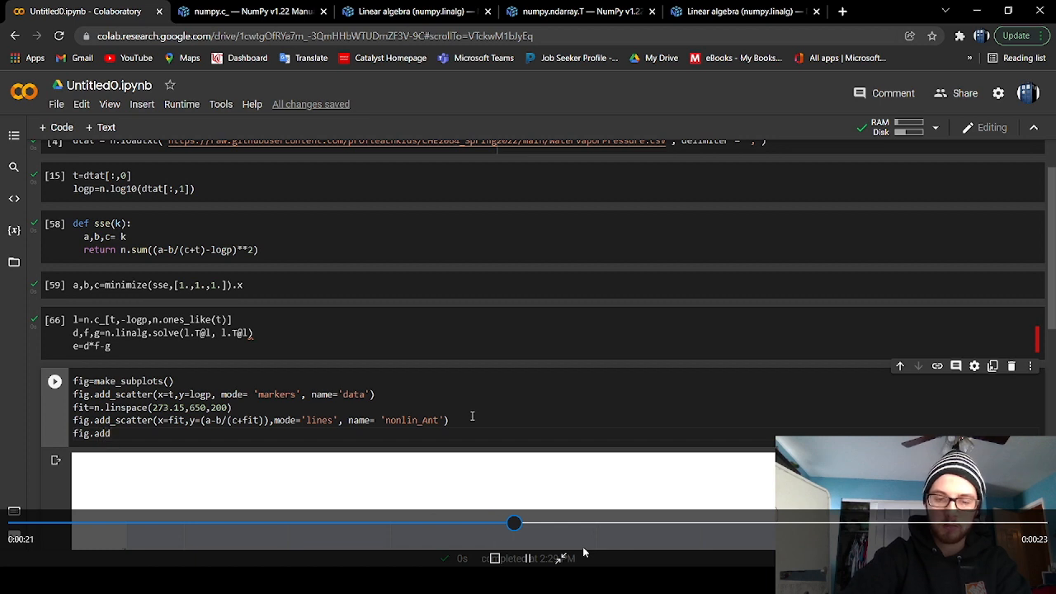
left_click_drag(515, 523, 561, 523)
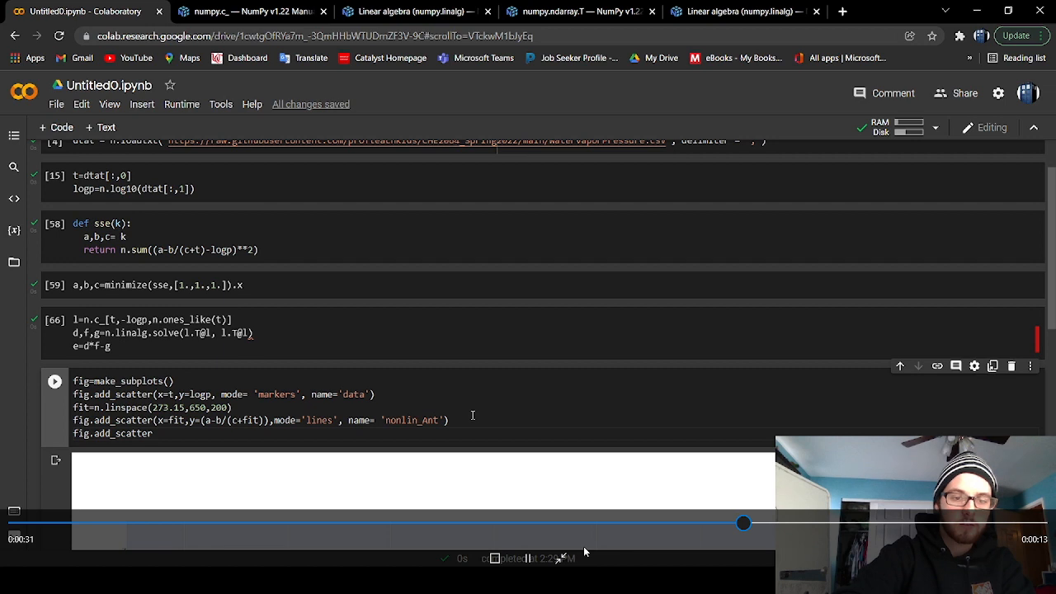
type("()")
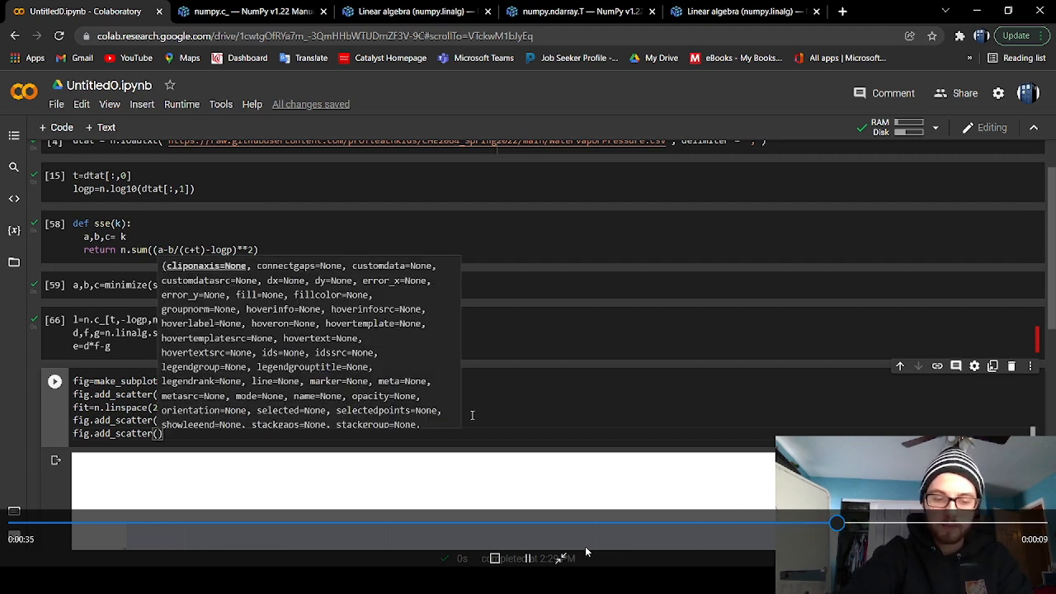
type("x=fit,")
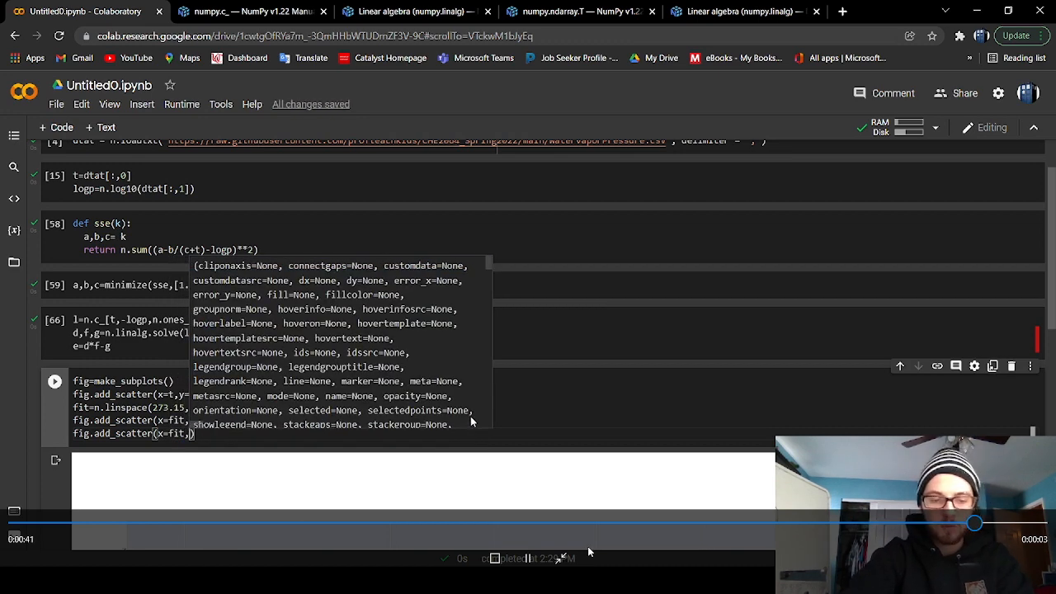
type("y=d-e/(c+fit")
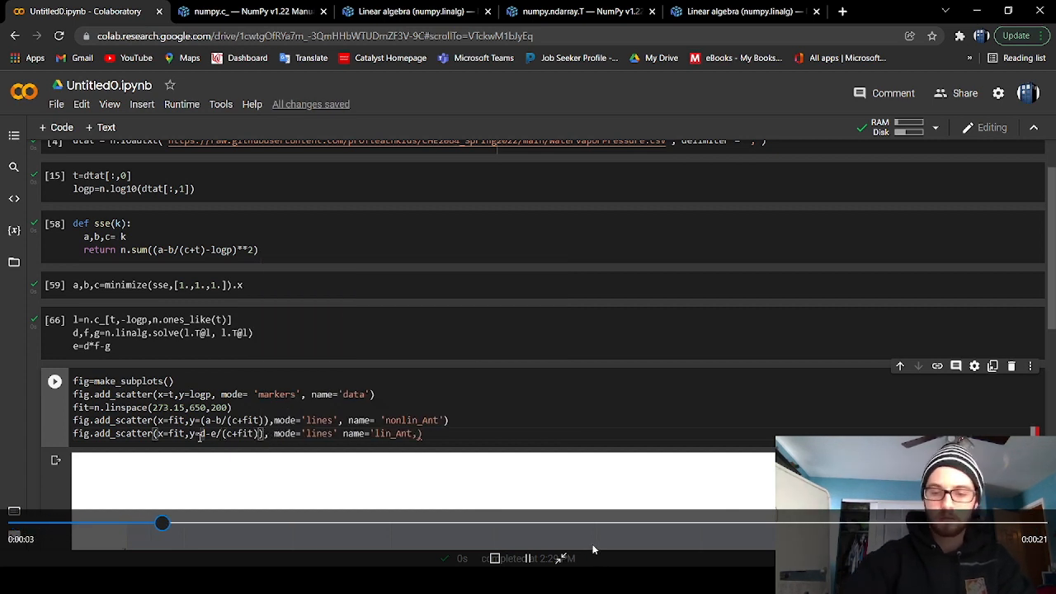
Fix the unterminated 'lin_Ant' label, rerun the plot, and change solve's right-hand side to l.T@logp.
left_click(55, 382)
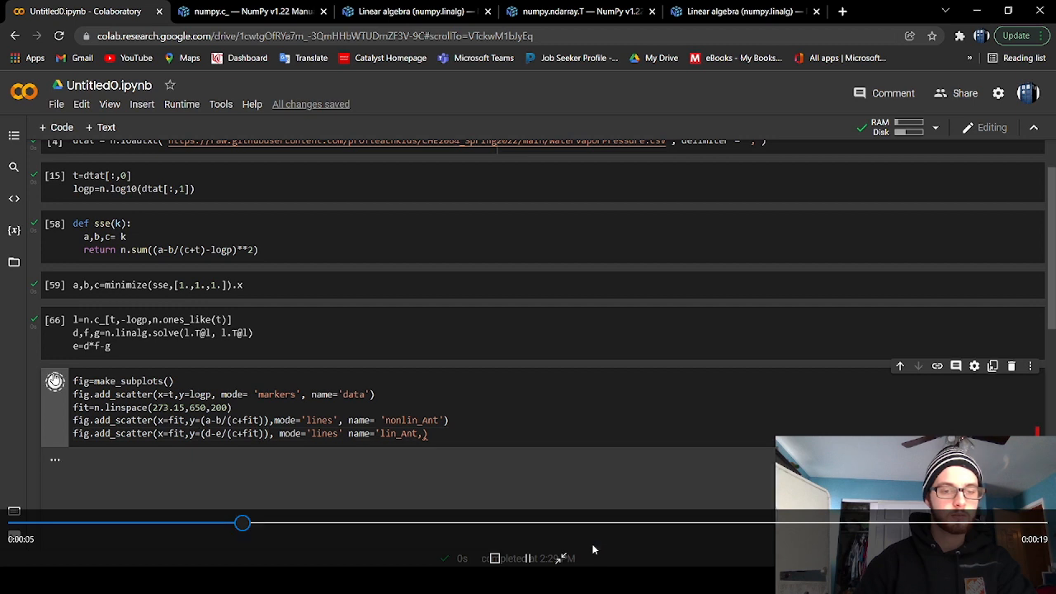
left_click(54, 381)
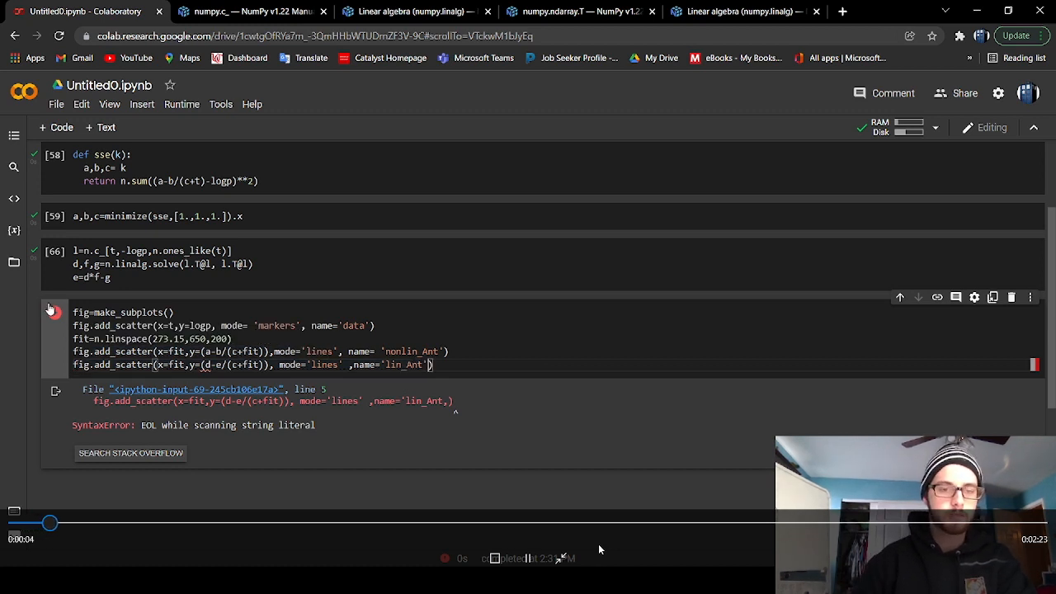
left_click(55, 312)
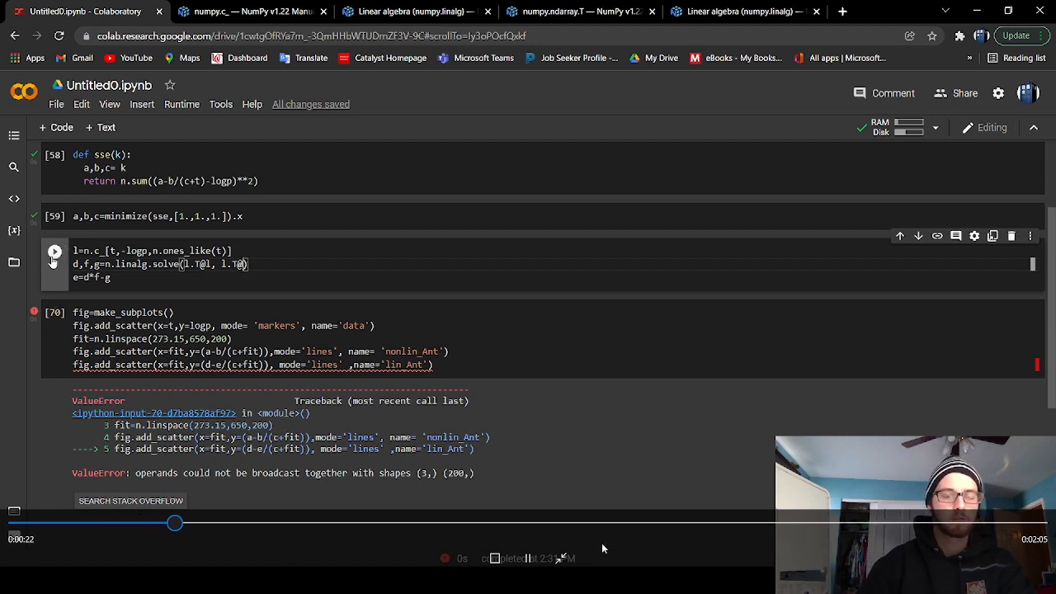
scroll("up", 3)
type("t")
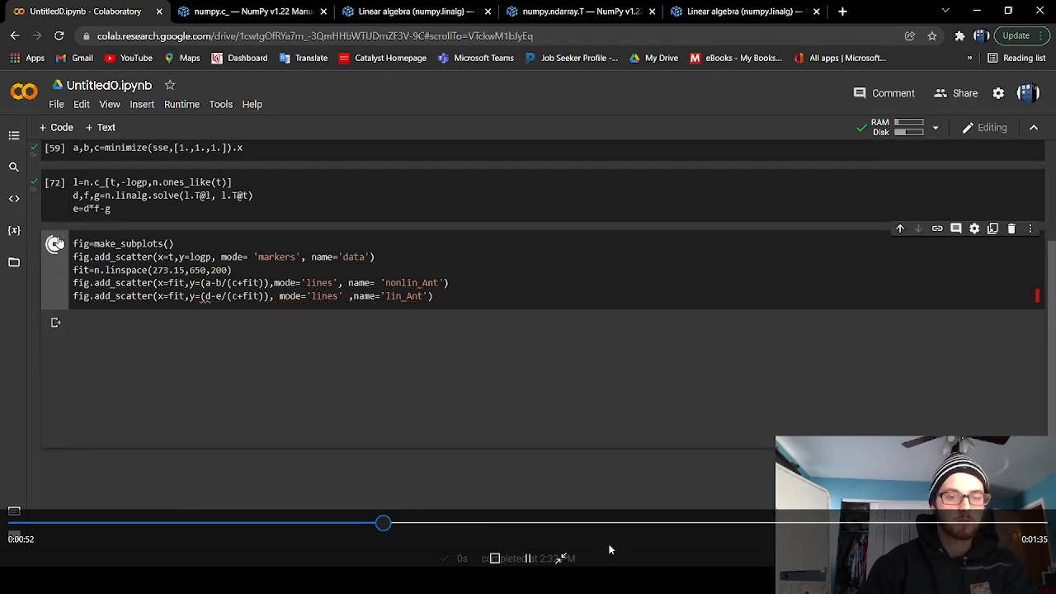
left_click(55, 244)
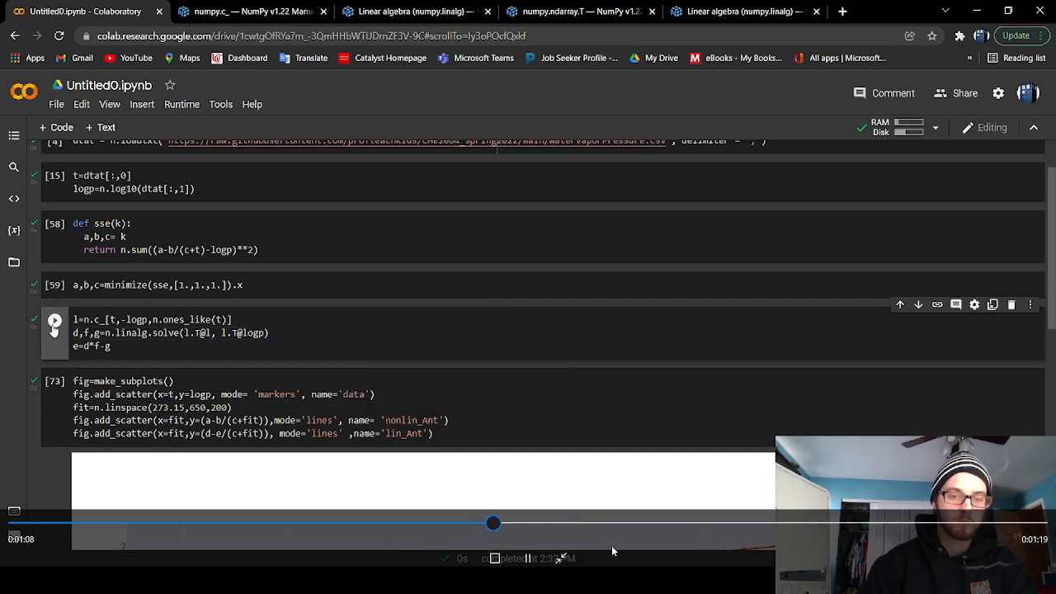
Rerun the linalg cell with l.T@logp and redraw the plot showing lin_Ant below nonlin_Ant.
left_click(54, 243)
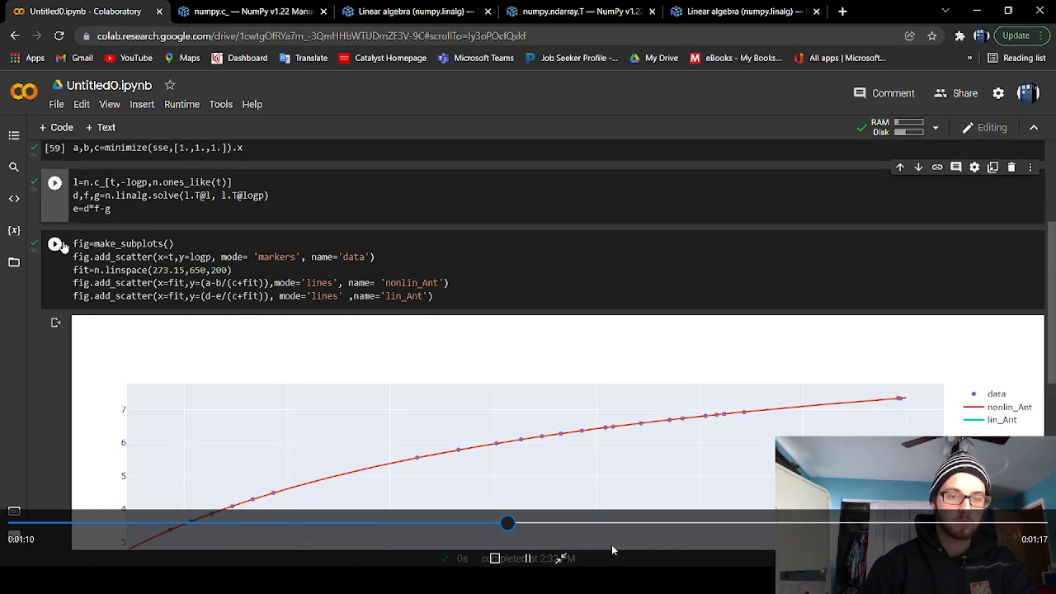
left_click(54, 182)
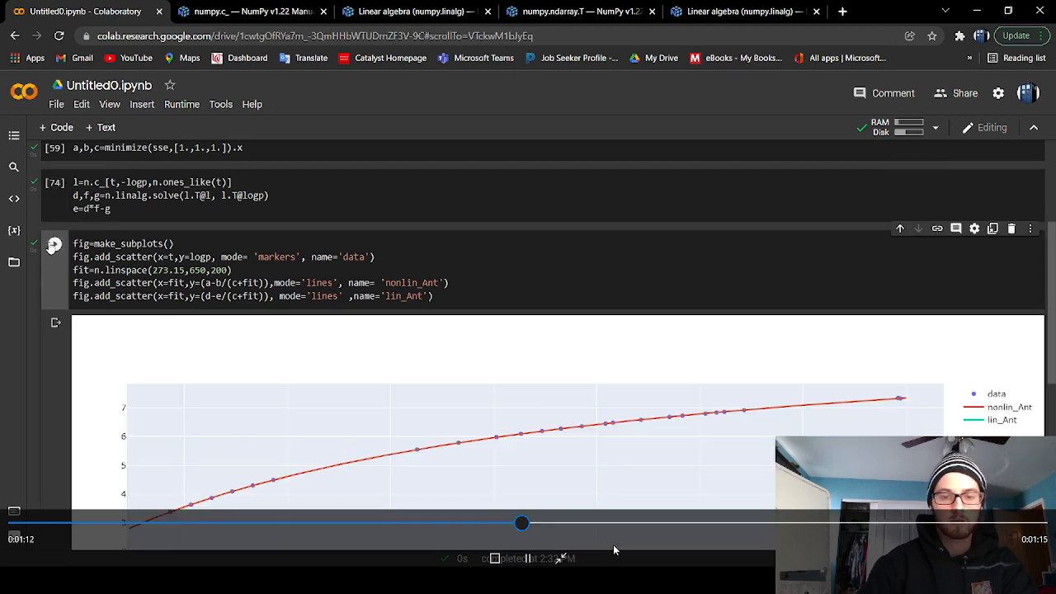
scroll("down", 3)
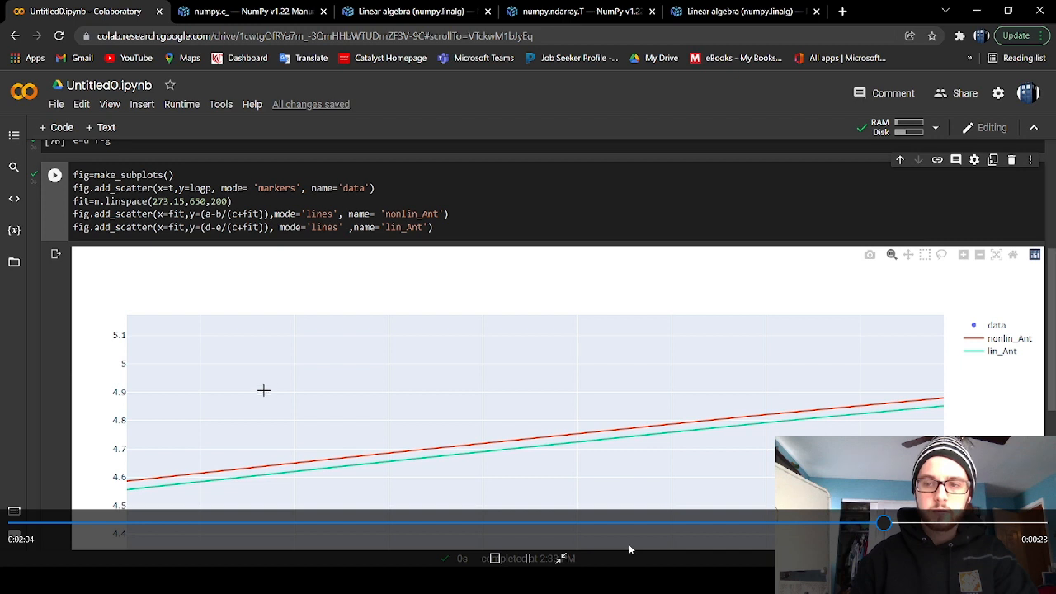
Rerun the plot cell so lin_Ant overlaps nonlin_Ant along the vapor pressure data.
left_click(54, 175)
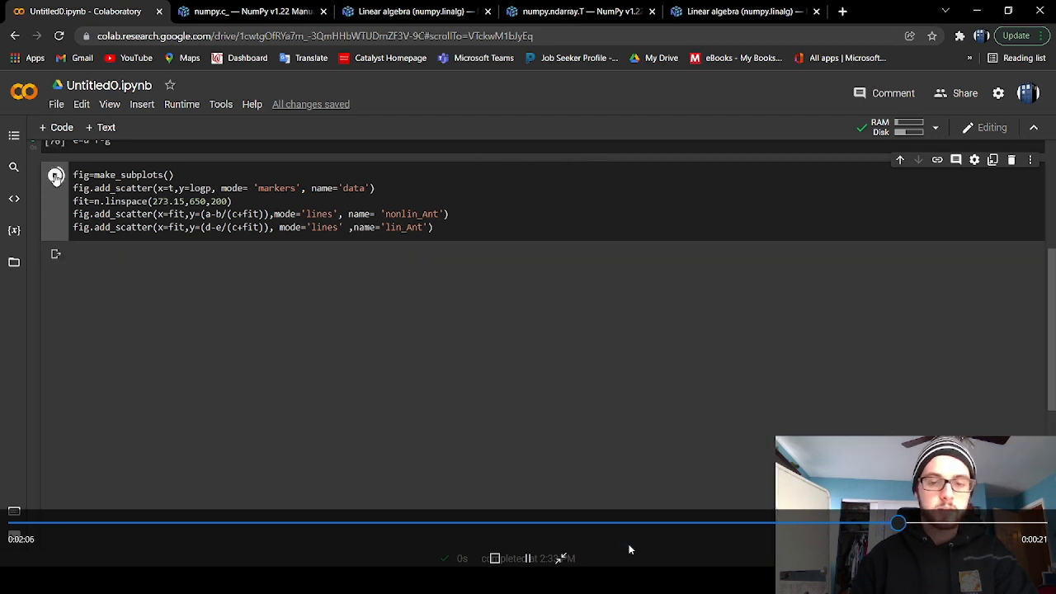
left_click(55, 175)
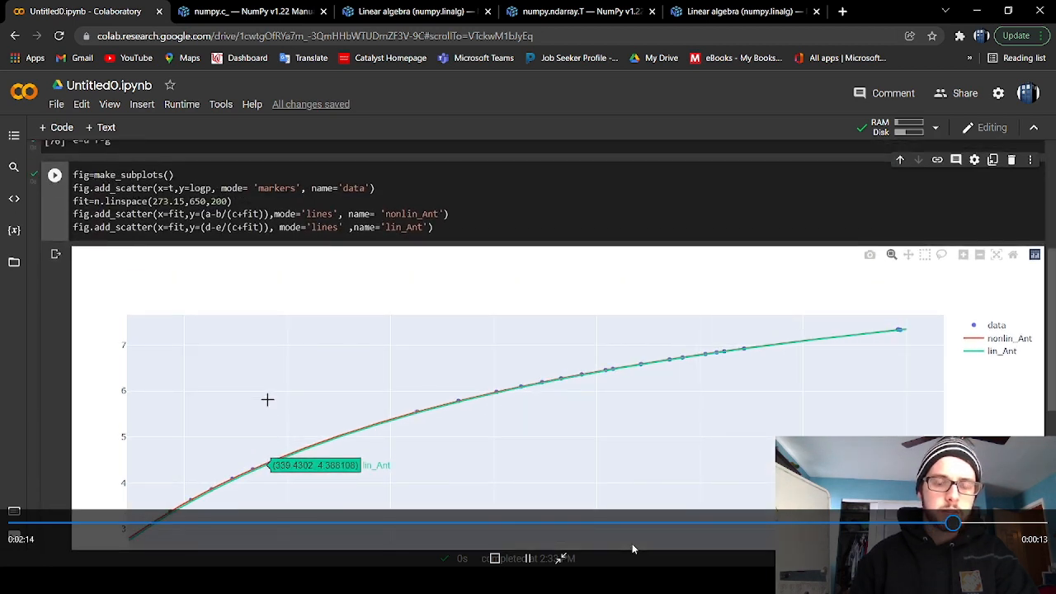
scroll("down", 3)
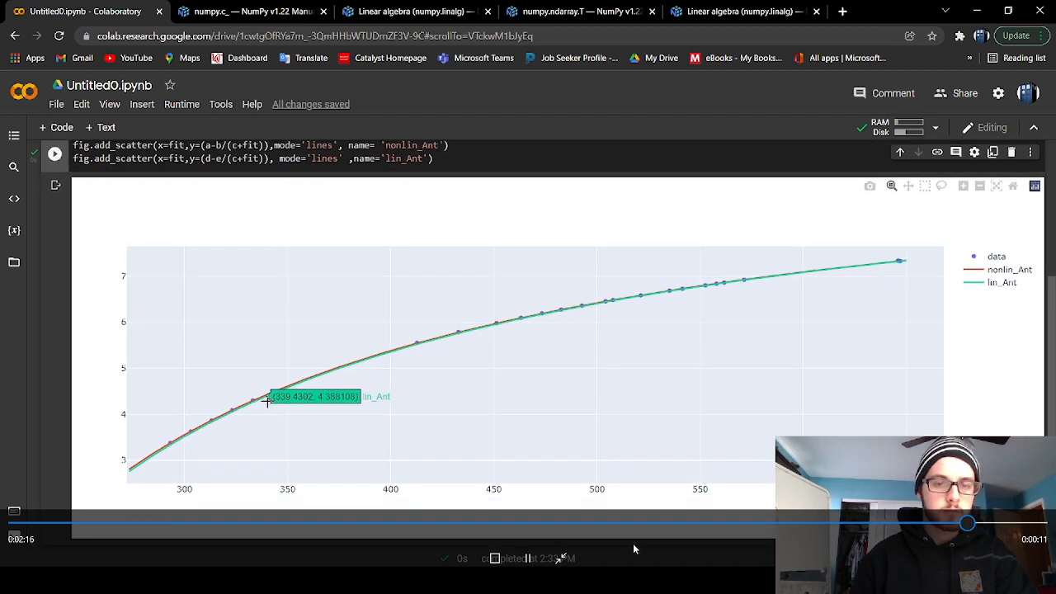
mouse_move(326, 380)
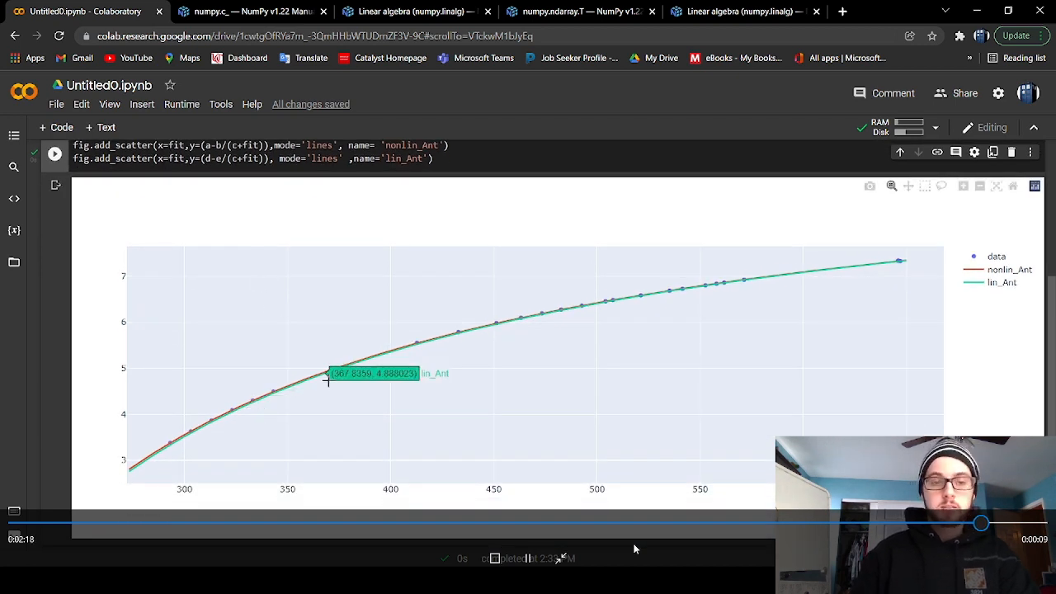